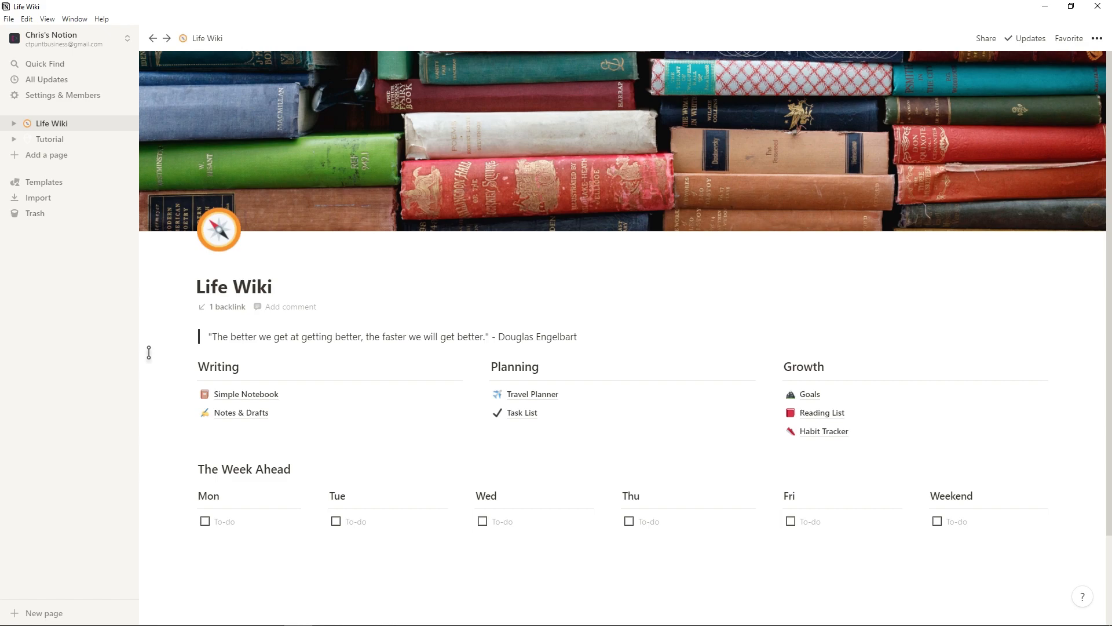
mouse_move(165, 319)
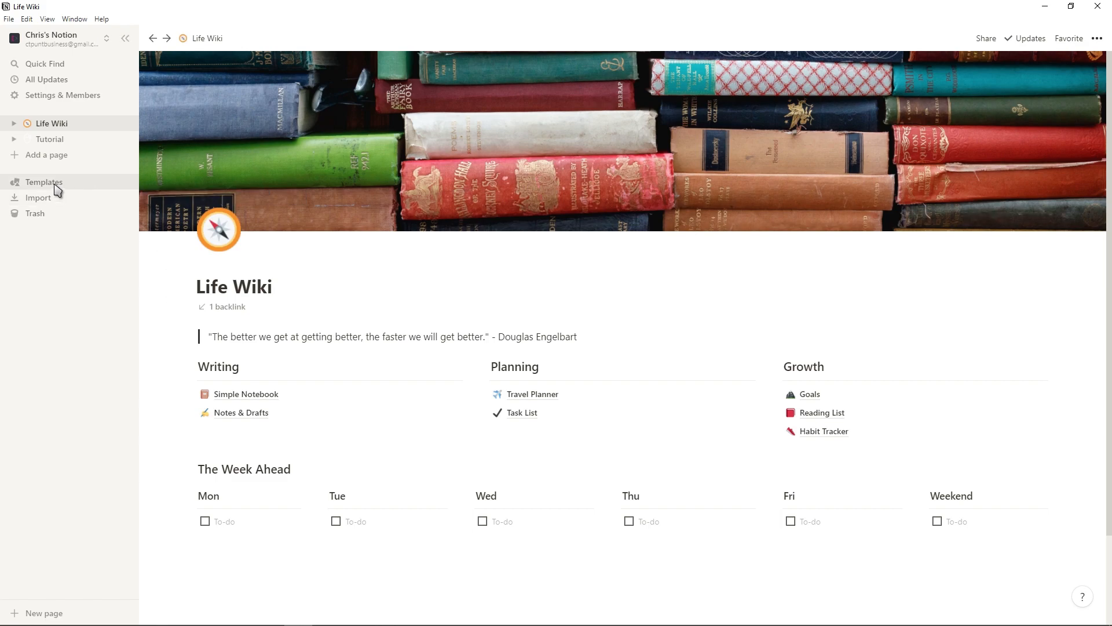
Open the Templates gallery from the sidebar, previewing the Life Wiki template
left_click(43, 183)
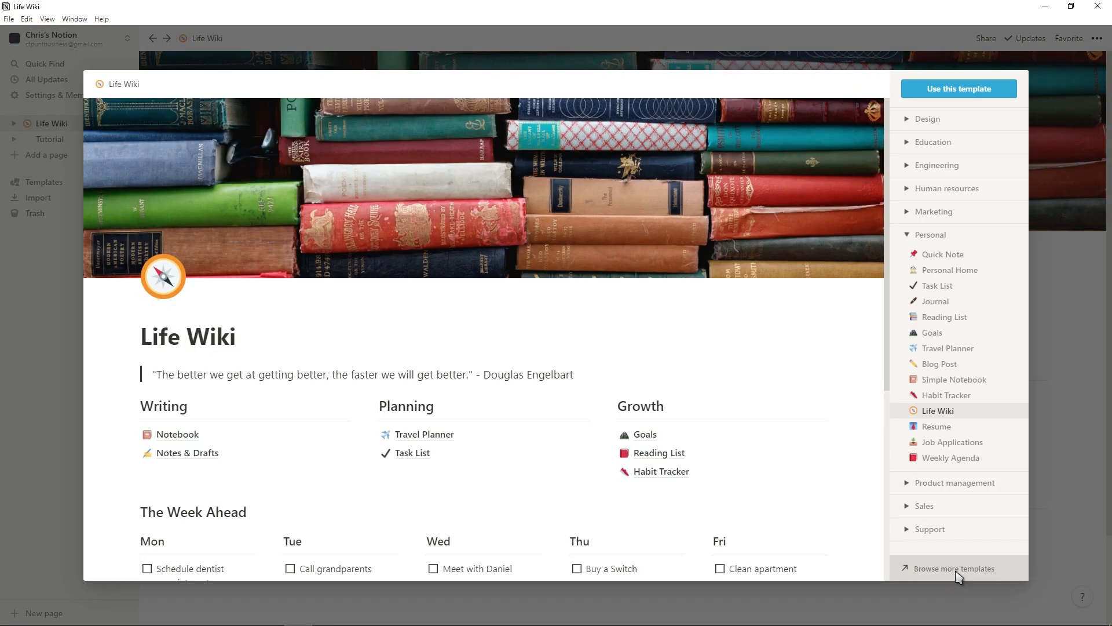
Search the online template gallery for 'personal growth' and open Personal growth home
left_click(953, 568)
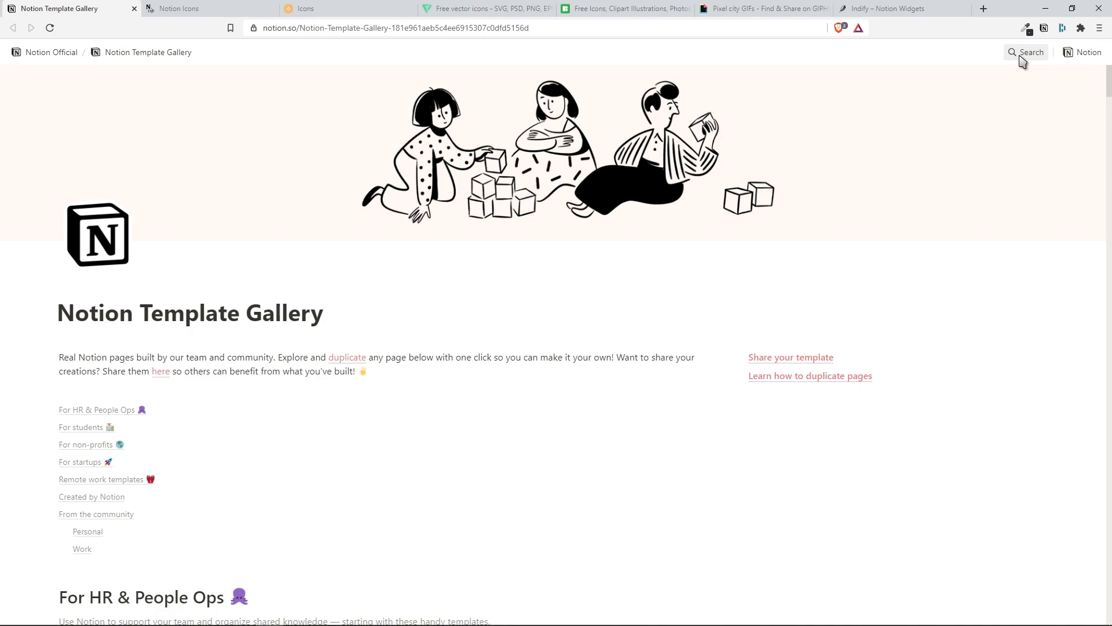
left_click(1026, 52)
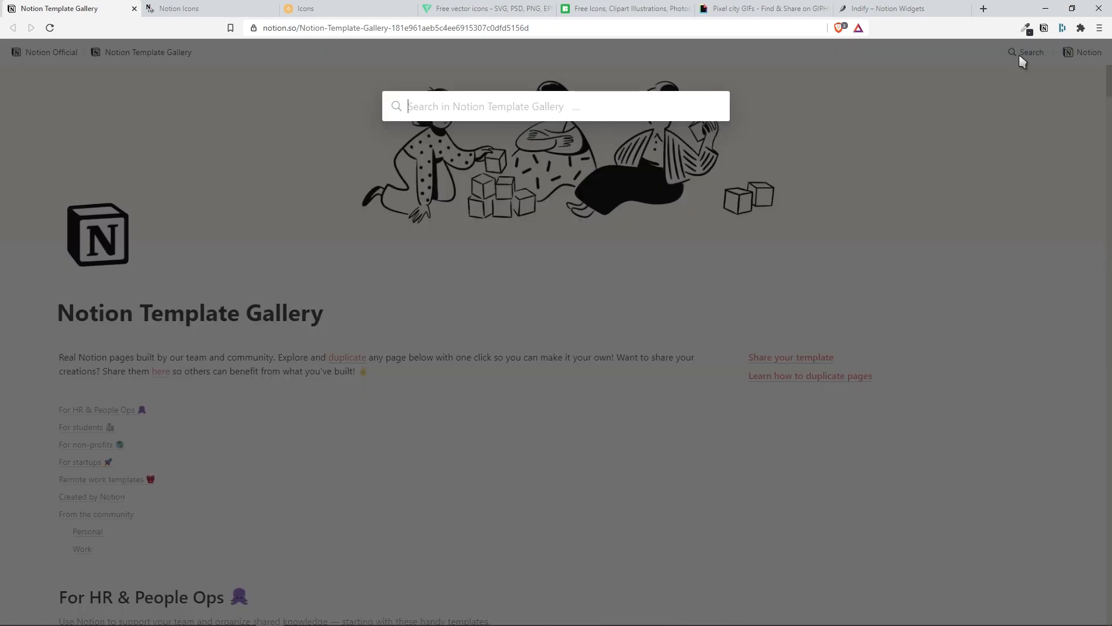
type("personal growth")
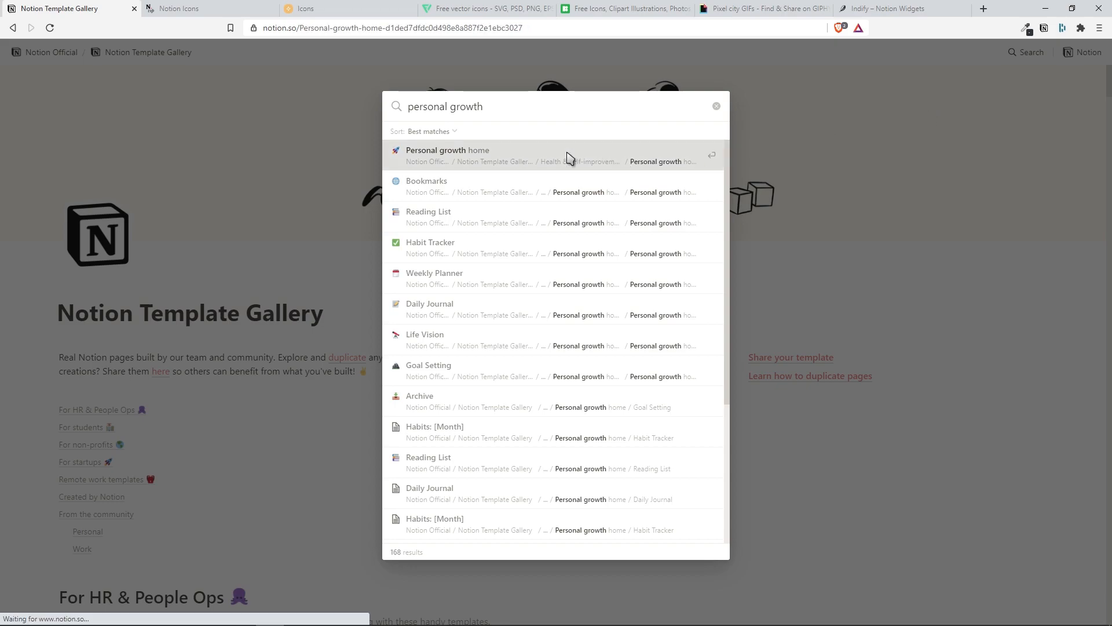
left_click(448, 155)
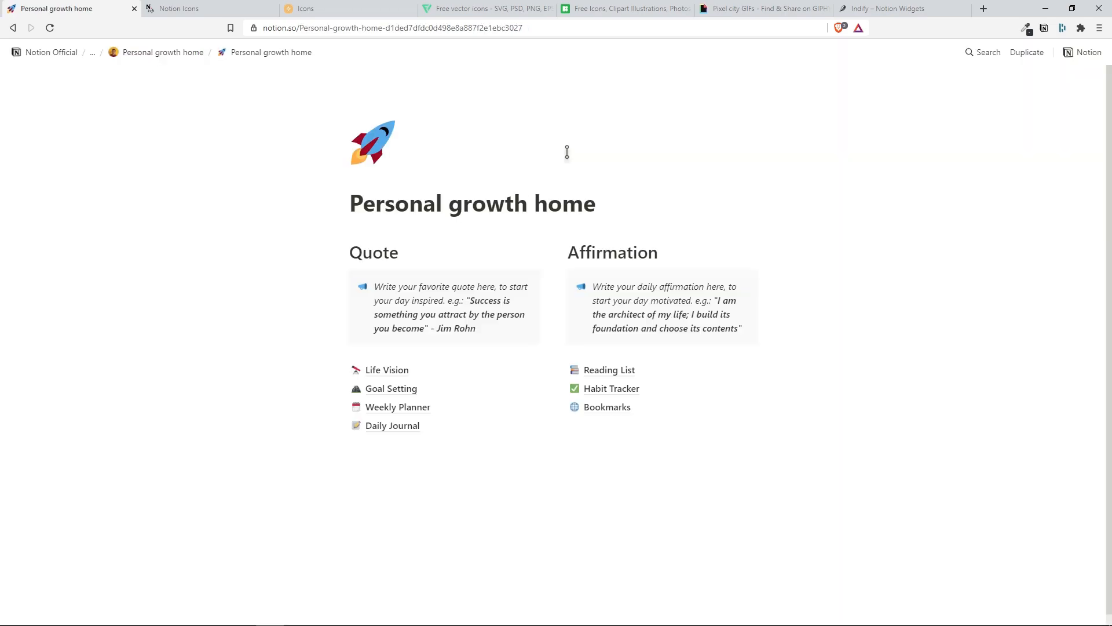
mouse_move(1023, 77)
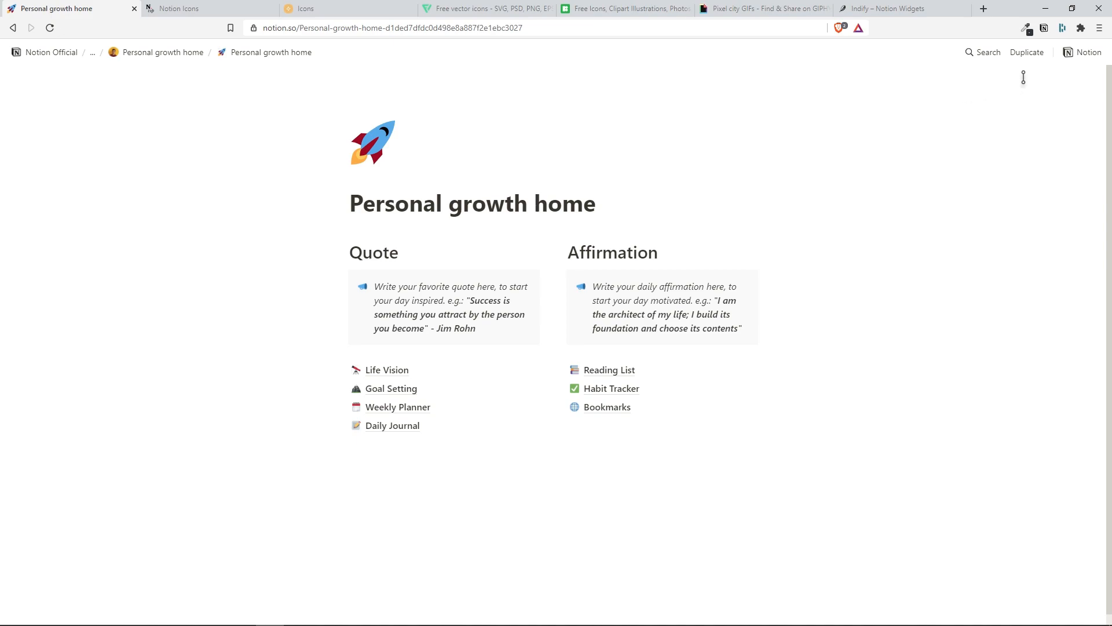
mouse_move(1027, 52)
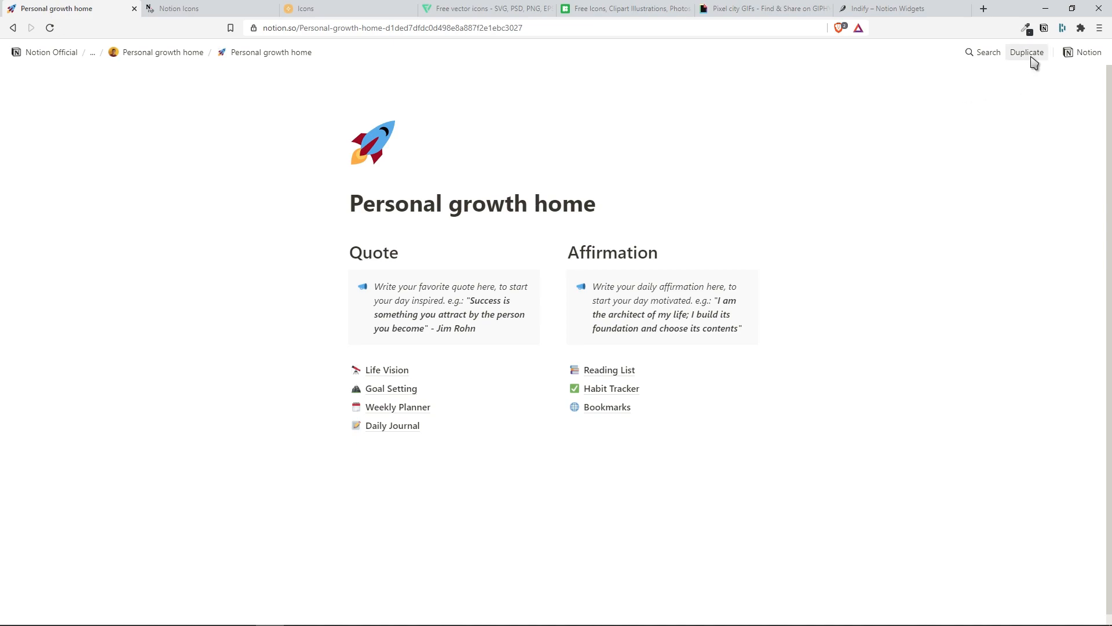
Duplicate Personal growth home into the workspace and open it from the sidebar
left_click(1027, 51)
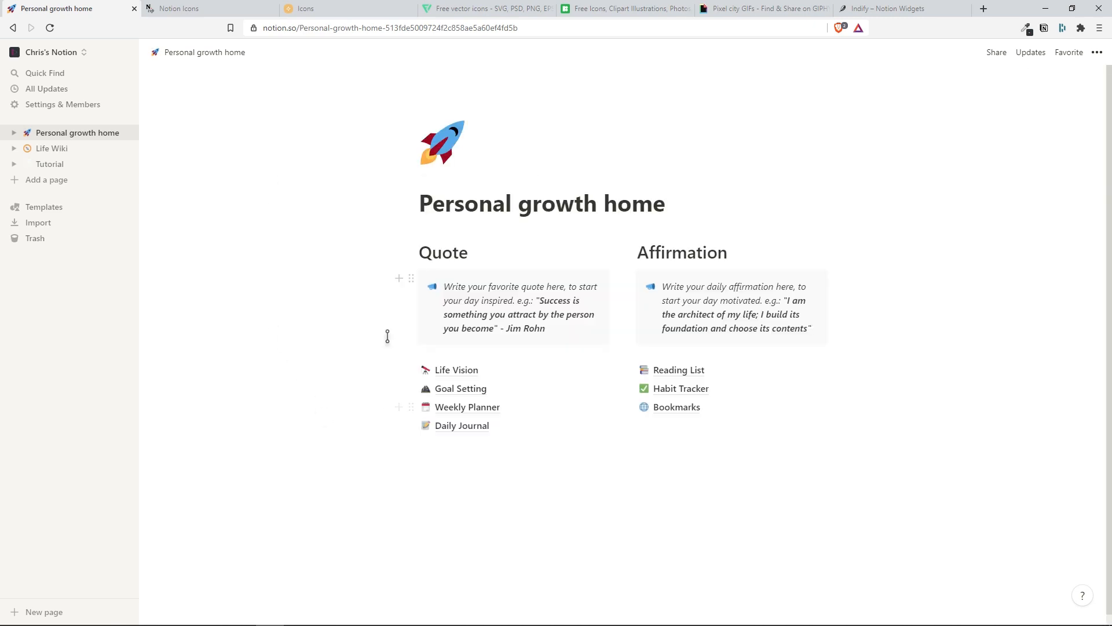
left_click(52, 148)
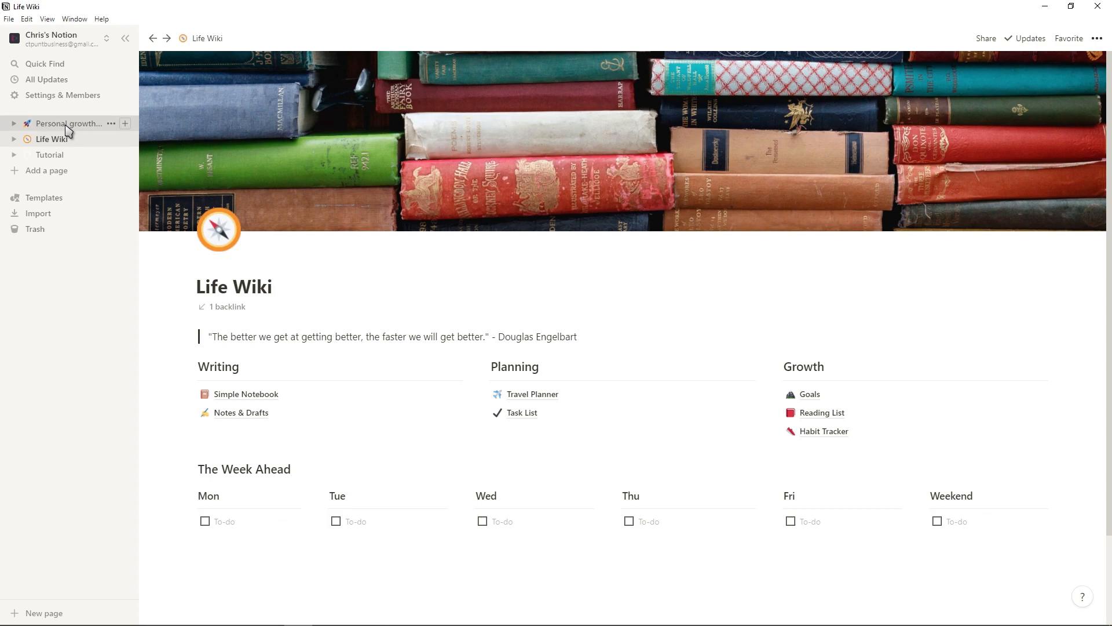
left_click(69, 122)
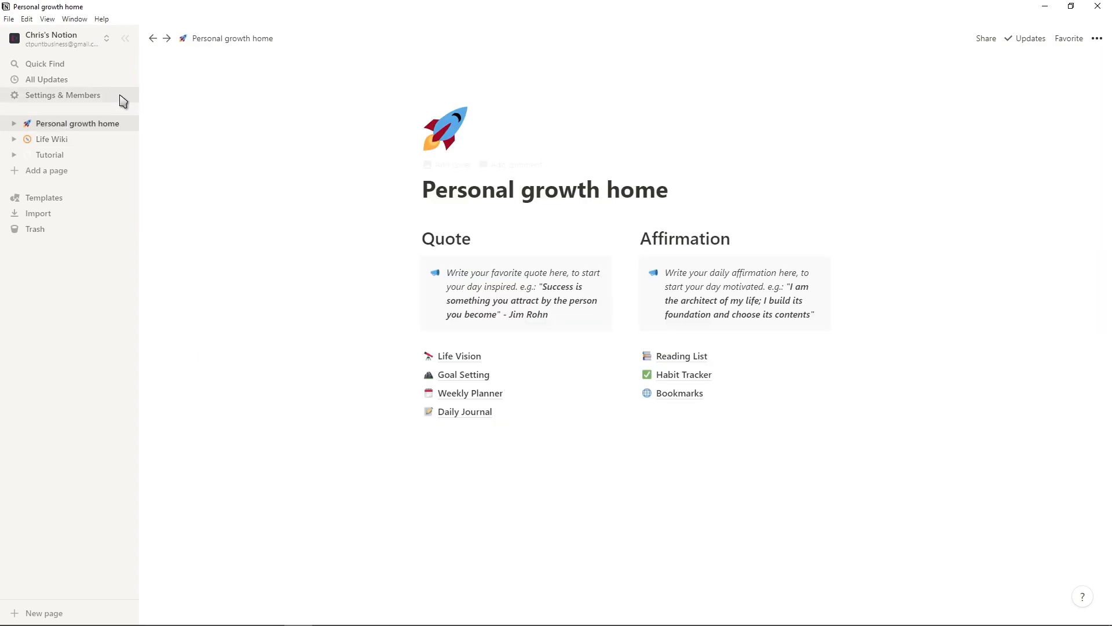
Change the Appearance theme in Settings from Light to Dark
left_click(63, 95)
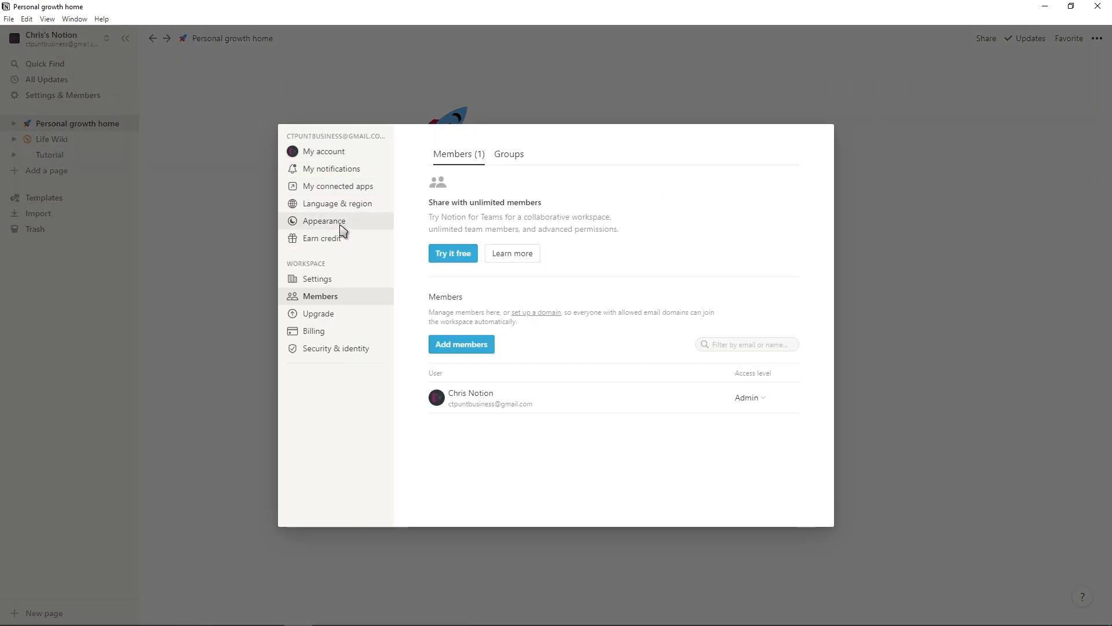
left_click(325, 221)
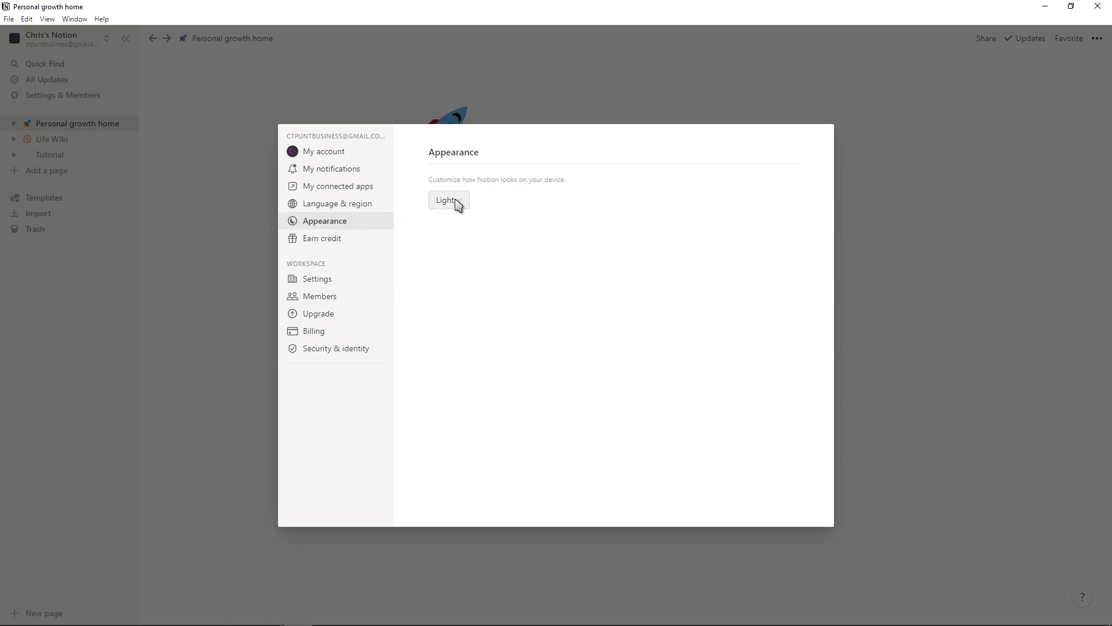
left_click(449, 200)
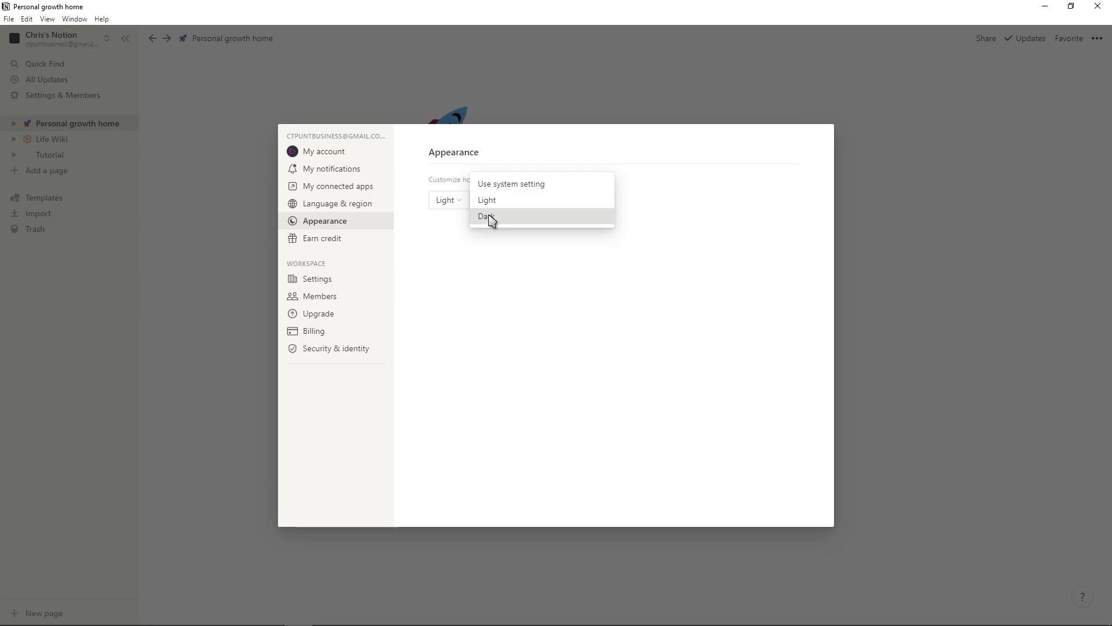
left_click(488, 216)
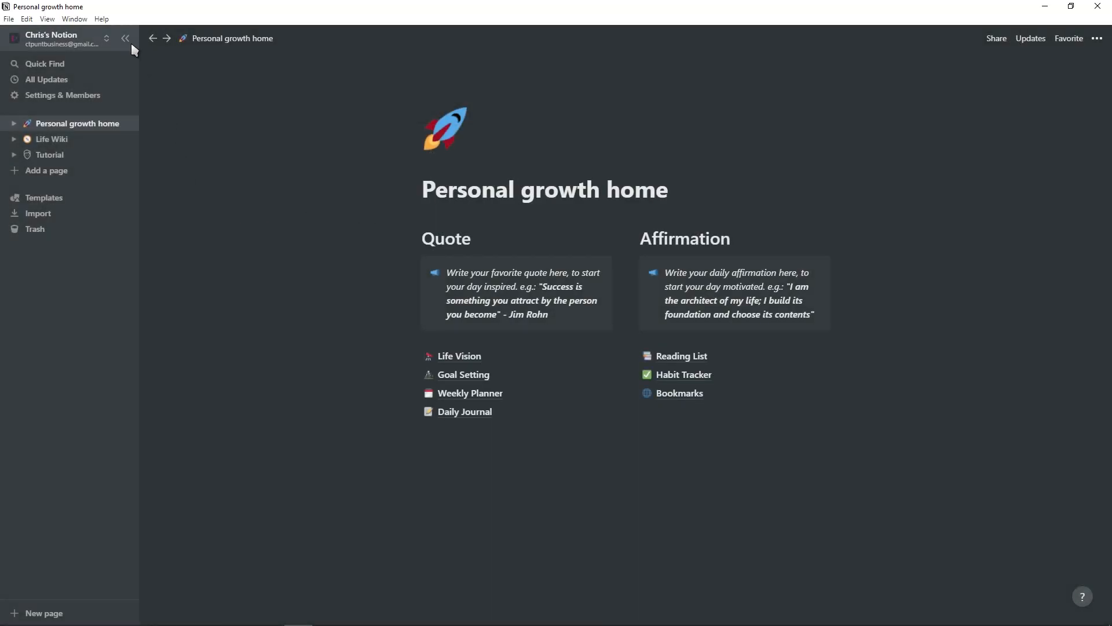
Collapse the sidebar, then give the page the Mono font and Full width
left_click(125, 38)
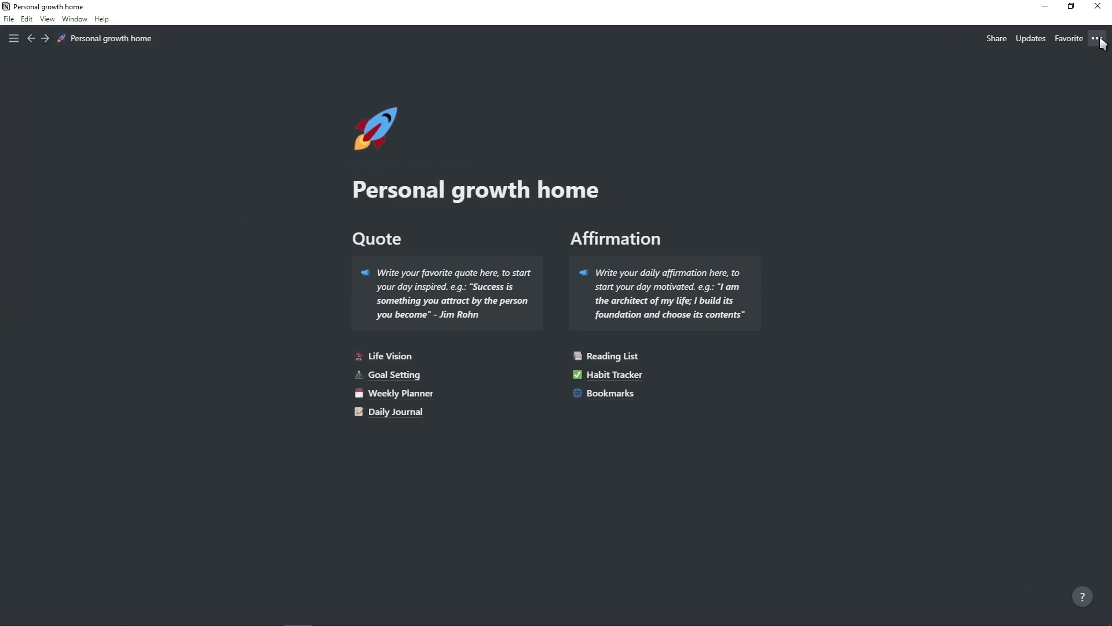
left_click(1096, 38)
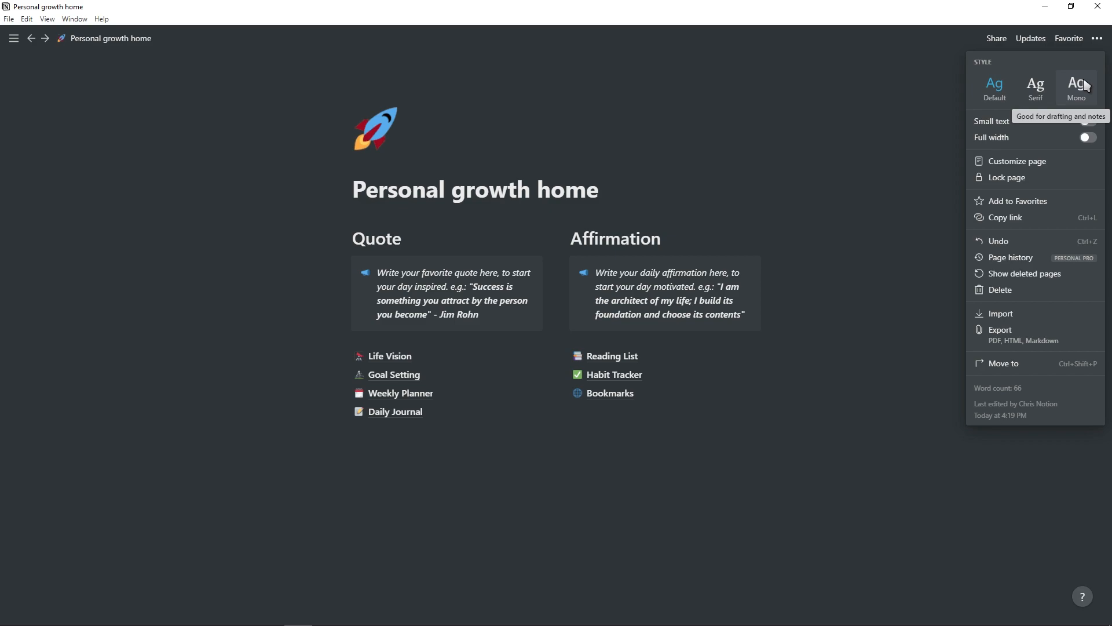
left_click(1076, 85)
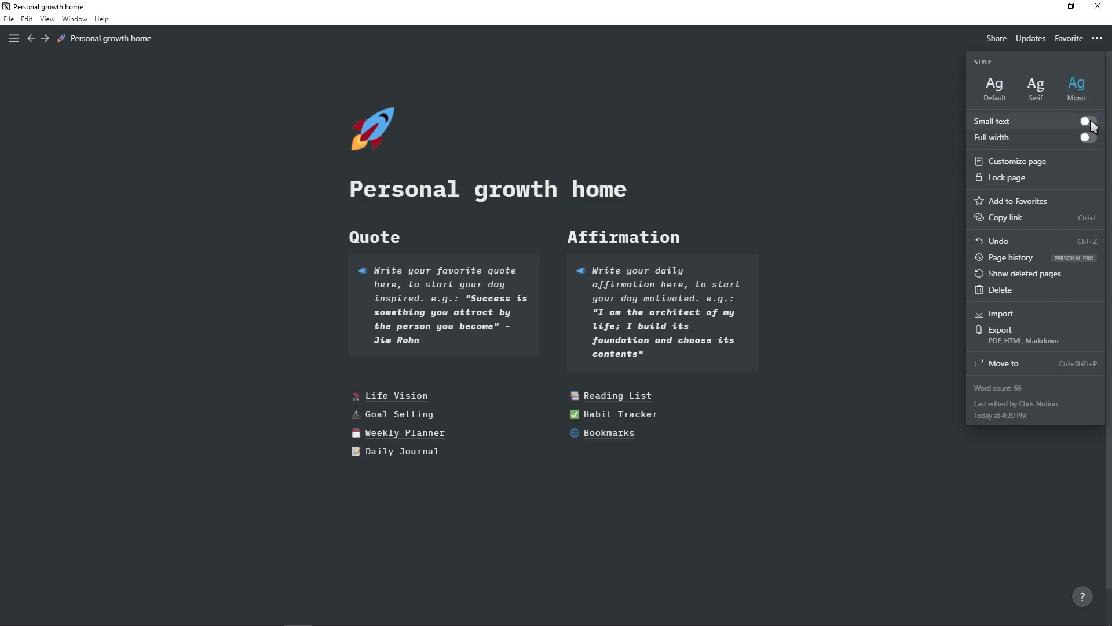
left_click(1087, 138)
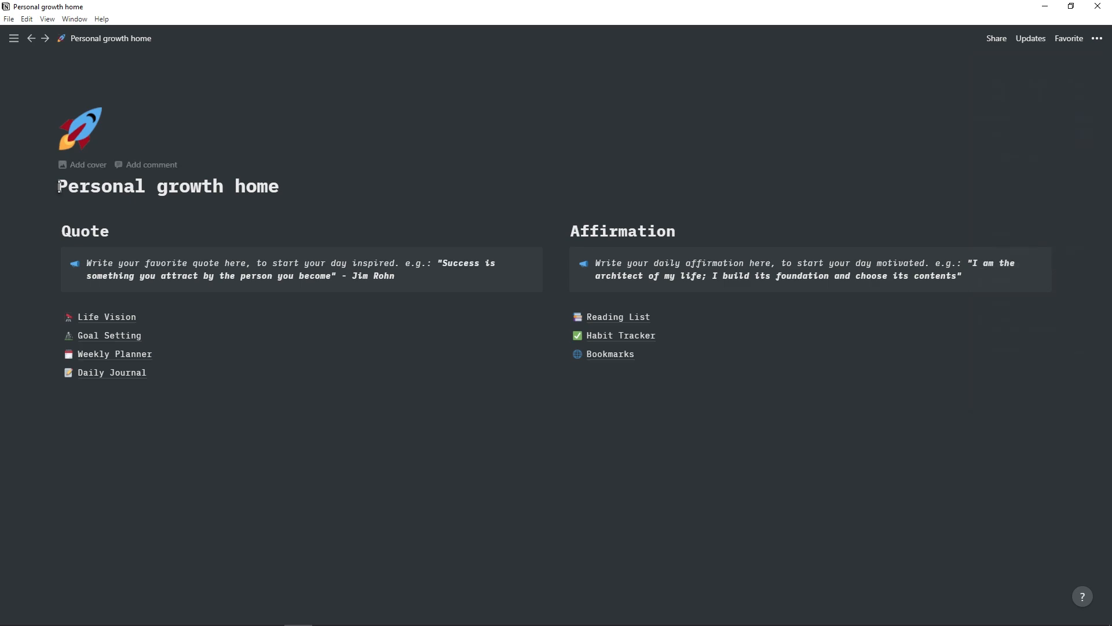
Rename the page 'Chris HQ' and open the icon chooser's image-link option
type("Chris HQ")
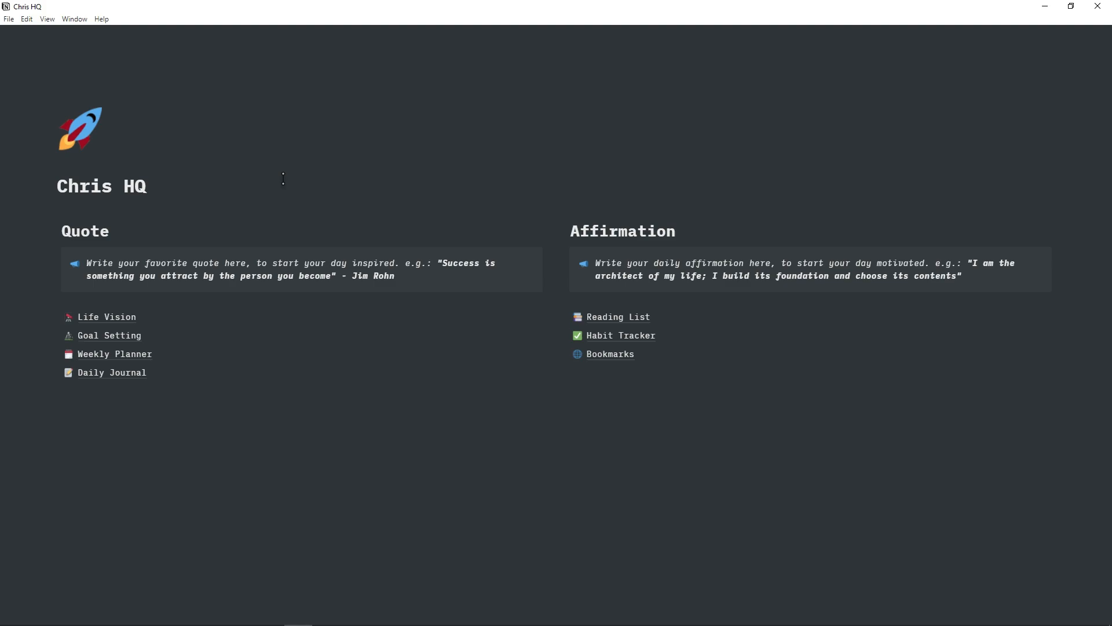
left_click(146, 186)
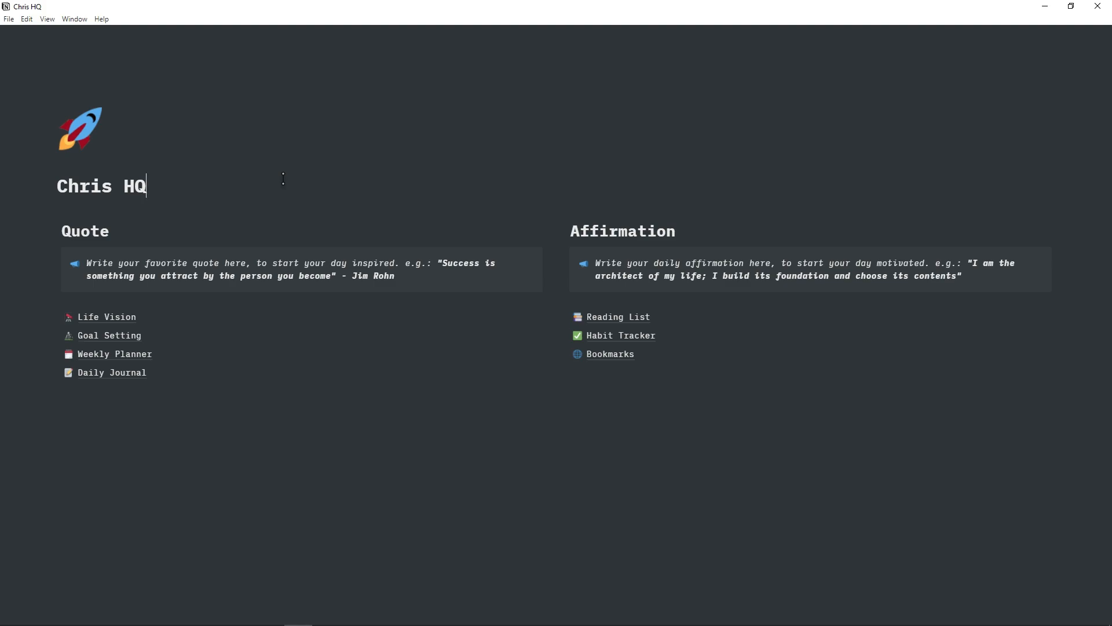
left_click(80, 127)
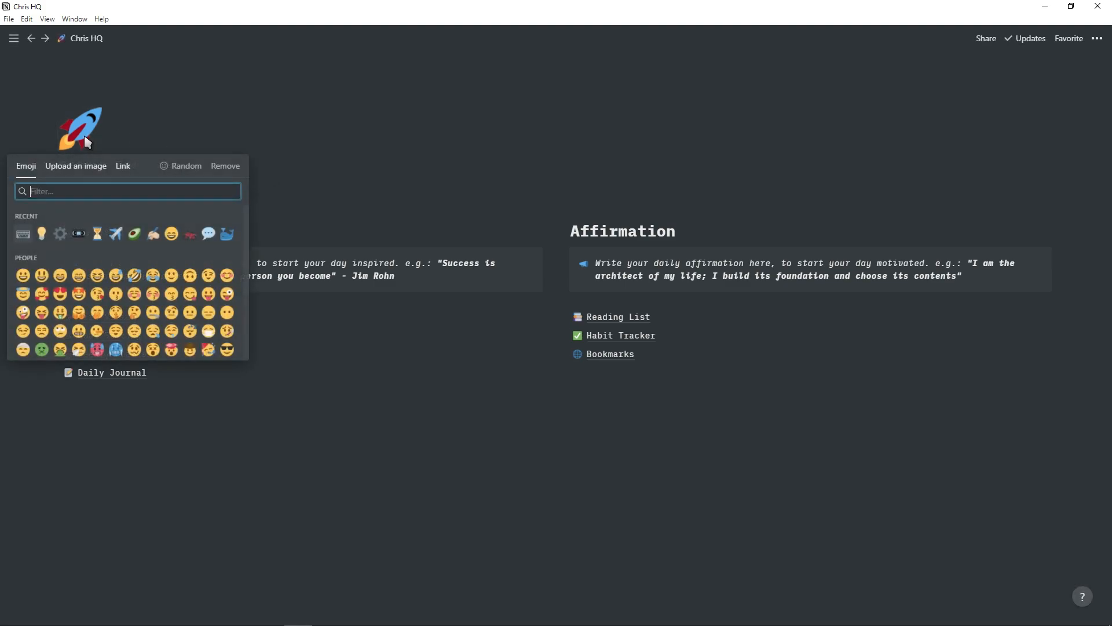
mouse_move(124, 269)
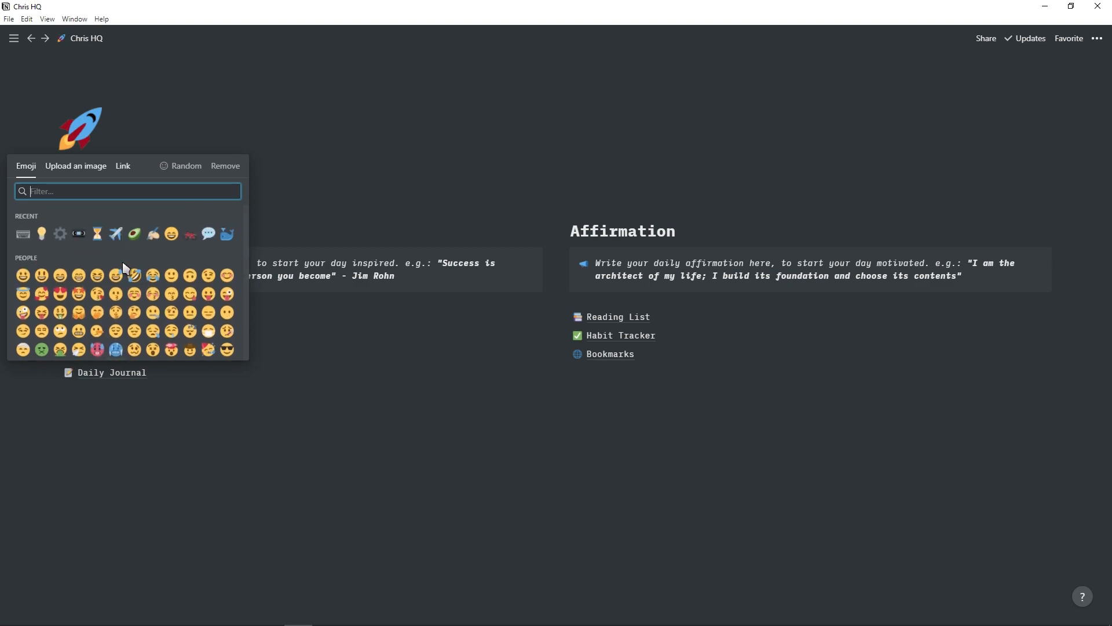
left_click(75, 167)
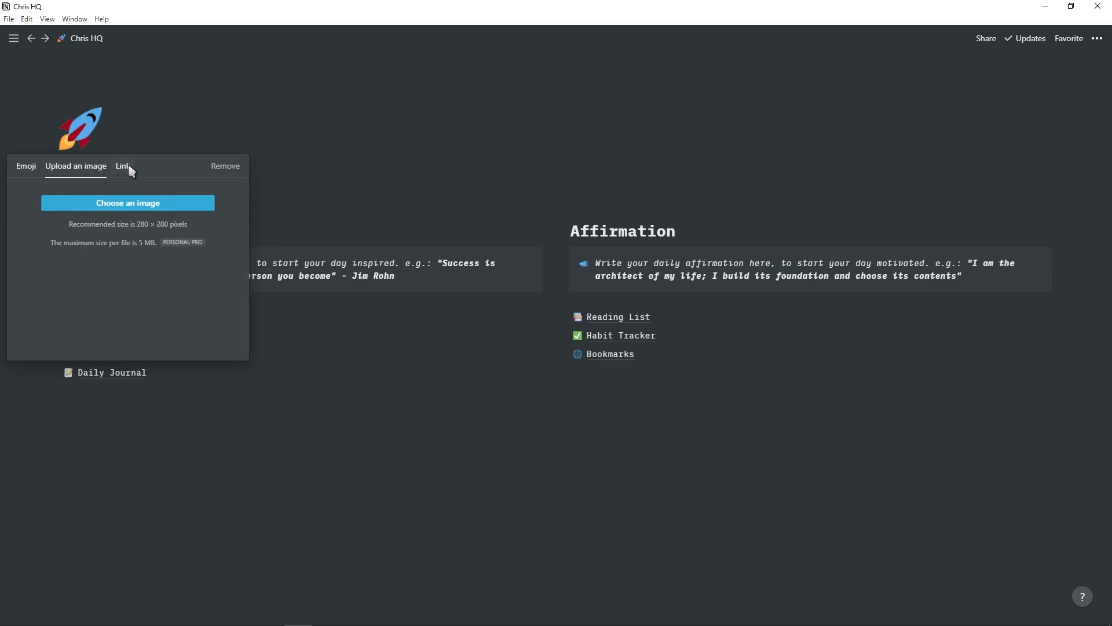
left_click(121, 167)
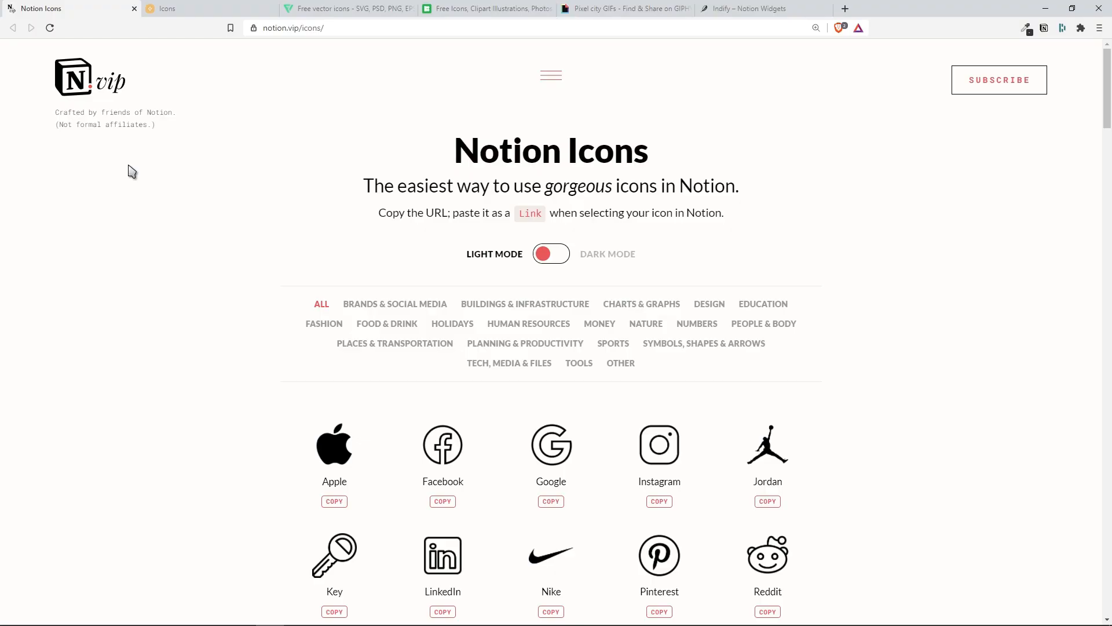
Scroll through the notion.vip white outline icon grid and select an icon
scroll("down", 3)
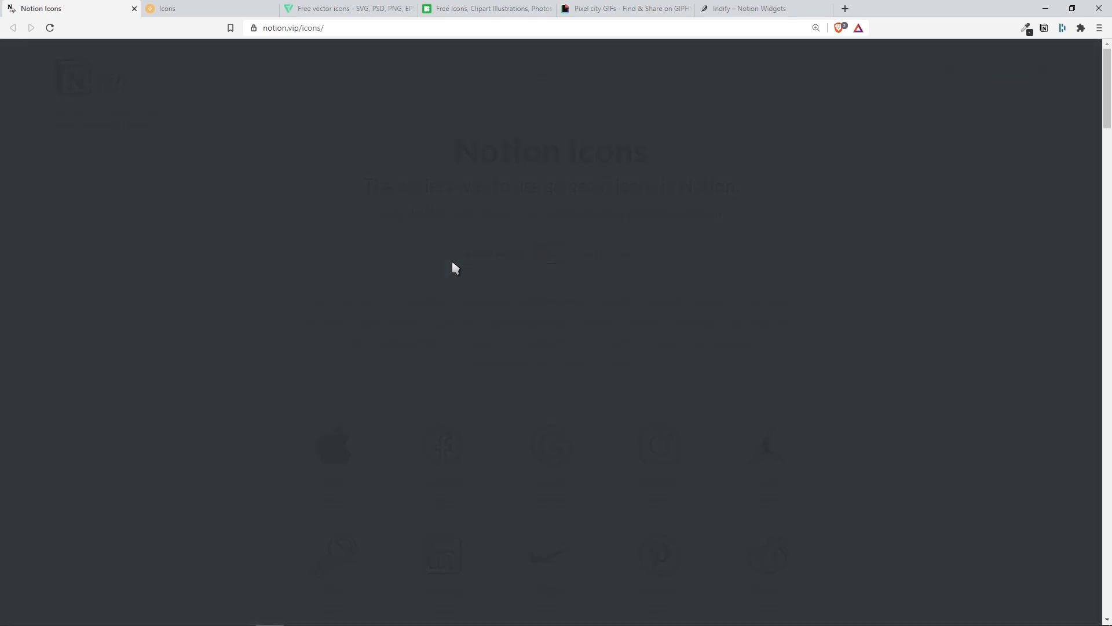
scroll("down", 3)
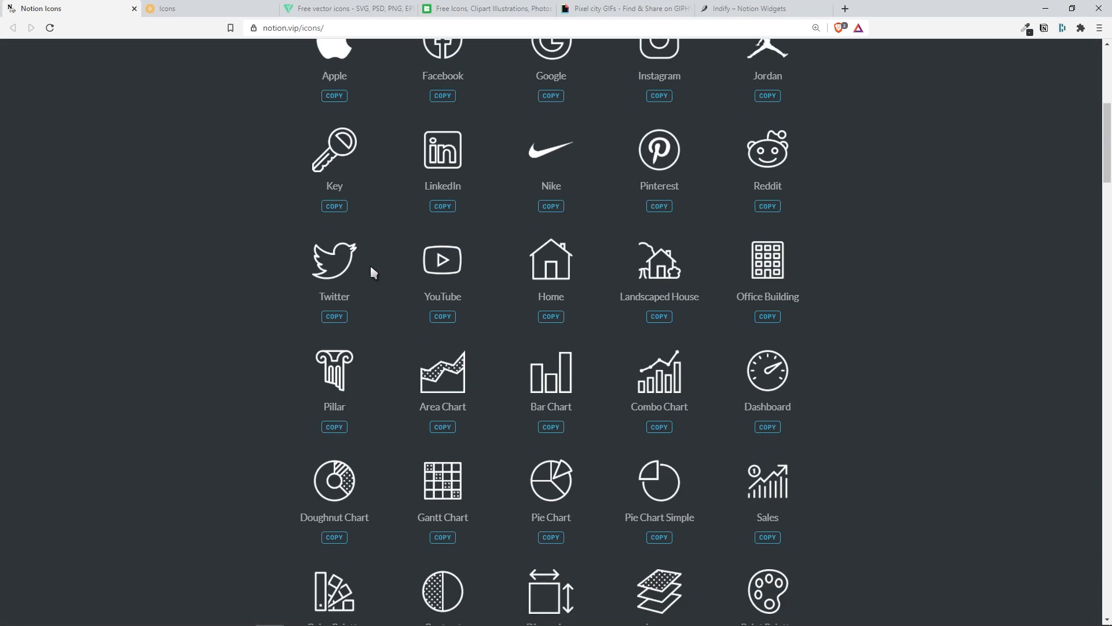
mouse_move(551, 265)
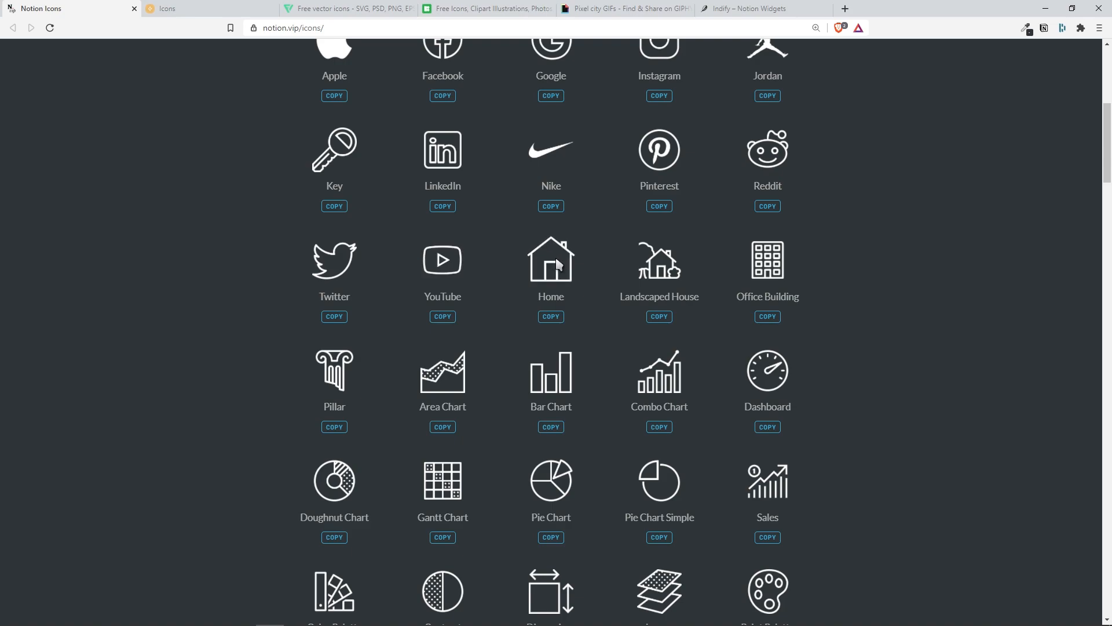
left_click(550, 316)
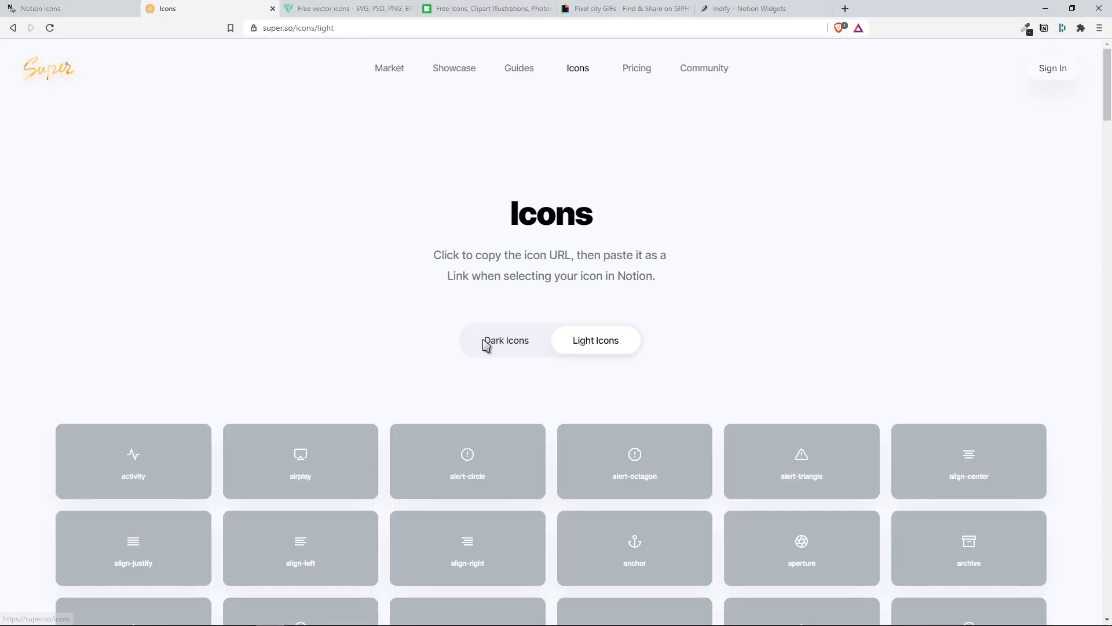
Scroll Super's Light Icons set and copy the home icon's link
scroll("down", 3)
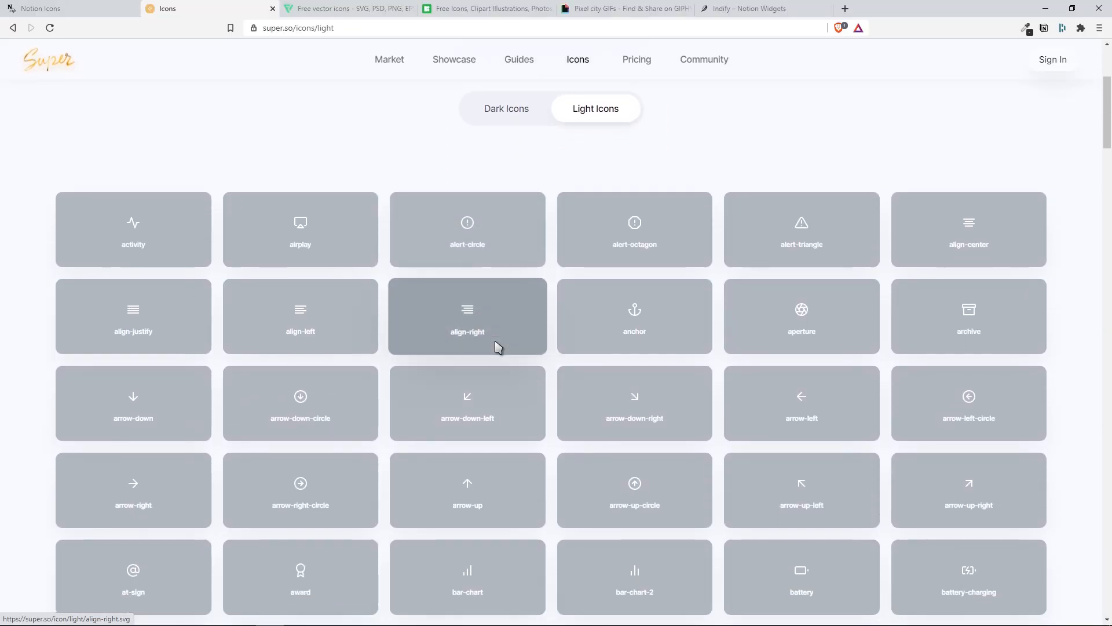
scroll("down", 3)
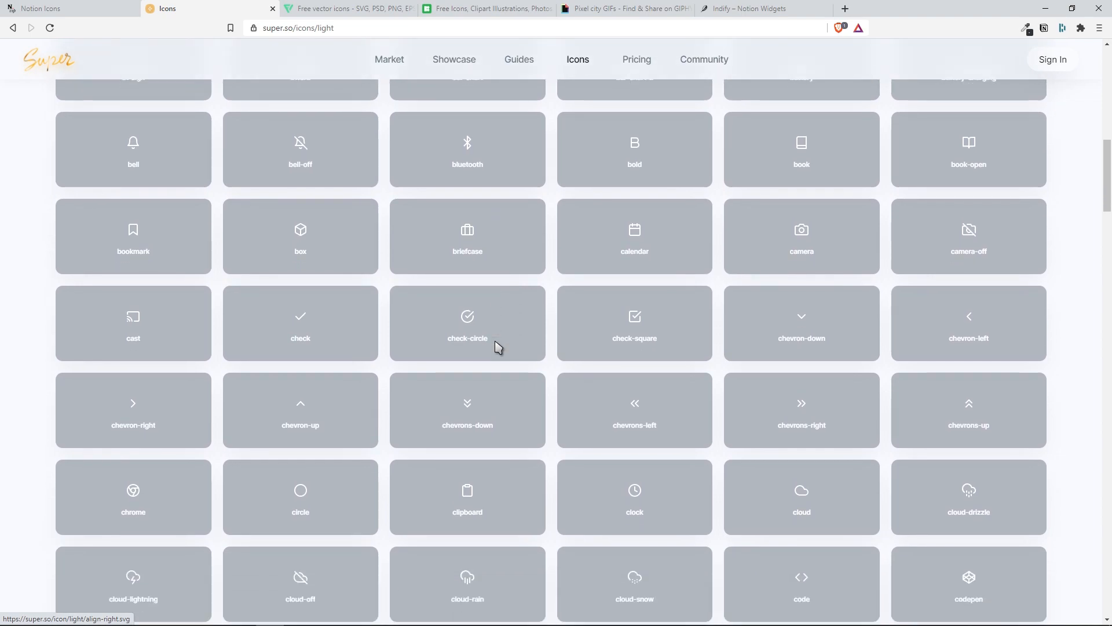
scroll("down", 3)
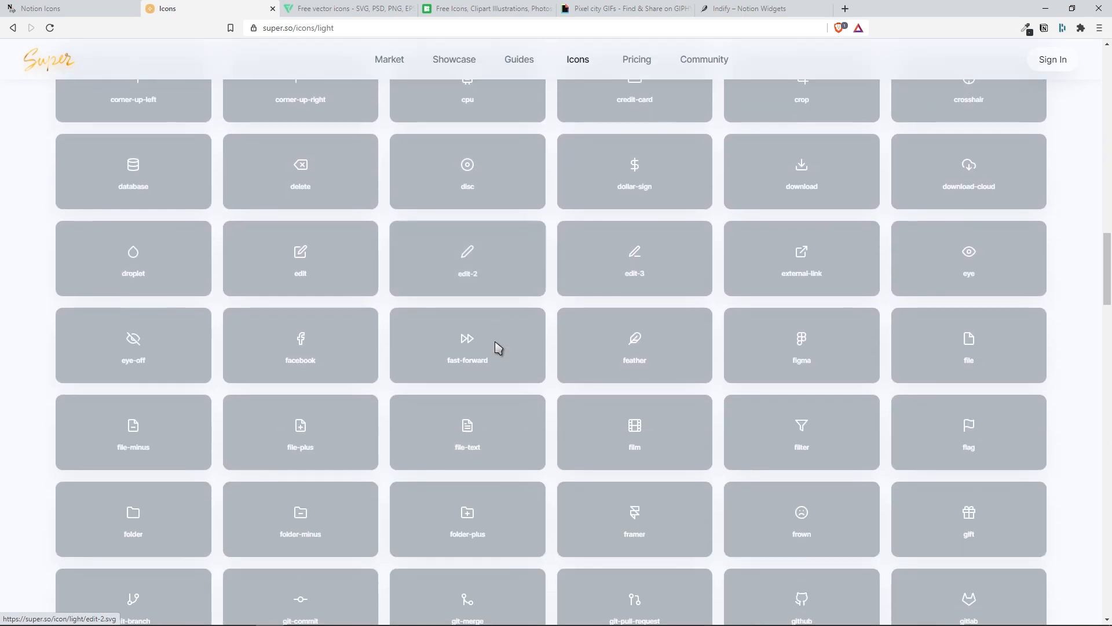
scroll("down", 3)
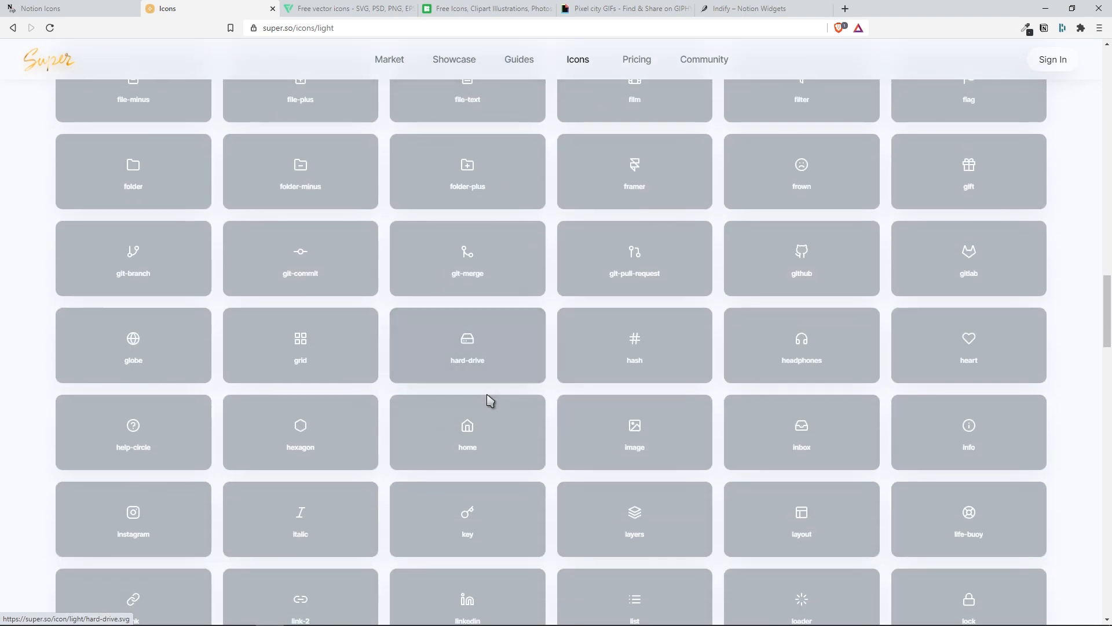
left_click(467, 431)
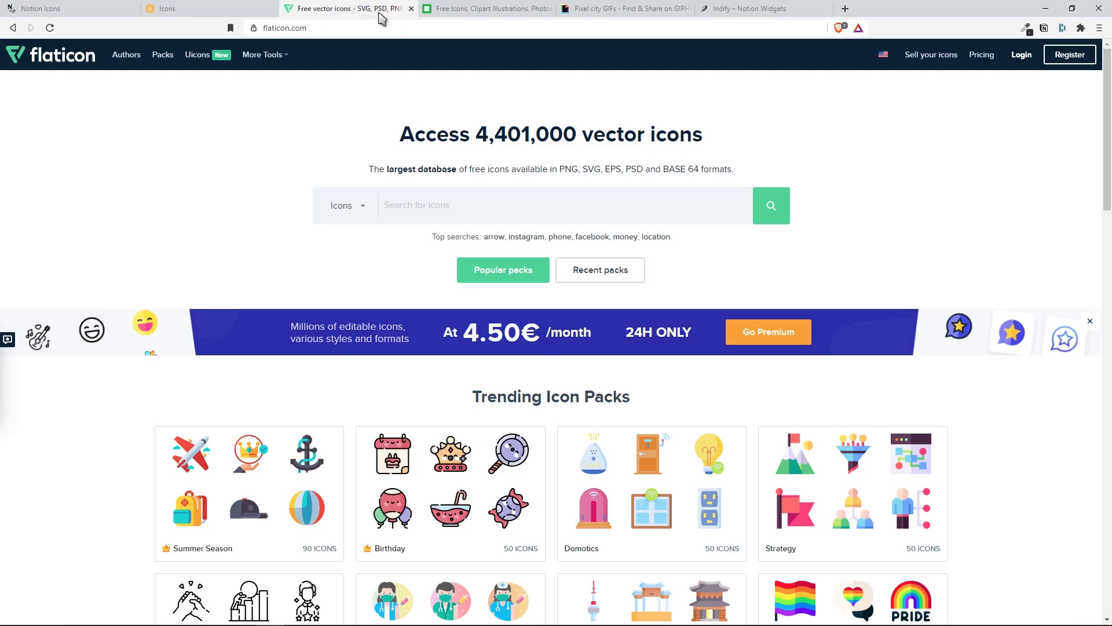
mouse_move(389, 71)
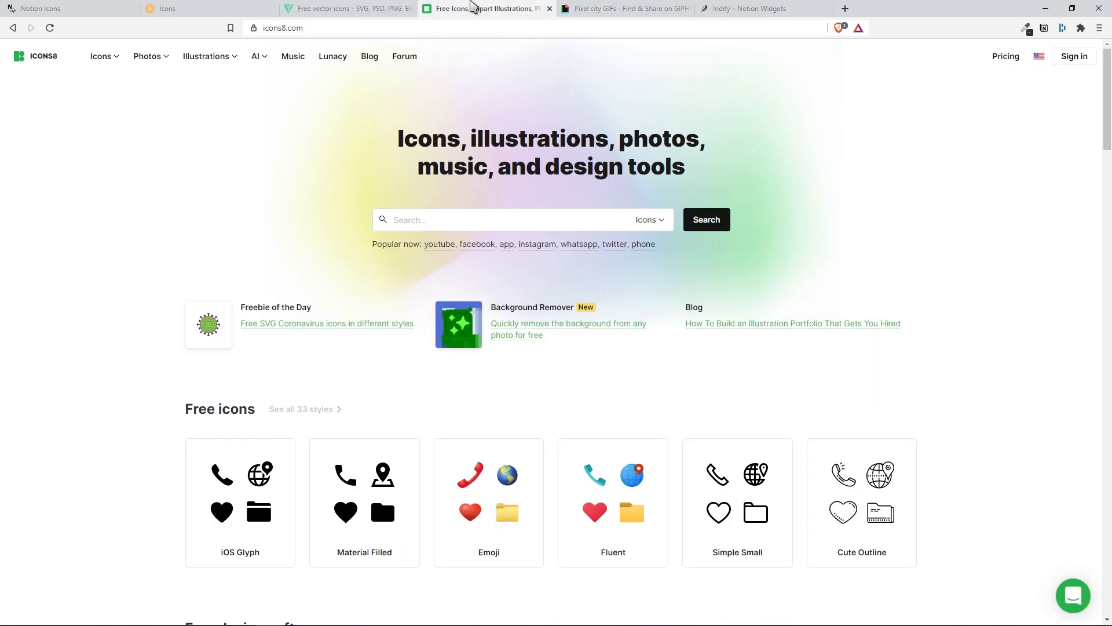
Search Flaticon for 'home' icons
left_click(347, 9)
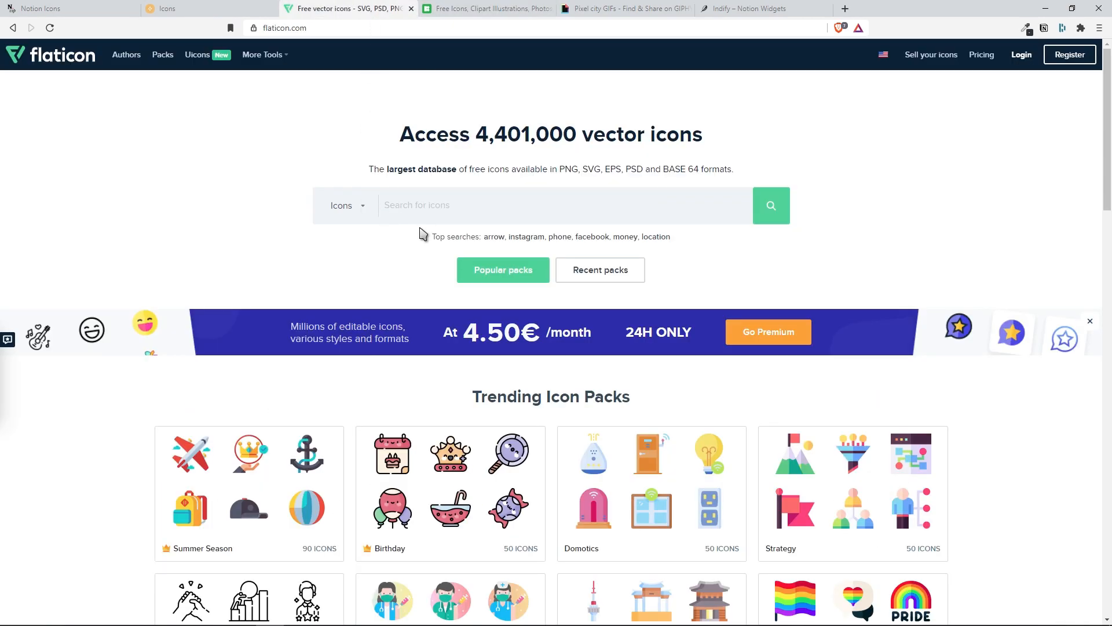
type("home")
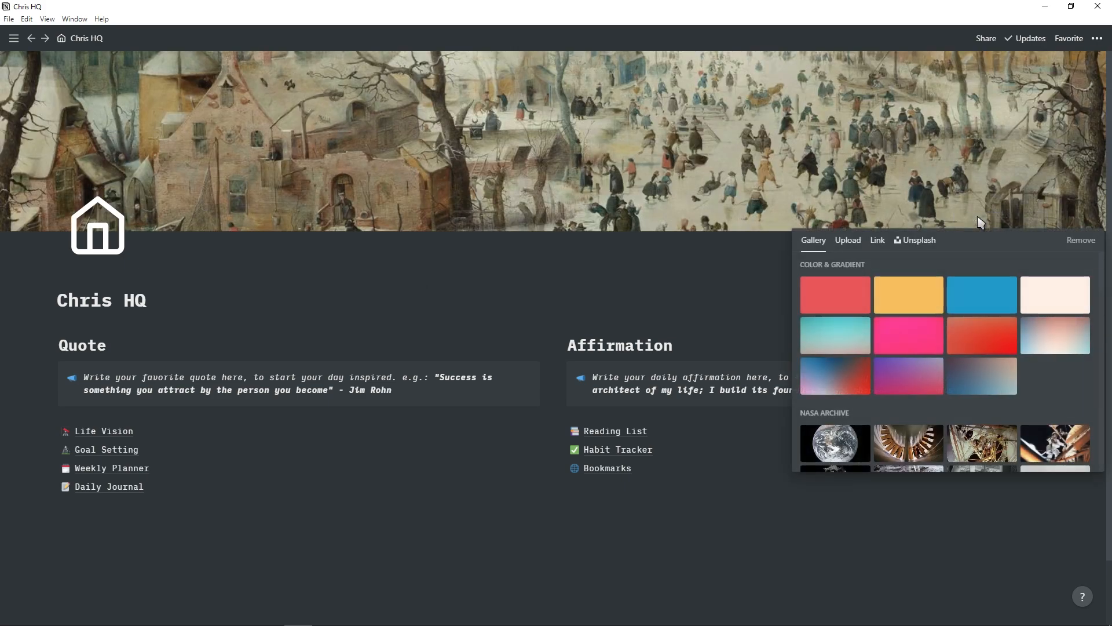
Browse the cover picker's Gallery, Unsplash, Upload and Link options for Chris HQ
scroll("down", 3)
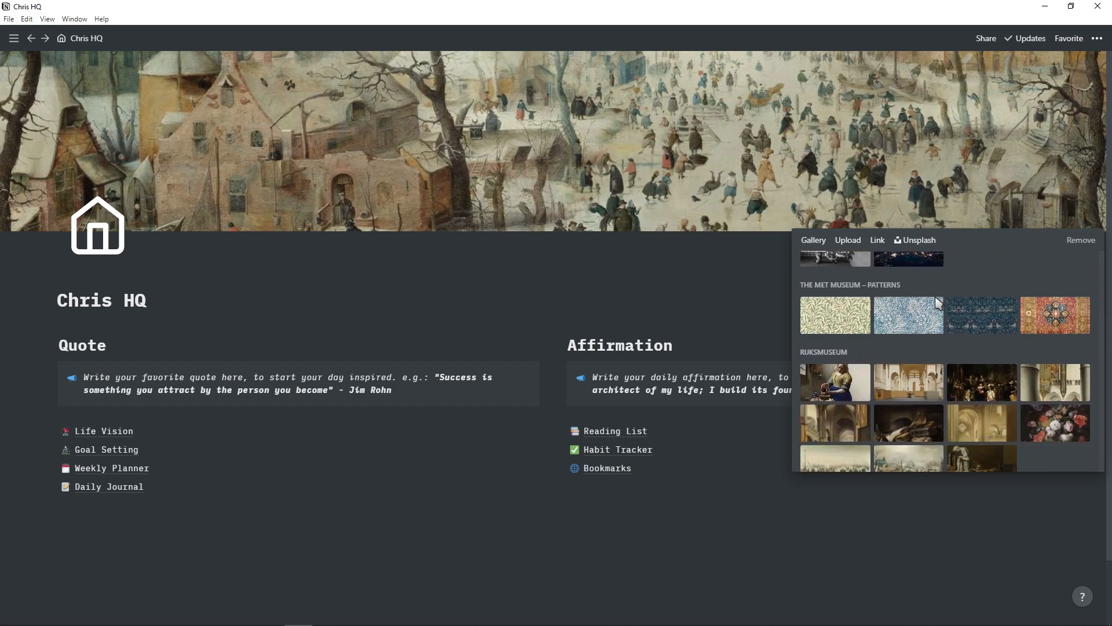
left_click(918, 240)
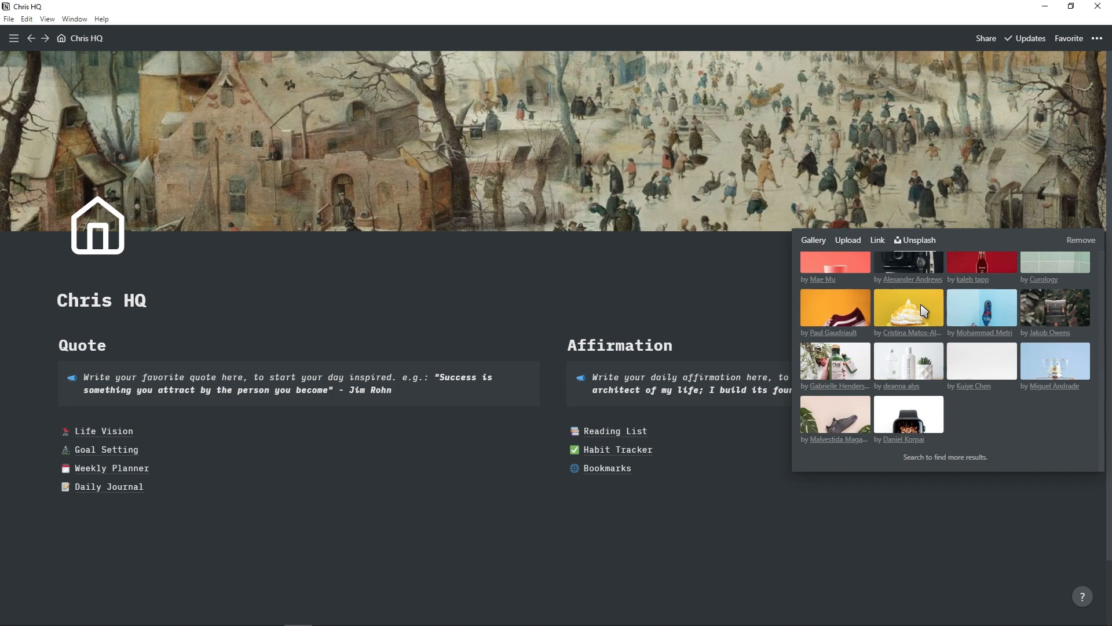
left_click(848, 241)
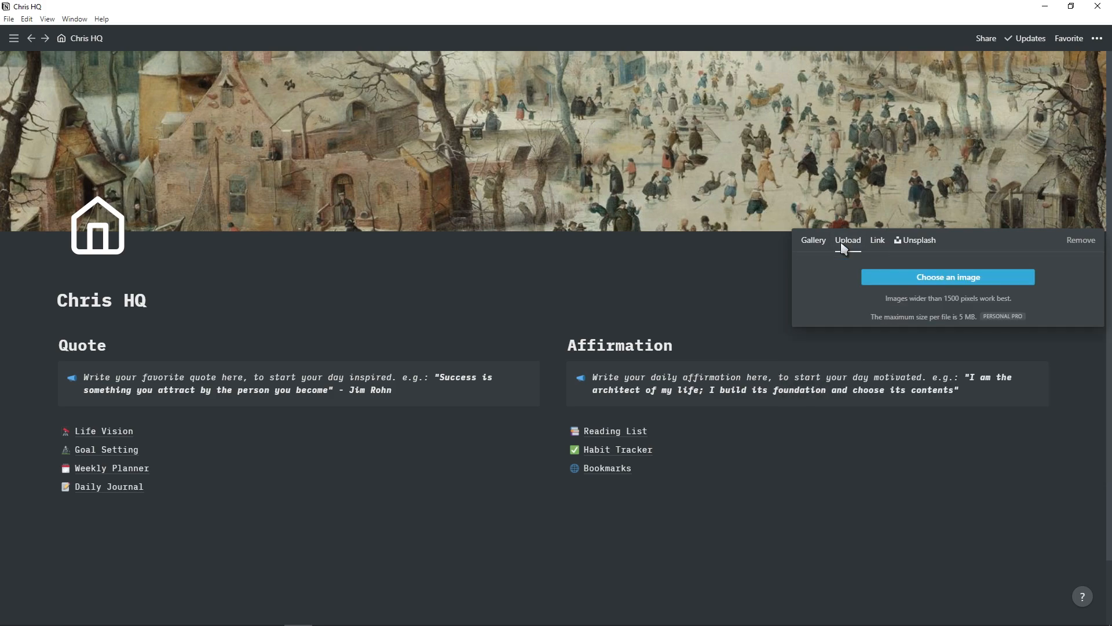
left_click(876, 240)
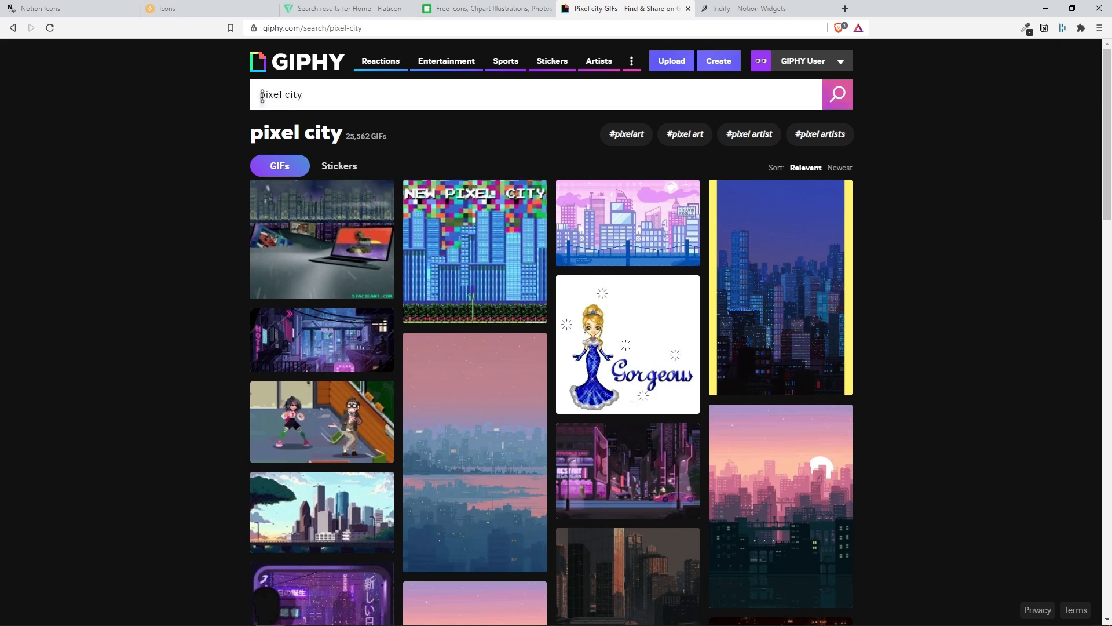
Open the purple neon pixel city GIF on GIPHY and copy its link
scroll("down", 3)
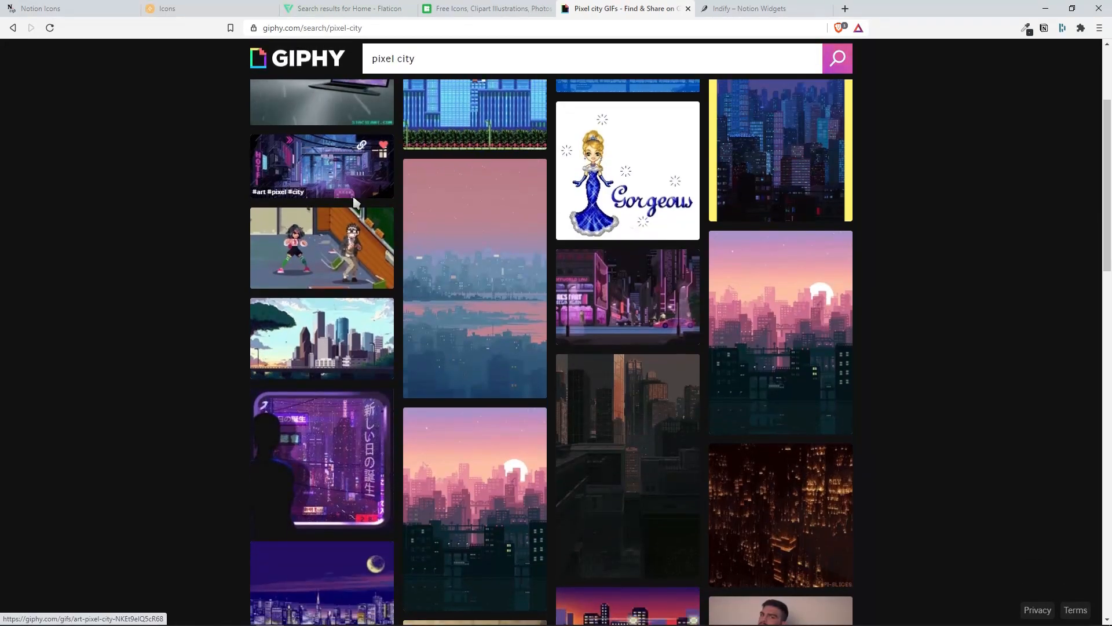
left_click(321, 167)
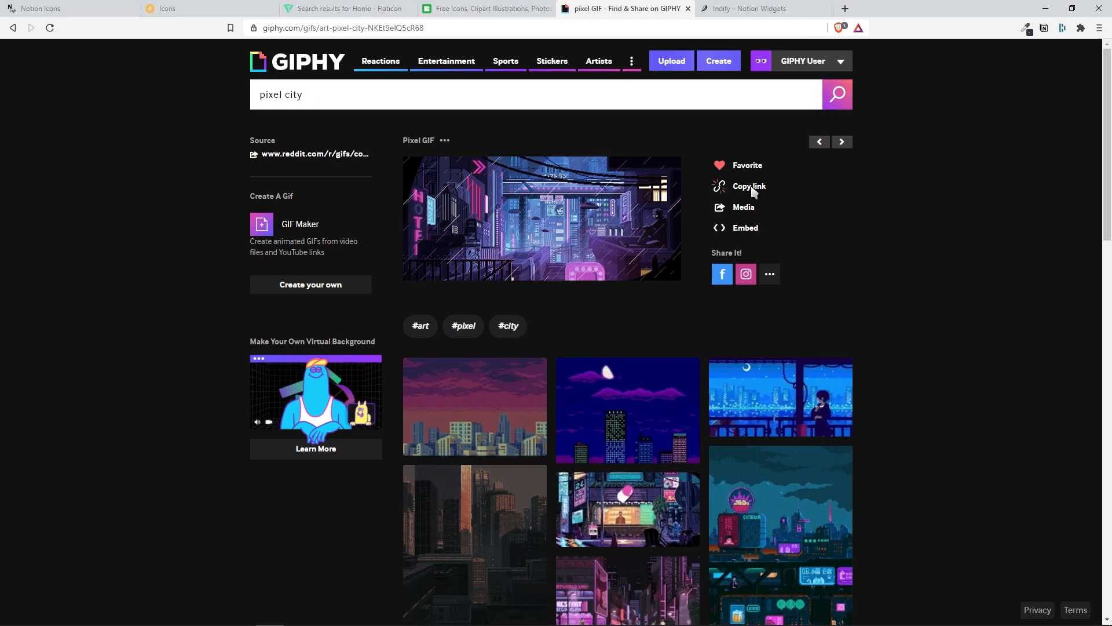
left_click(749, 186)
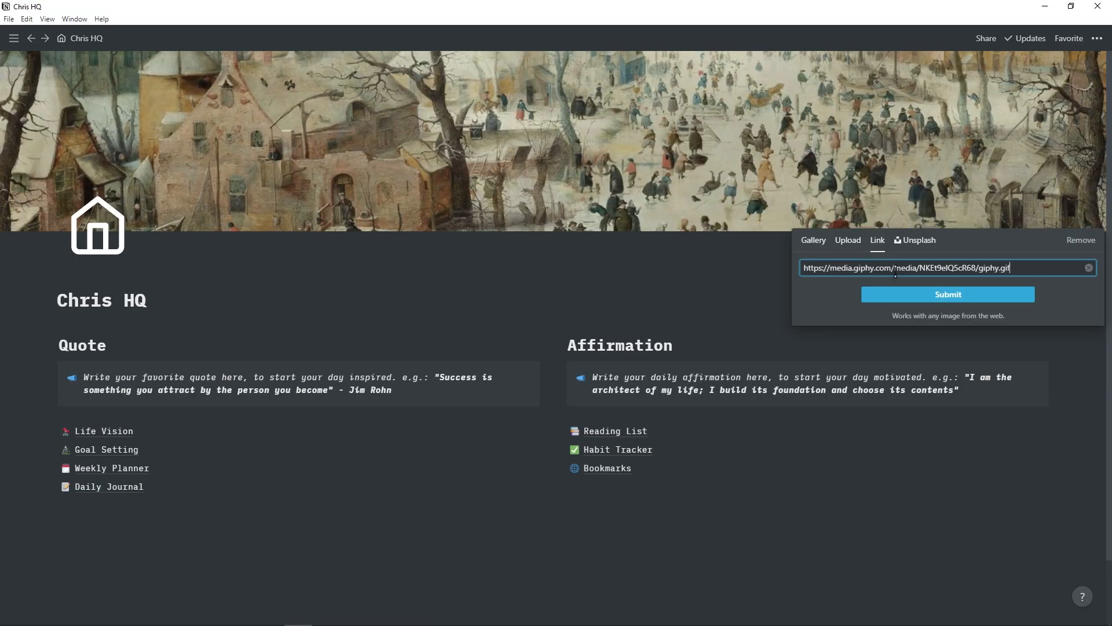
Apply the GIPHY neon pixel city link as the Chris HQ cover and reposition it
left_click(947, 295)
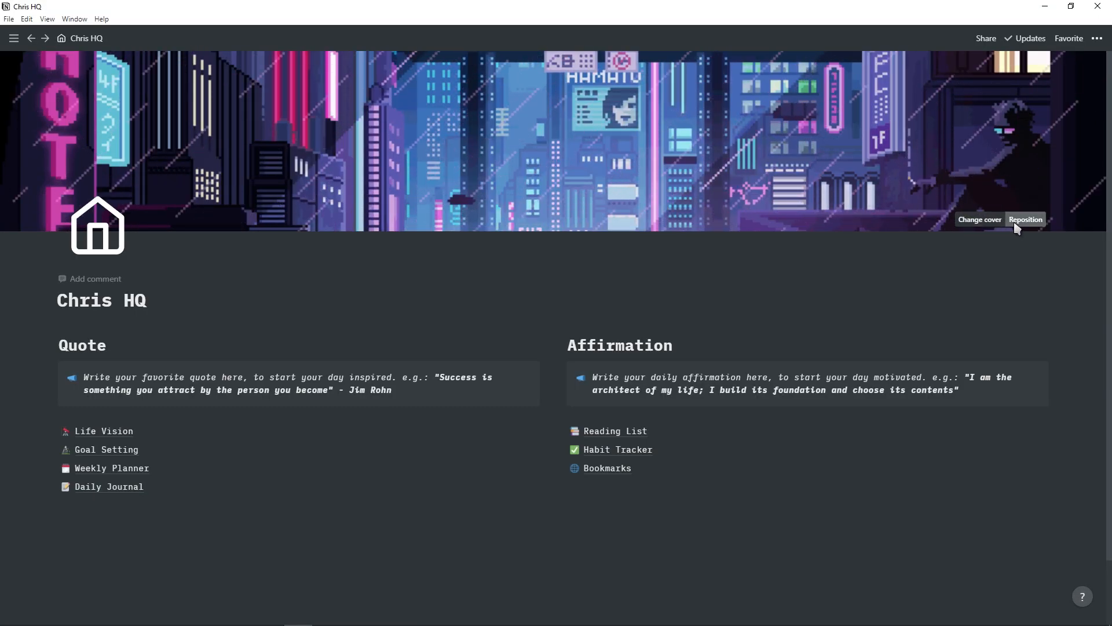
left_click(1025, 219)
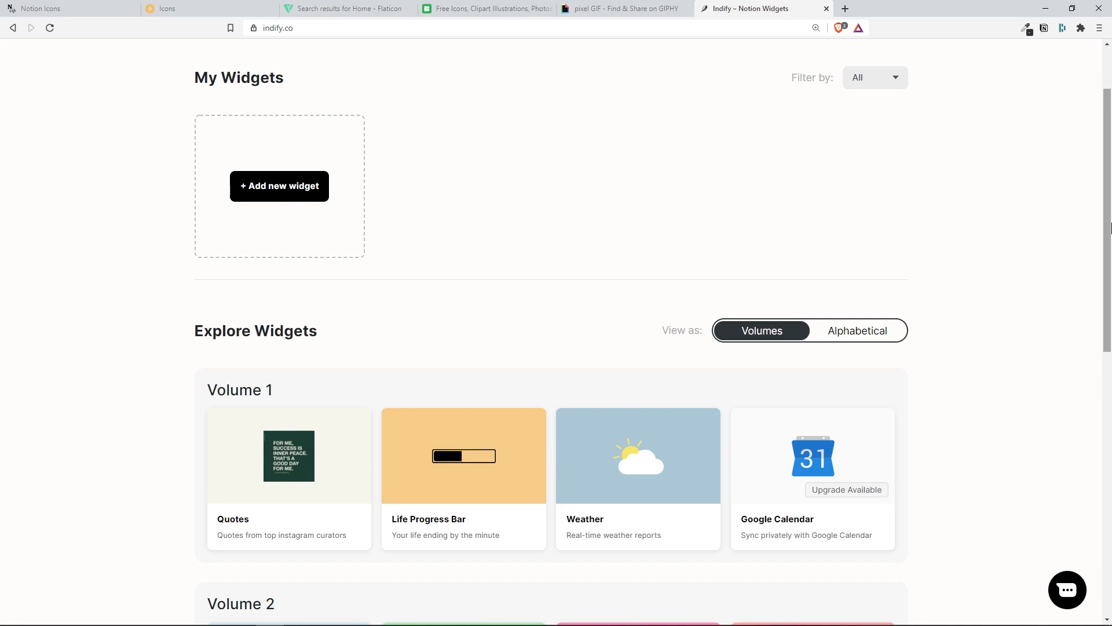
Scroll Indify down to Explore Widgets to view the Volume 1 and Volume 2 widgets
scroll("down", 3)
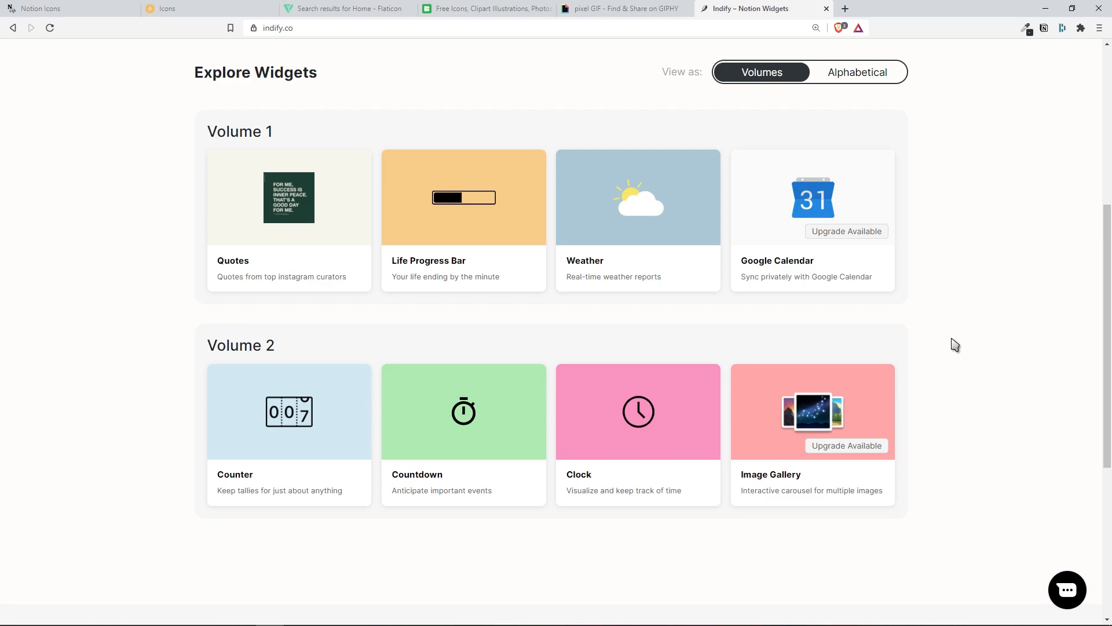
mouse_move(288, 314)
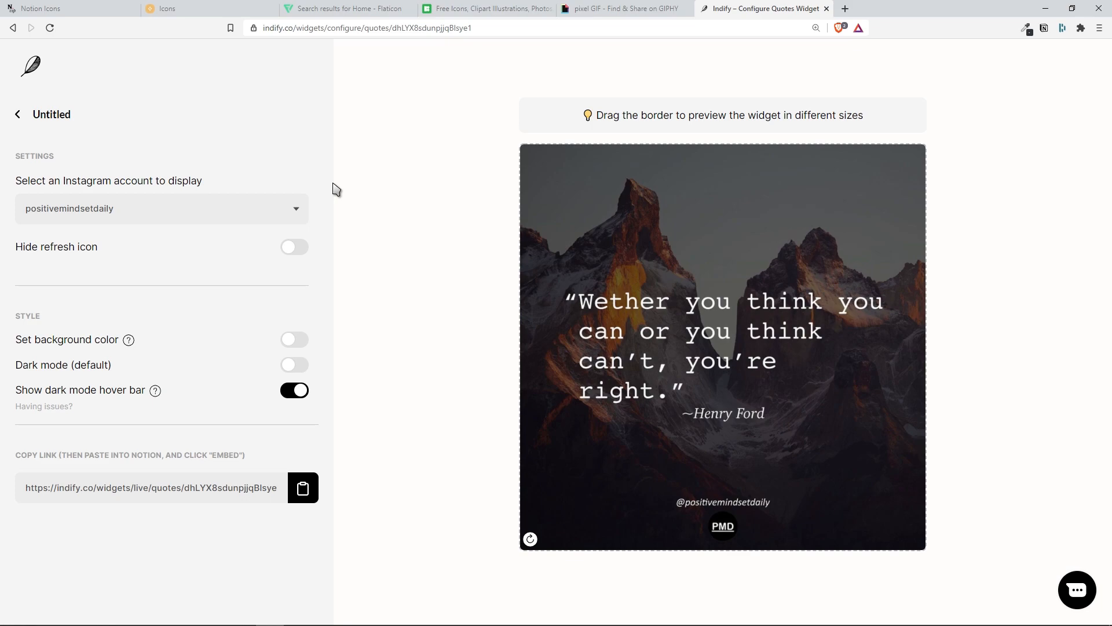
mouse_move(273, 211)
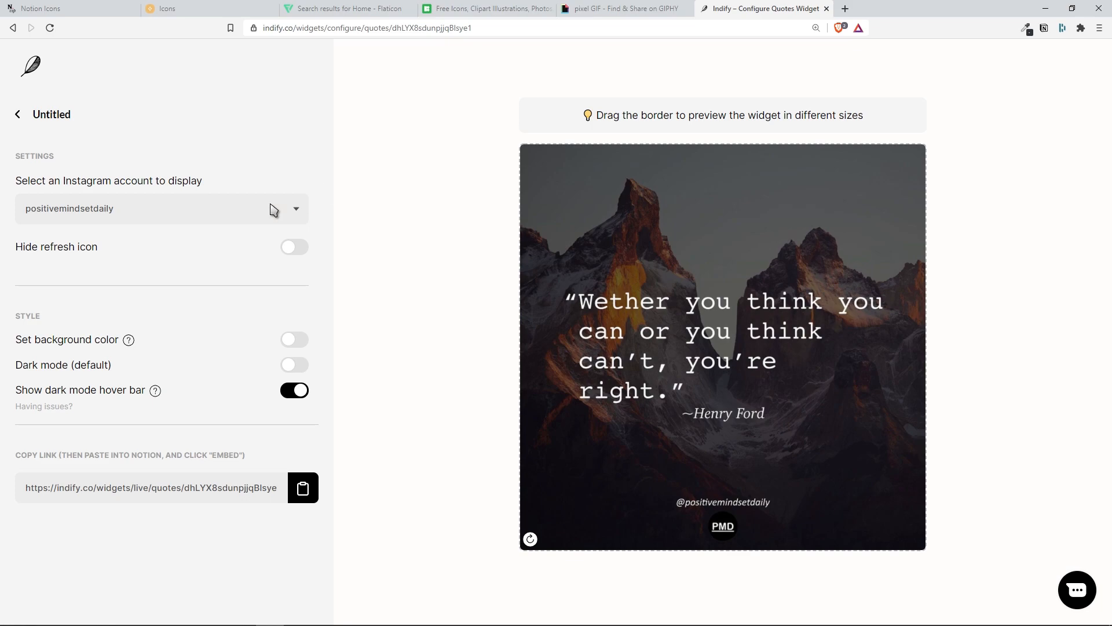
mouse_move(111, 209)
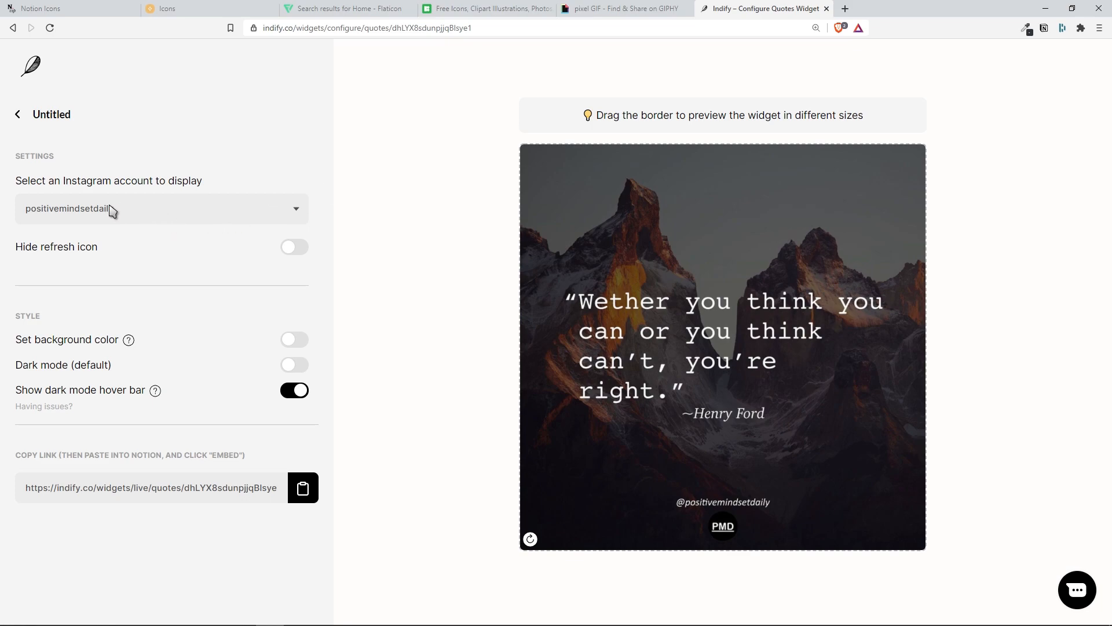
Pick the quoteoftheday account for the Quotes widget, leaving Hide refresh icon off
left_click(161, 208)
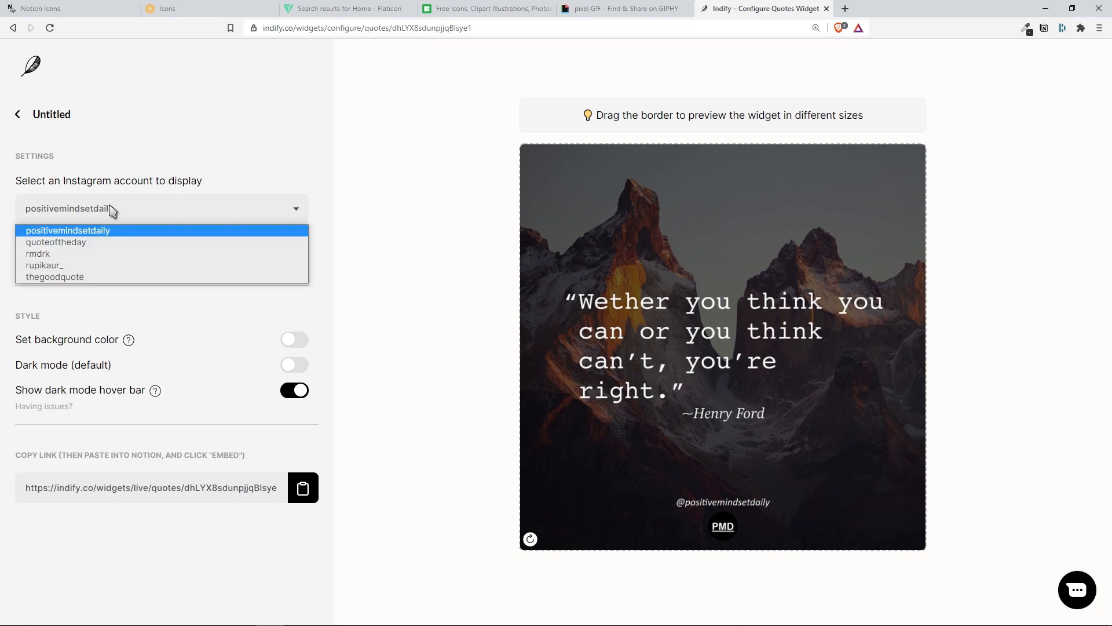
mouse_move(56, 242)
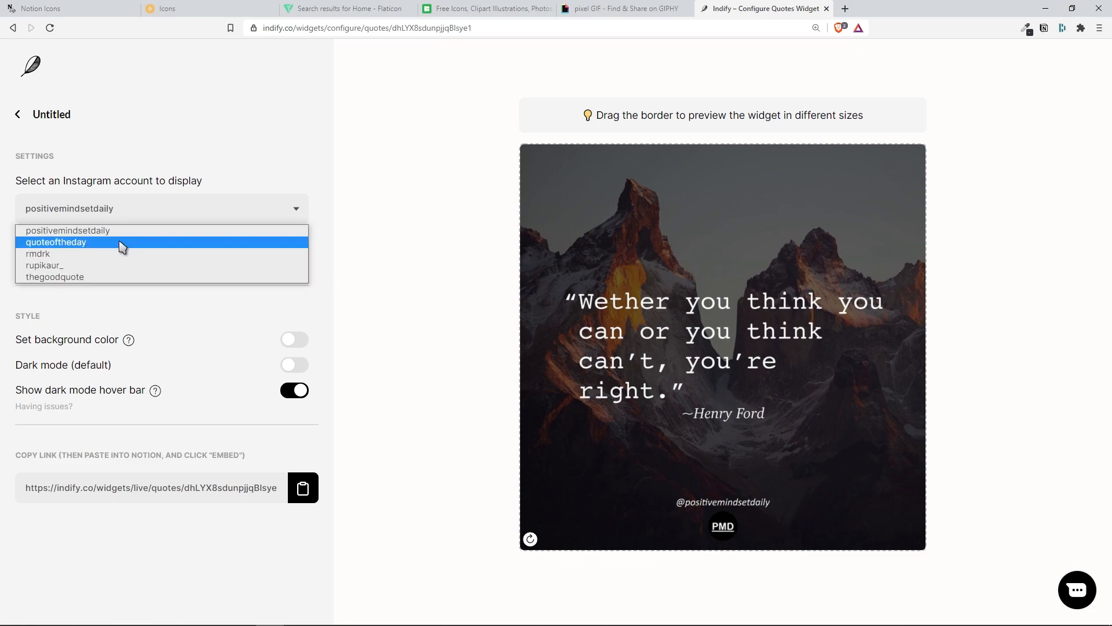
left_click(55, 242)
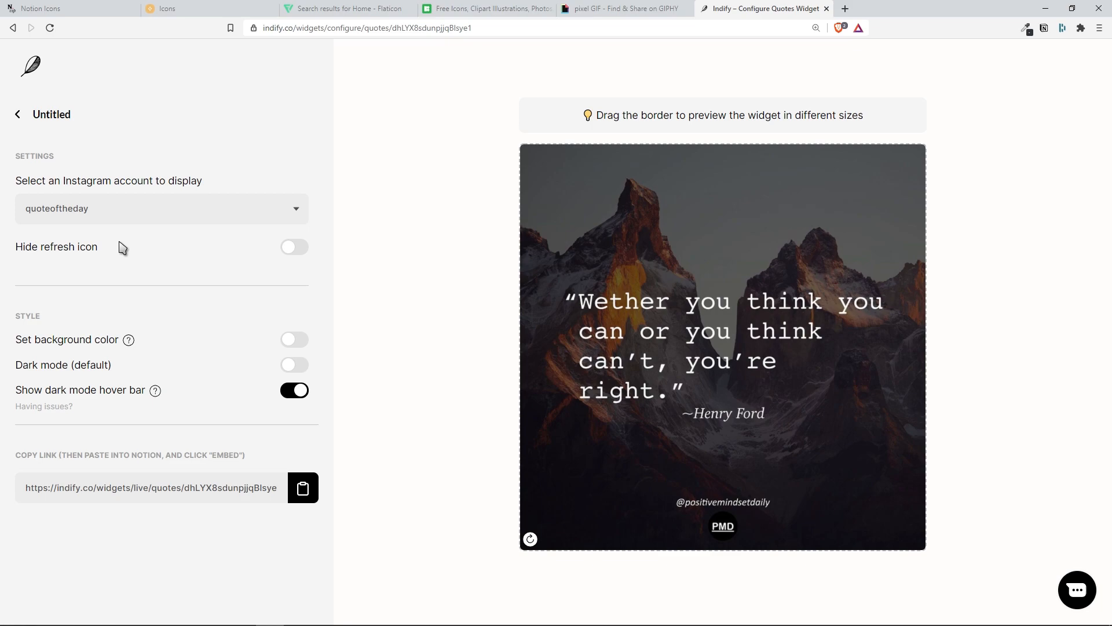
left_click(529, 539)
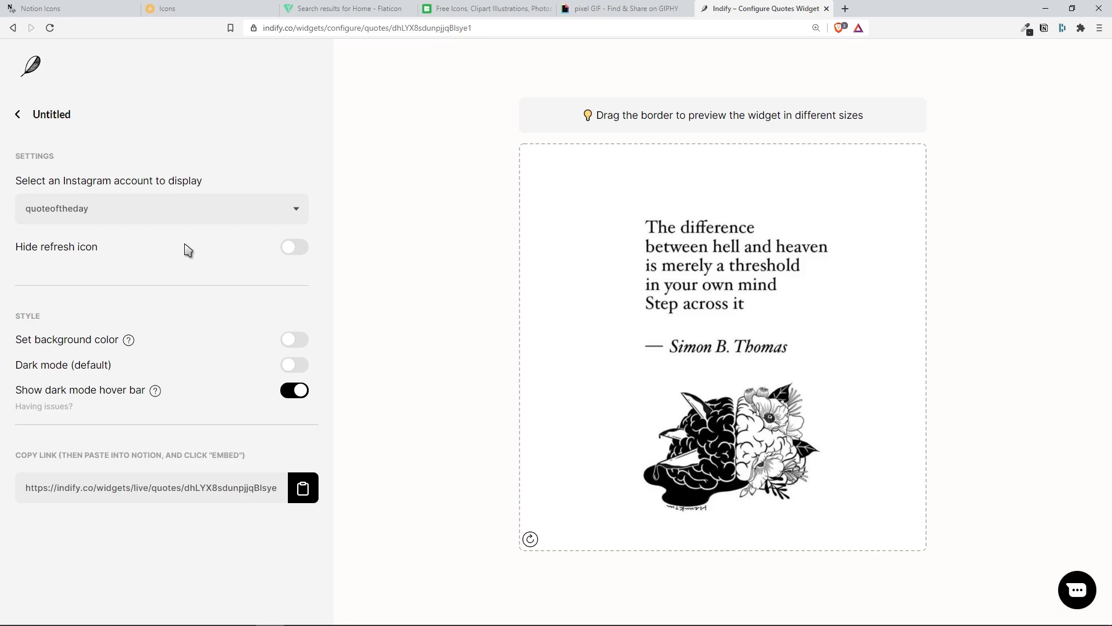
left_click(293, 246)
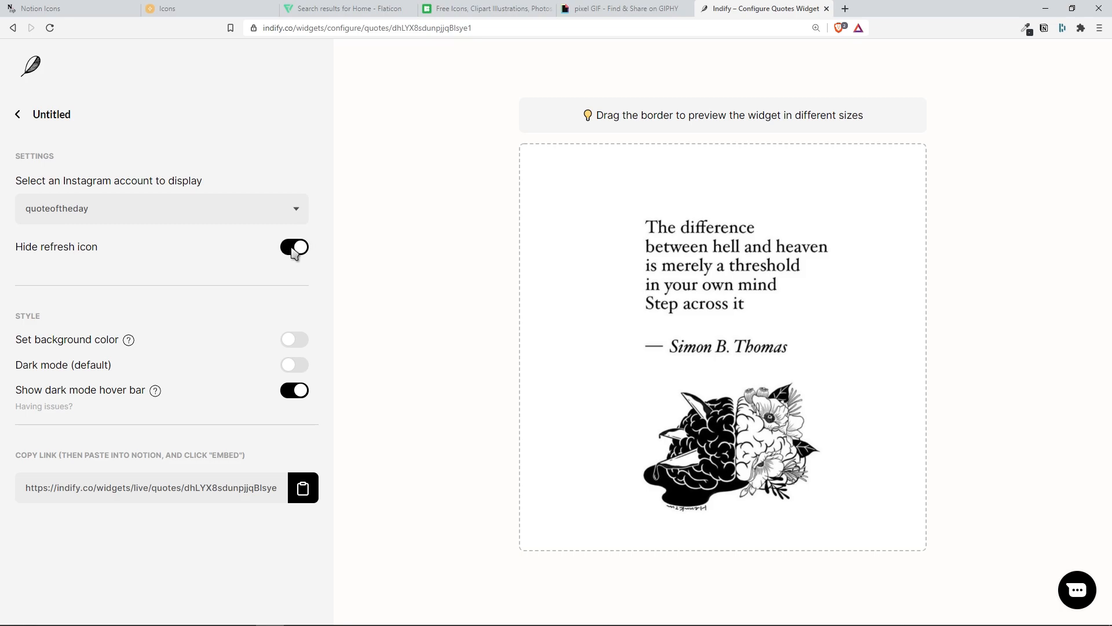
left_click(294, 247)
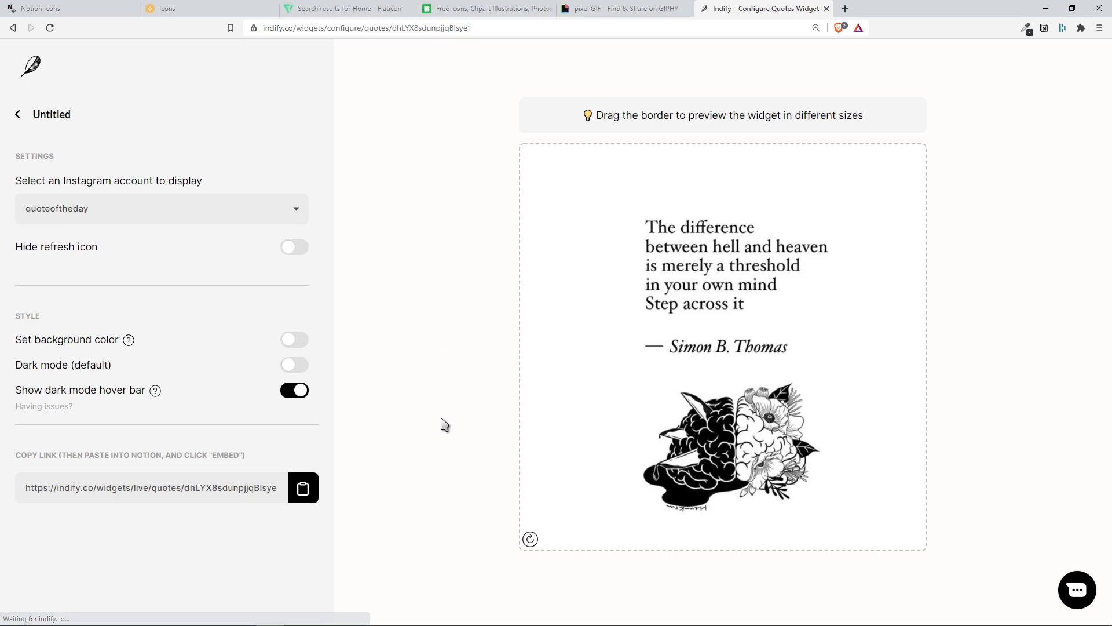
mouse_move(531, 539)
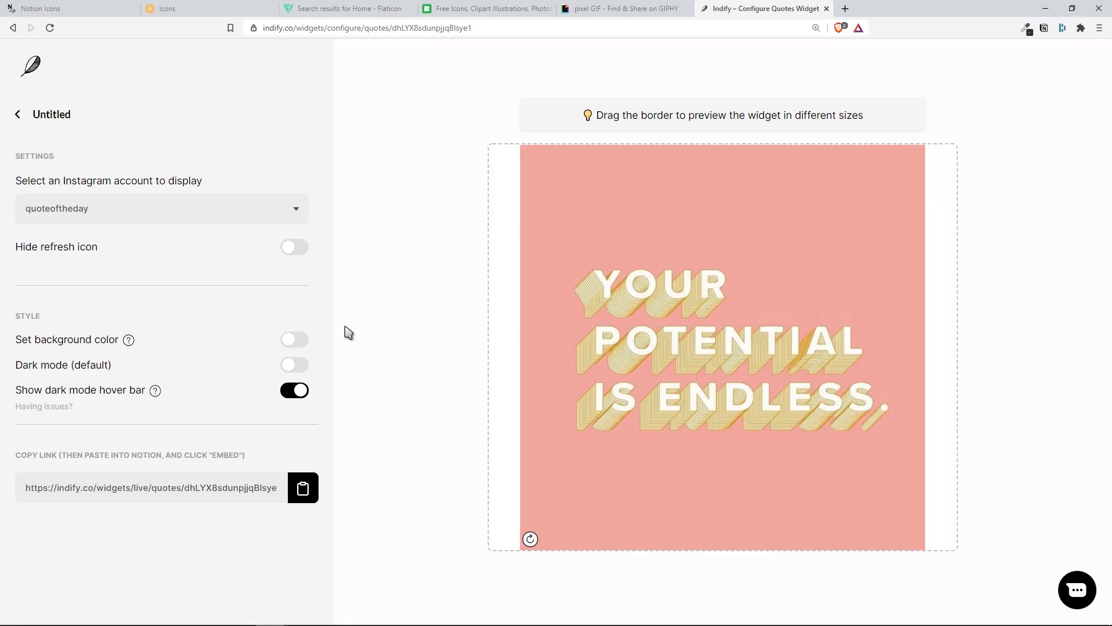
mouse_move(298, 340)
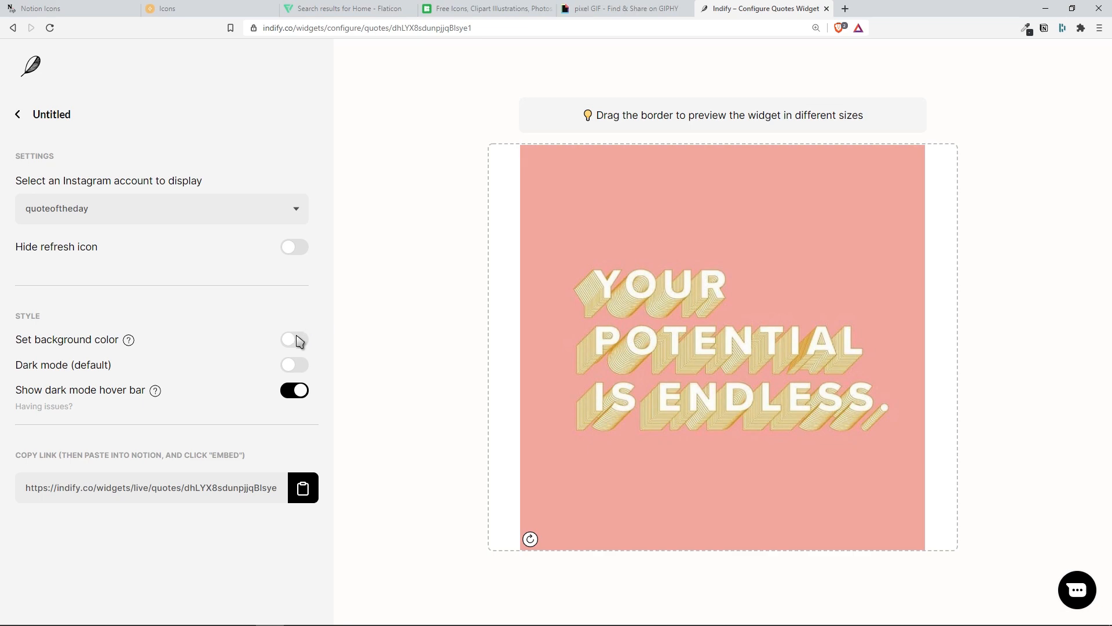
Try a dark blue background, turn it off, and enable Dark mode (default) instead
left_click(295, 339)
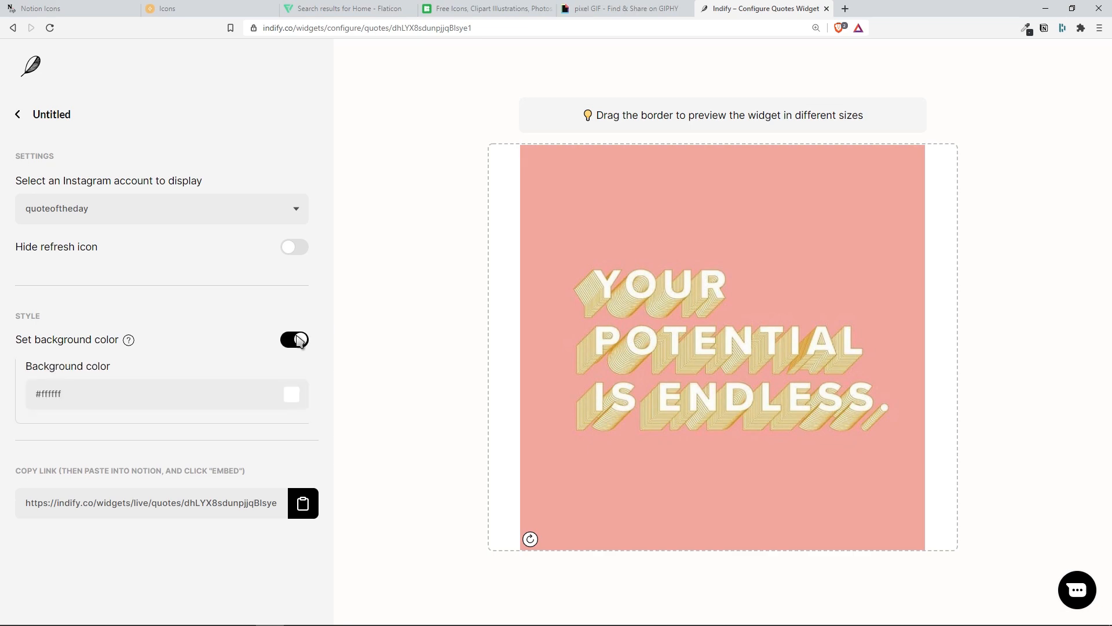
left_click(291, 395)
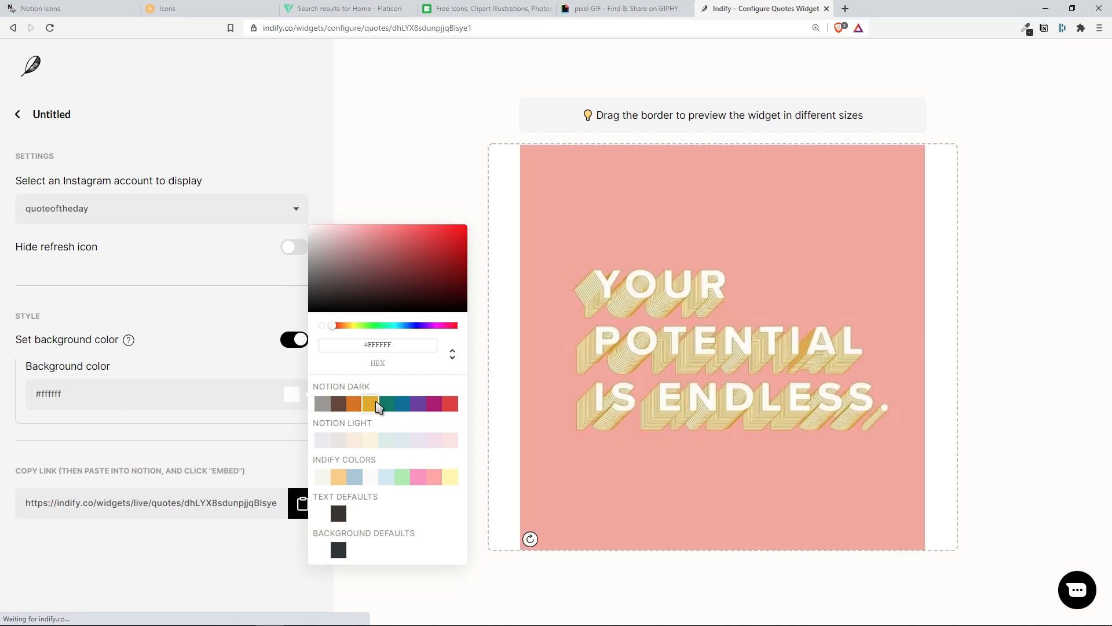
left_click(400, 404)
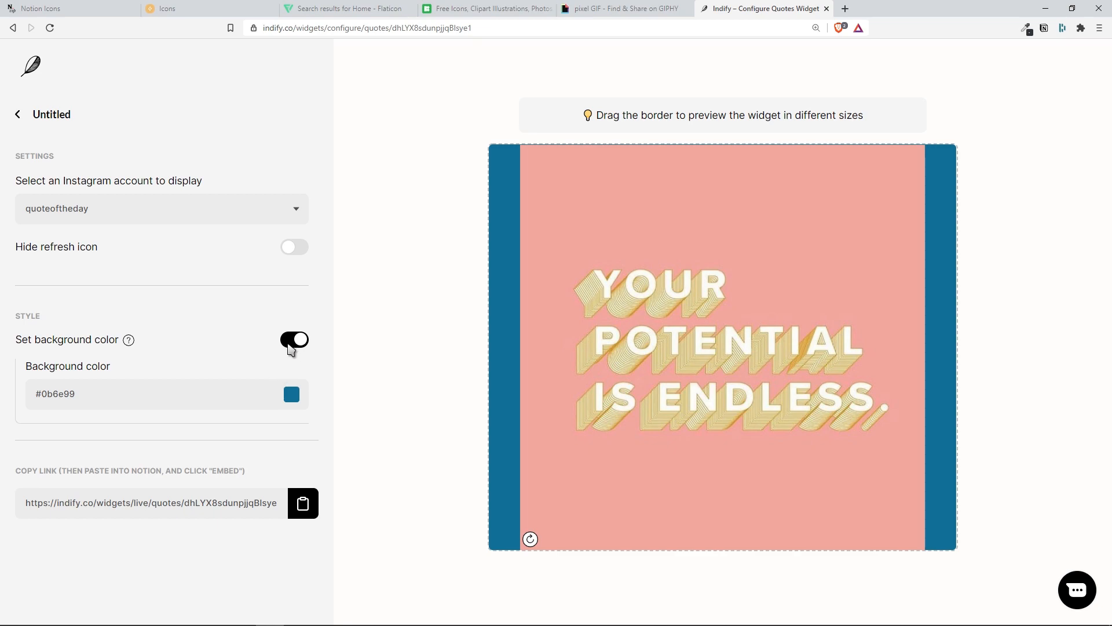
left_click(294, 339)
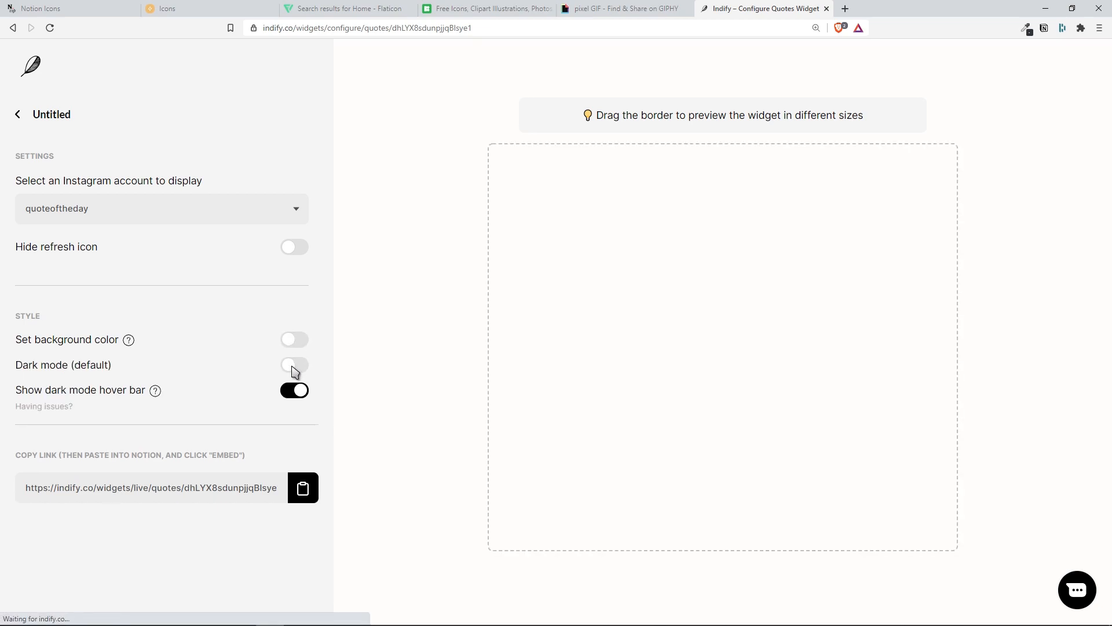
left_click(294, 365)
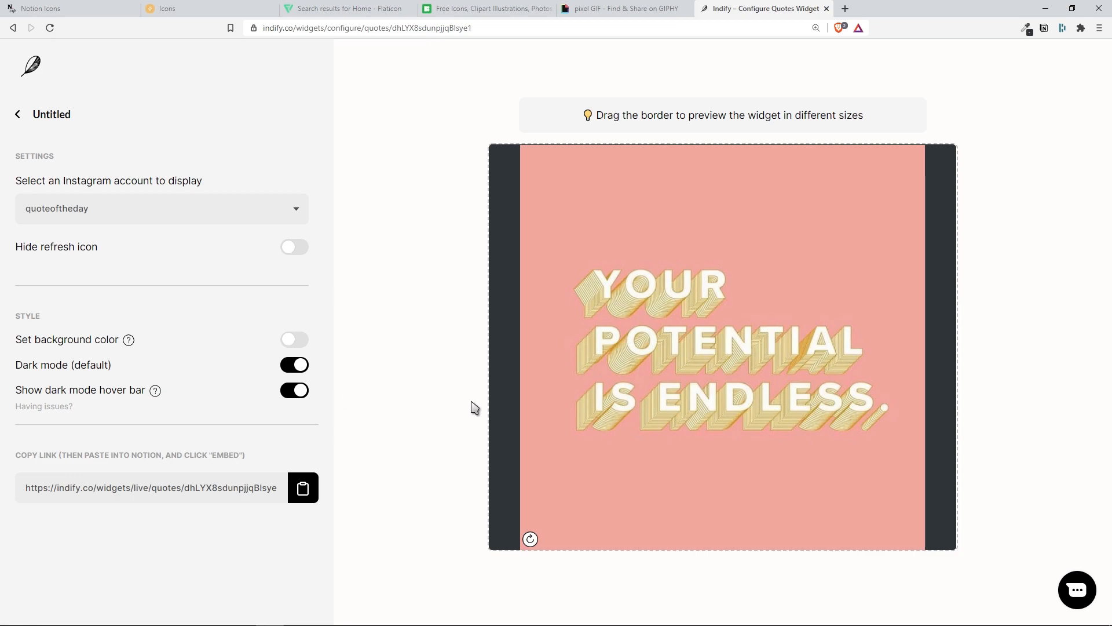
mouse_move(939, 547)
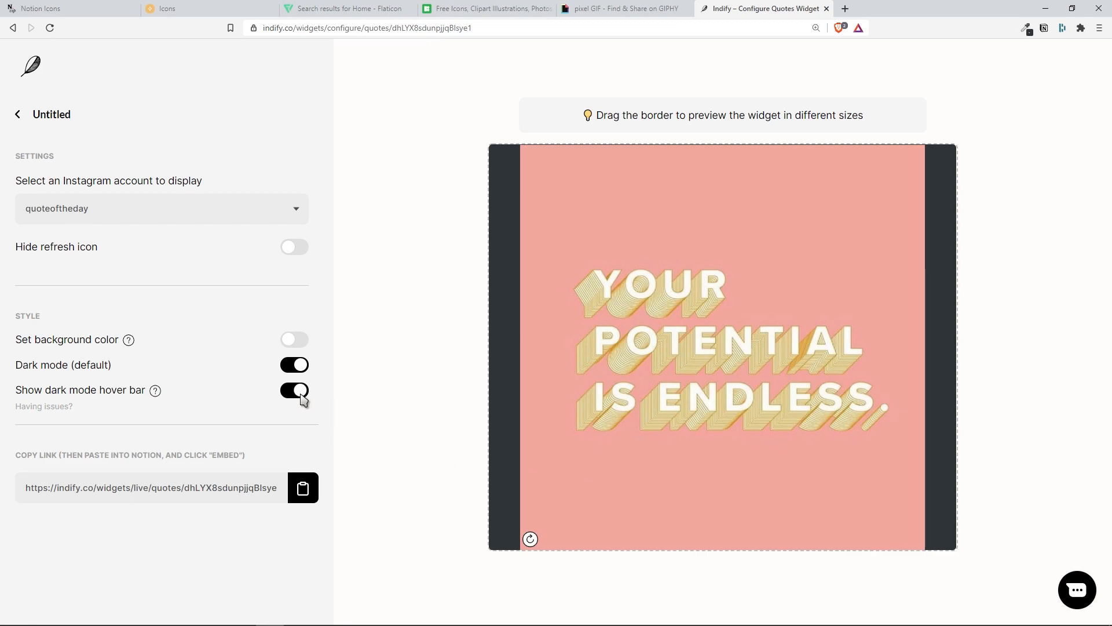
left_click(294, 390)
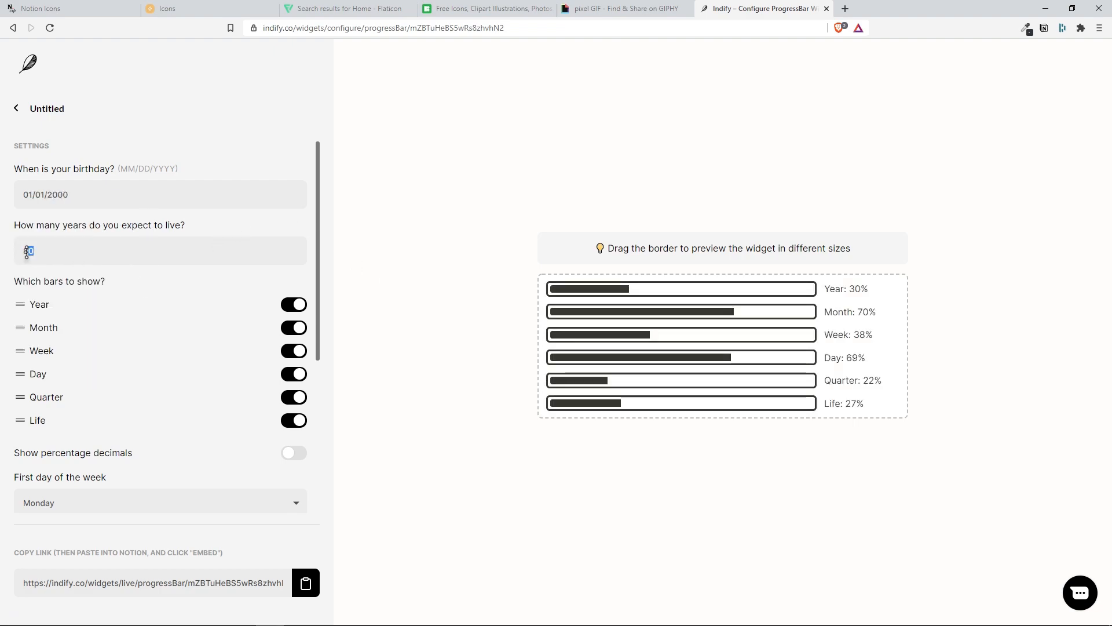
Set expected years to 100, turn off the Quarter bar, and keep percentage decimals off
type("100")
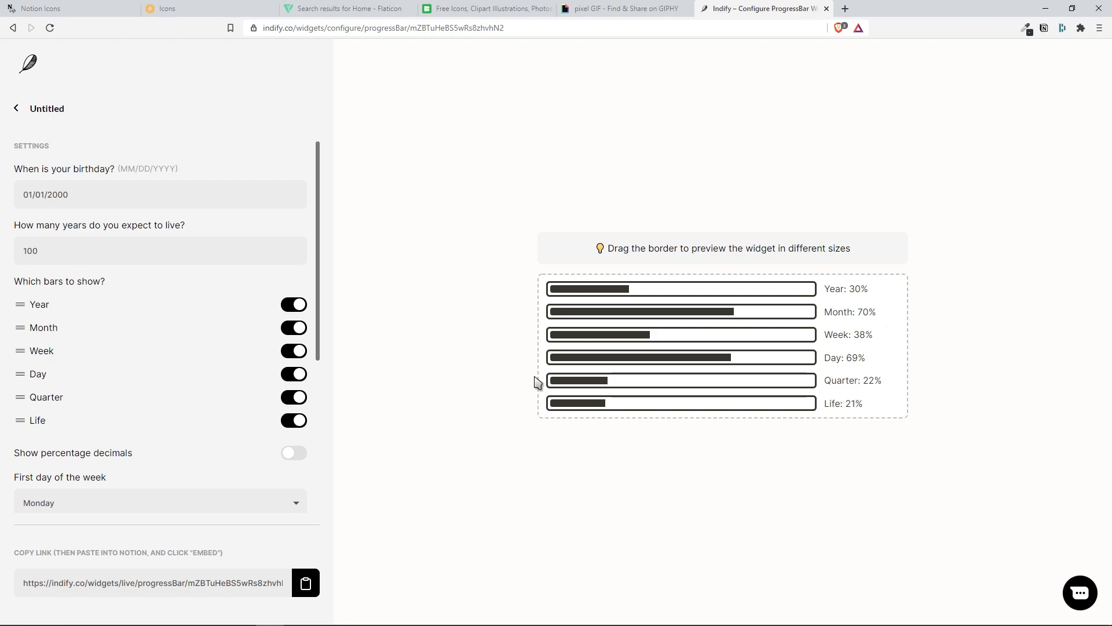
mouse_move(617, 301)
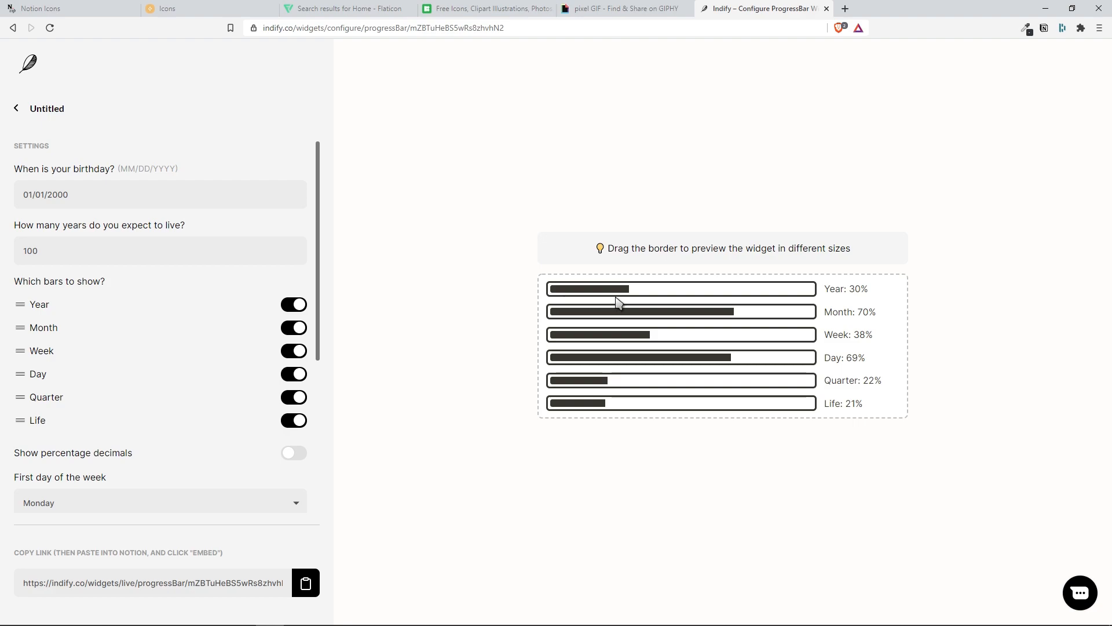
mouse_move(734, 320)
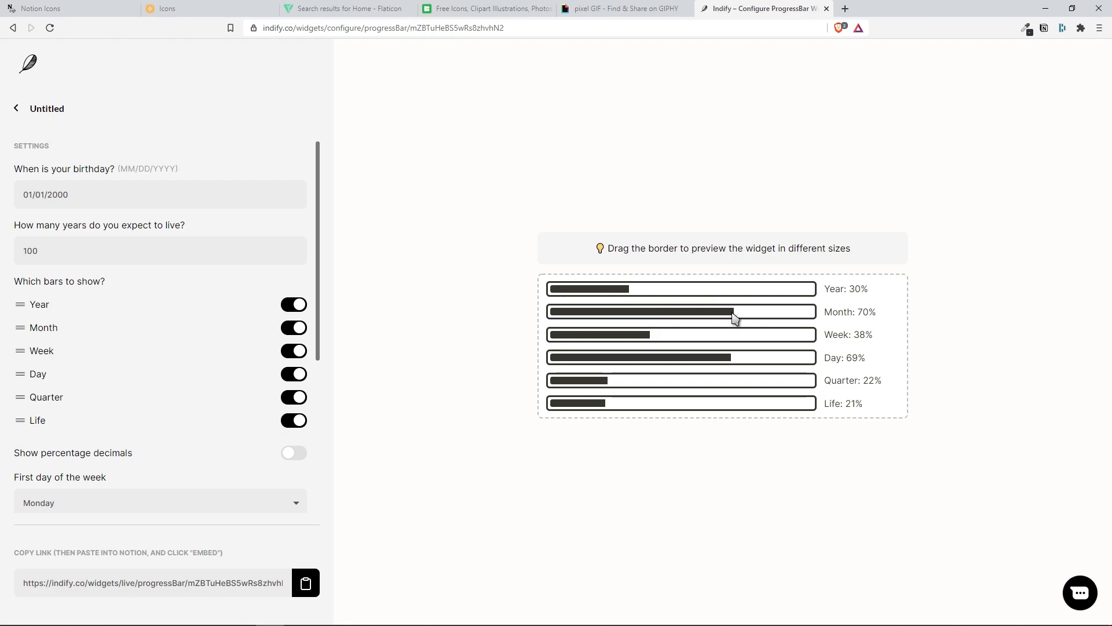
mouse_move(644, 411)
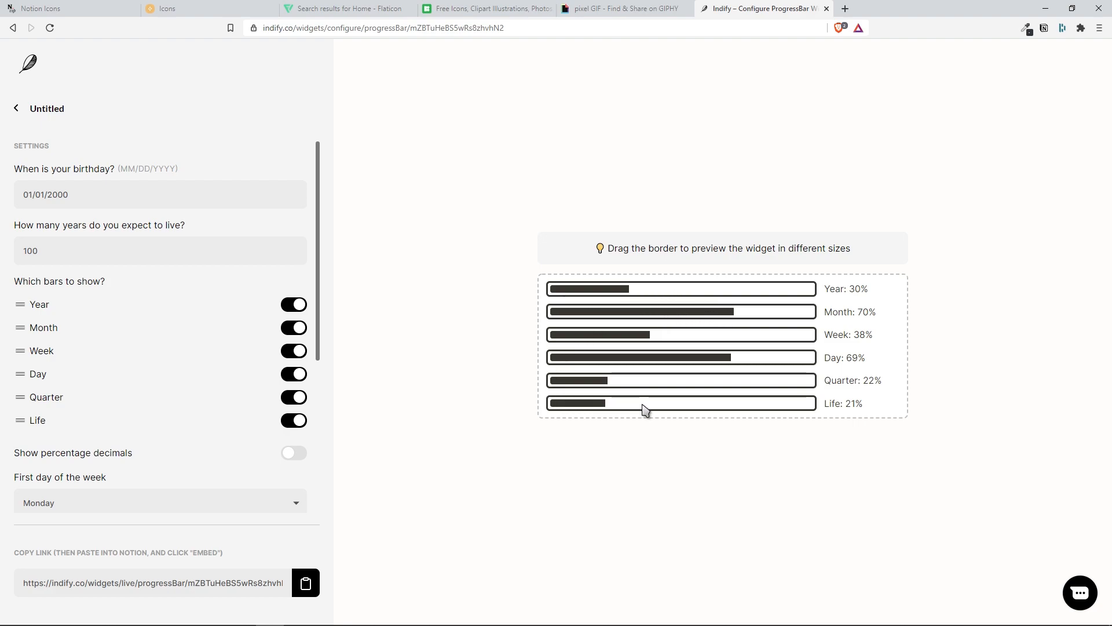
mouse_move(325, 402)
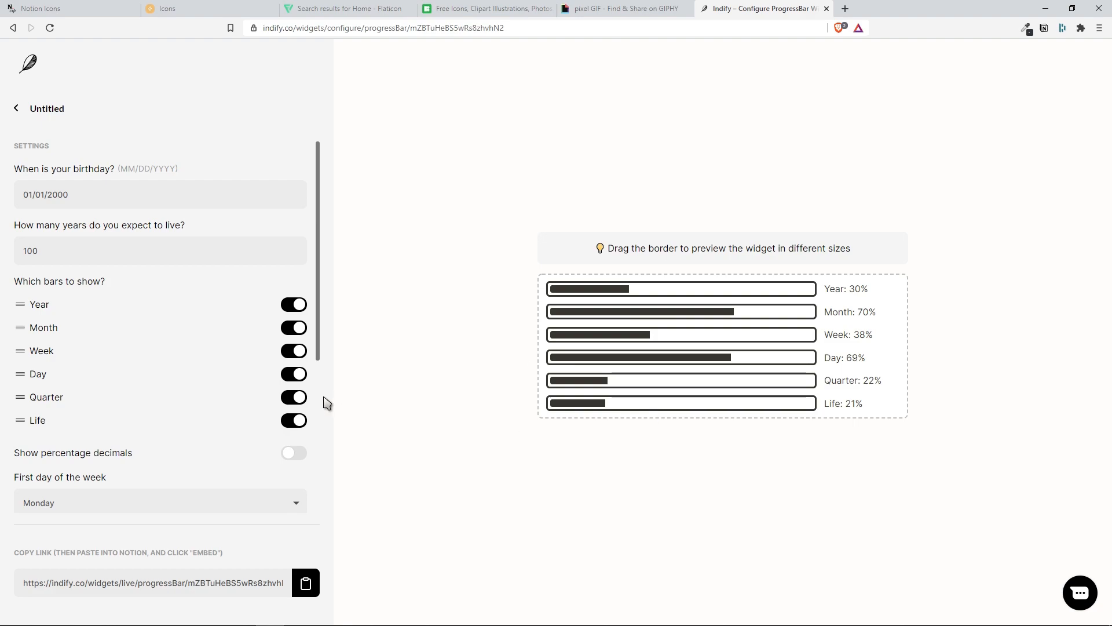
left_click(294, 397)
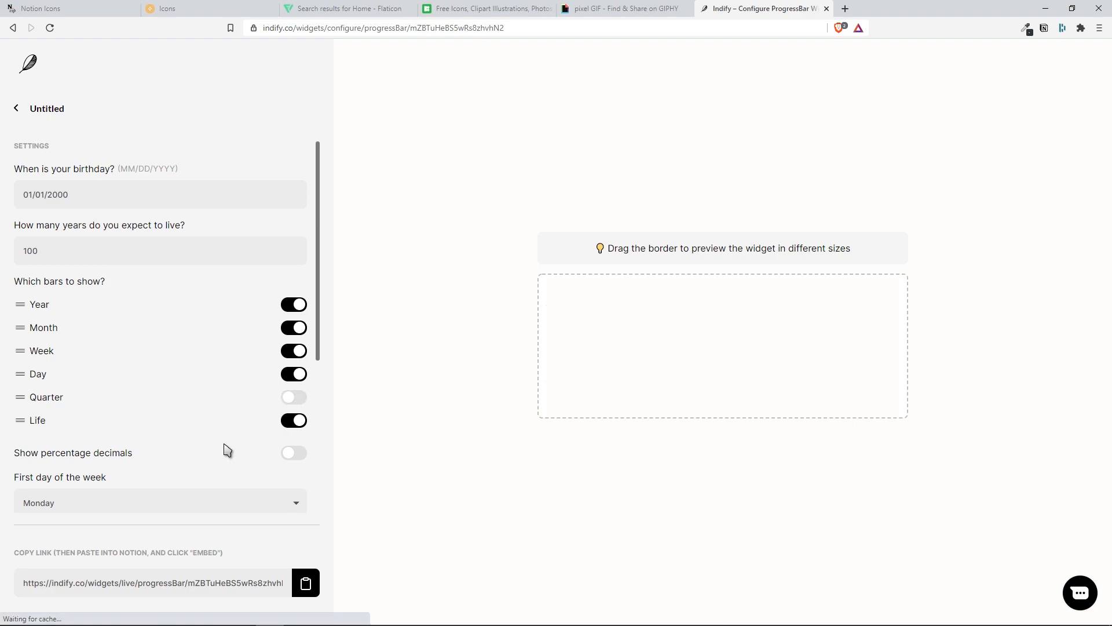
left_click(293, 452)
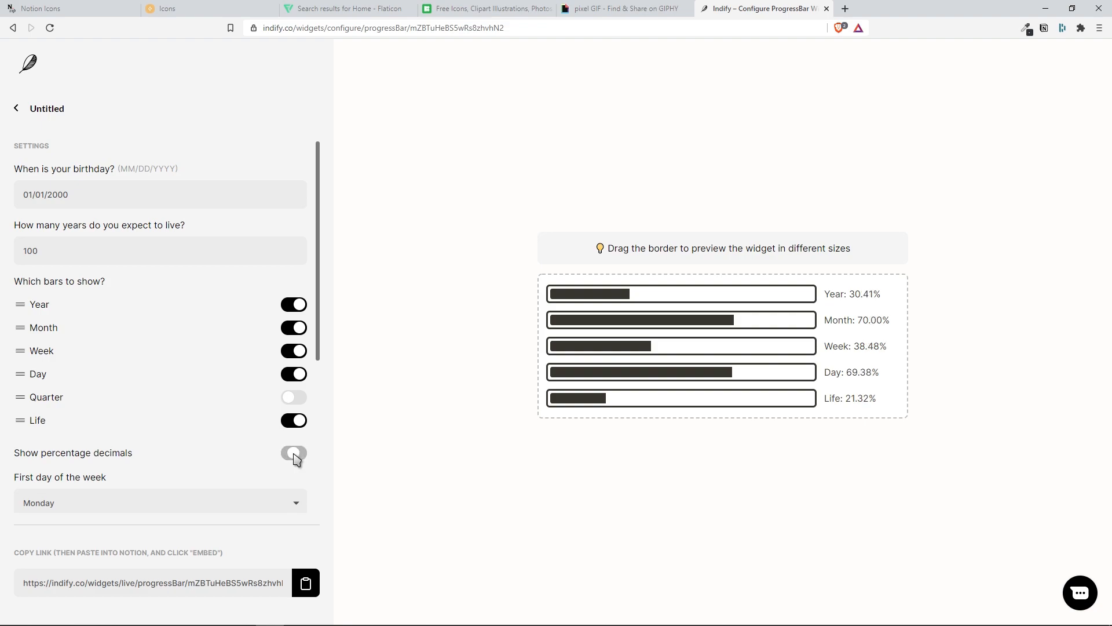
left_click(294, 453)
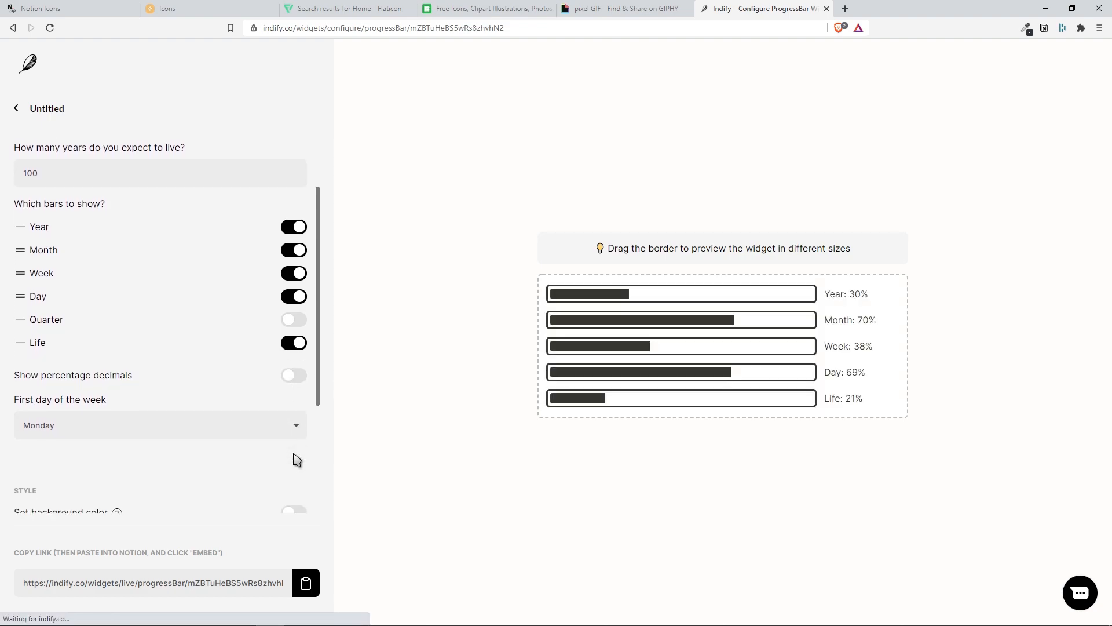
left_click(160, 424)
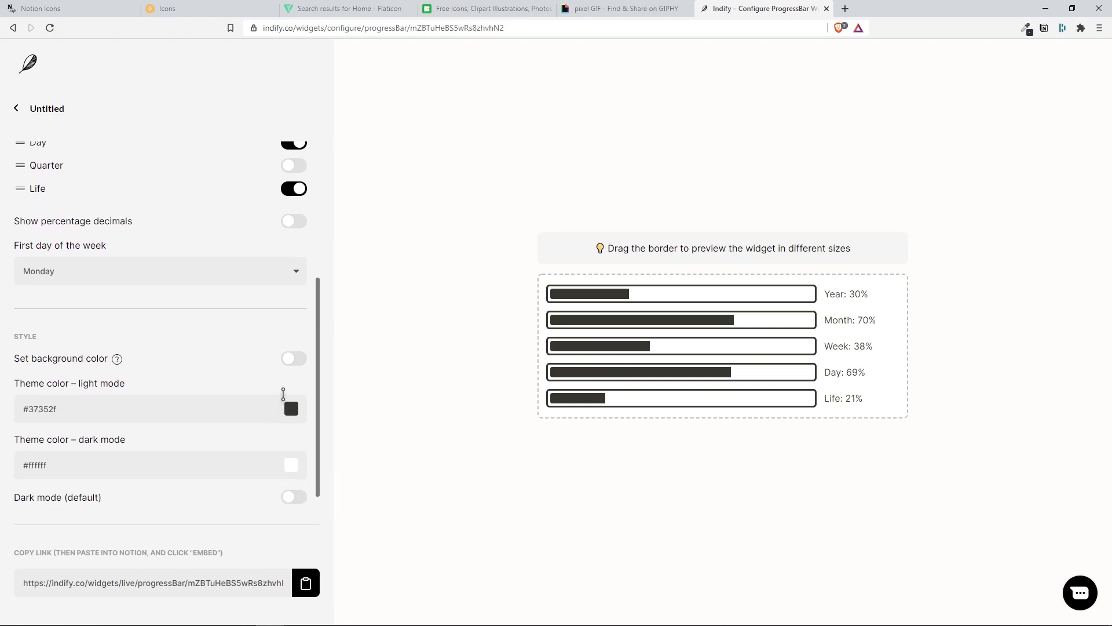
Set light-mode bars to #ffbf06, dark-mode bars to white, enable dark mode, and copy the link
left_click(291, 408)
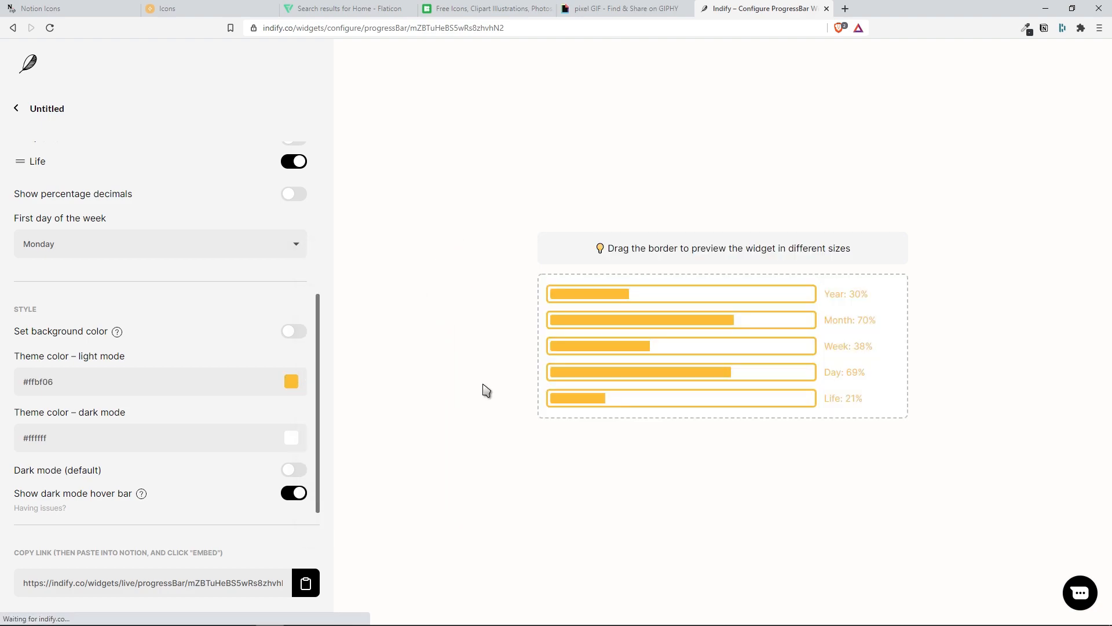
mouse_move(369, 427)
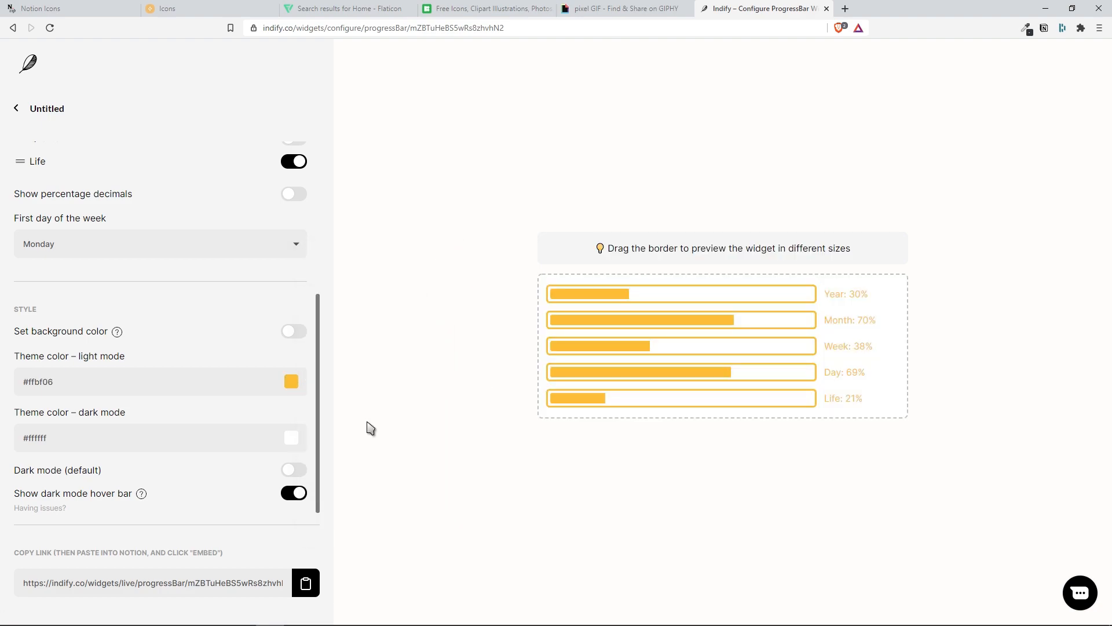
left_click(291, 437)
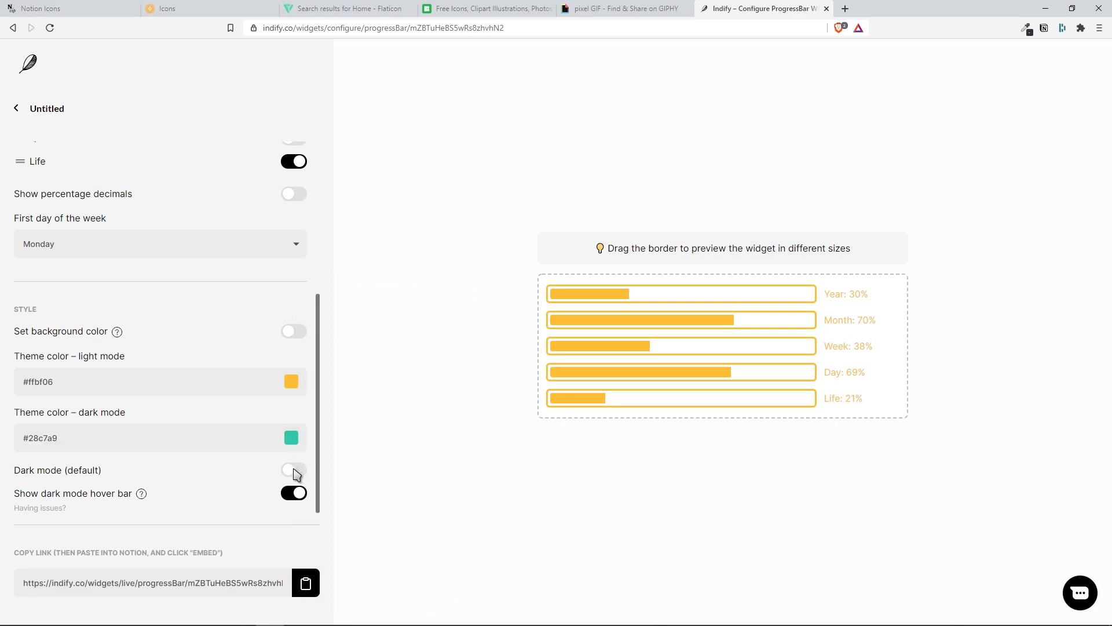
left_click(294, 474)
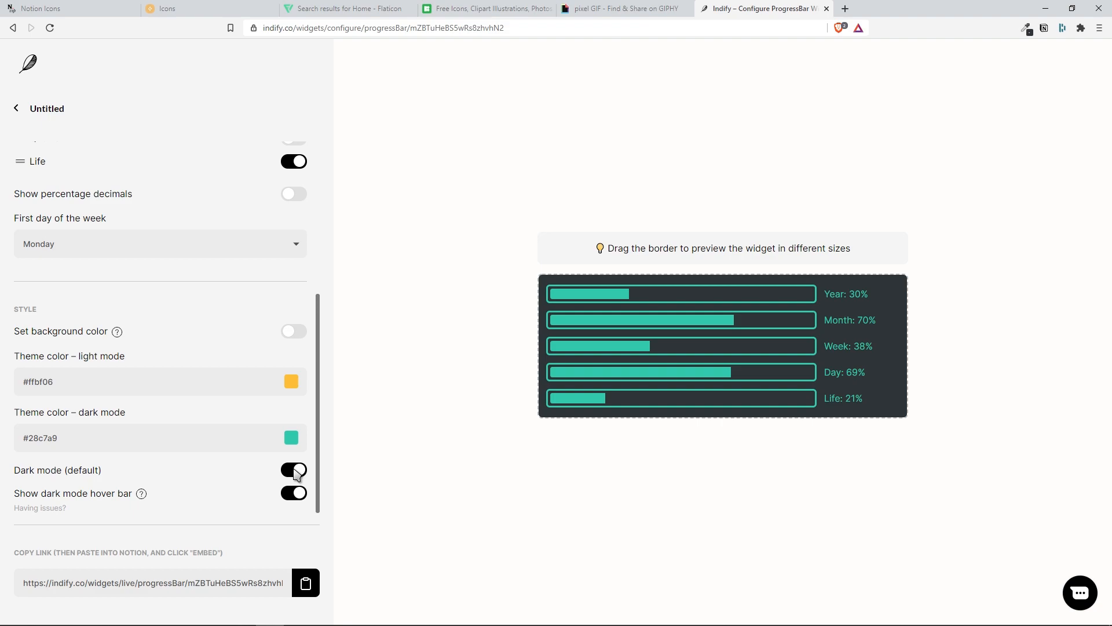
left_click(291, 438)
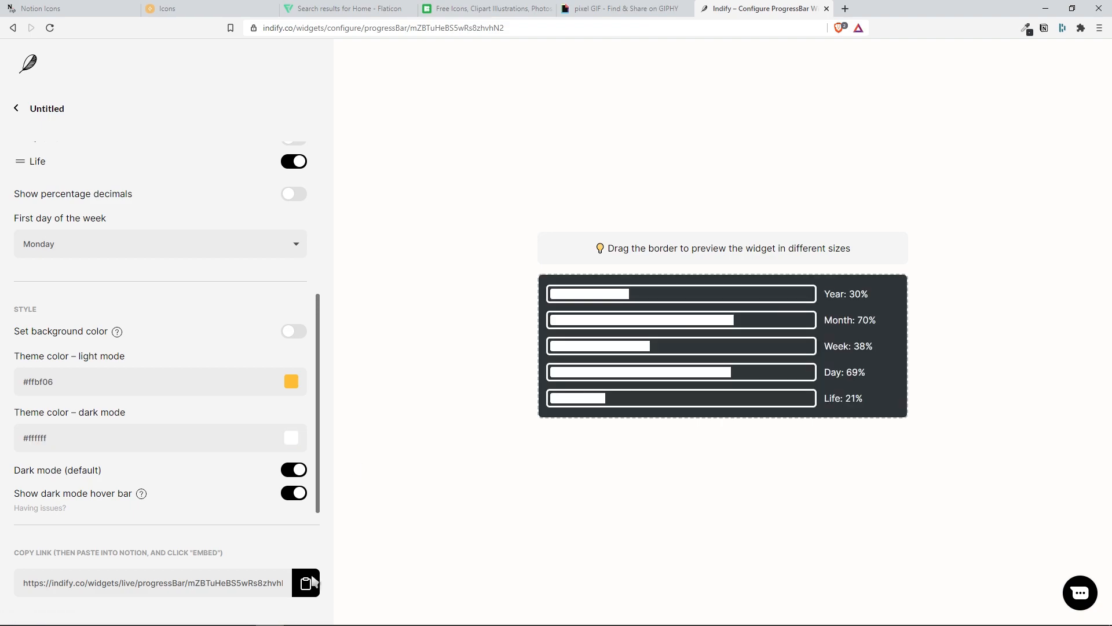
left_click(306, 583)
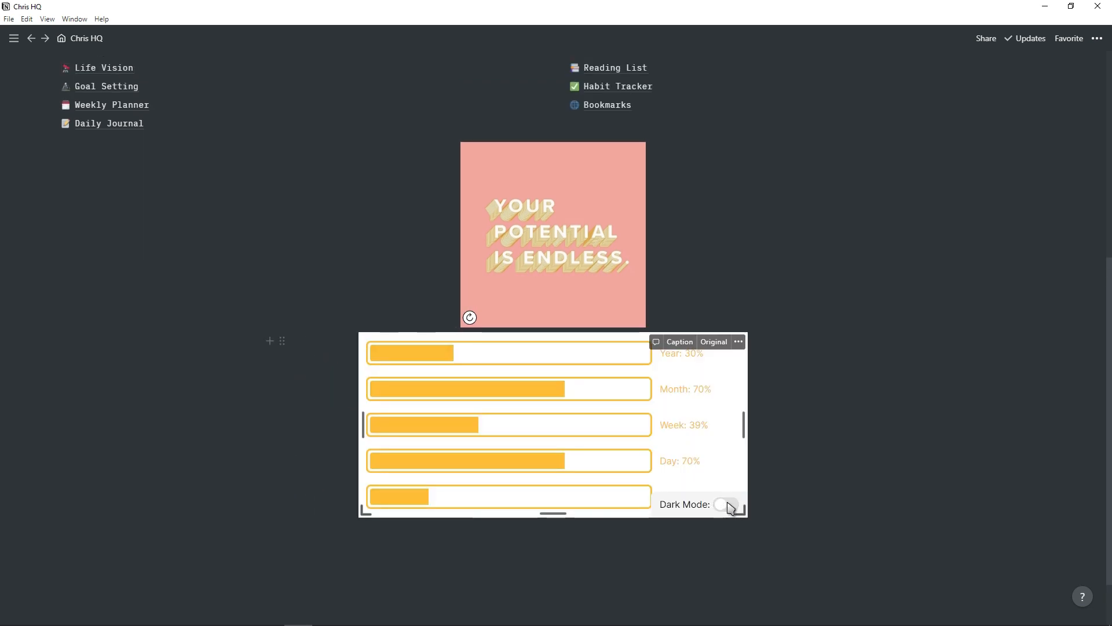
Switch the progress bar embedded on Chris HQ to Dark Mode
left_click(727, 505)
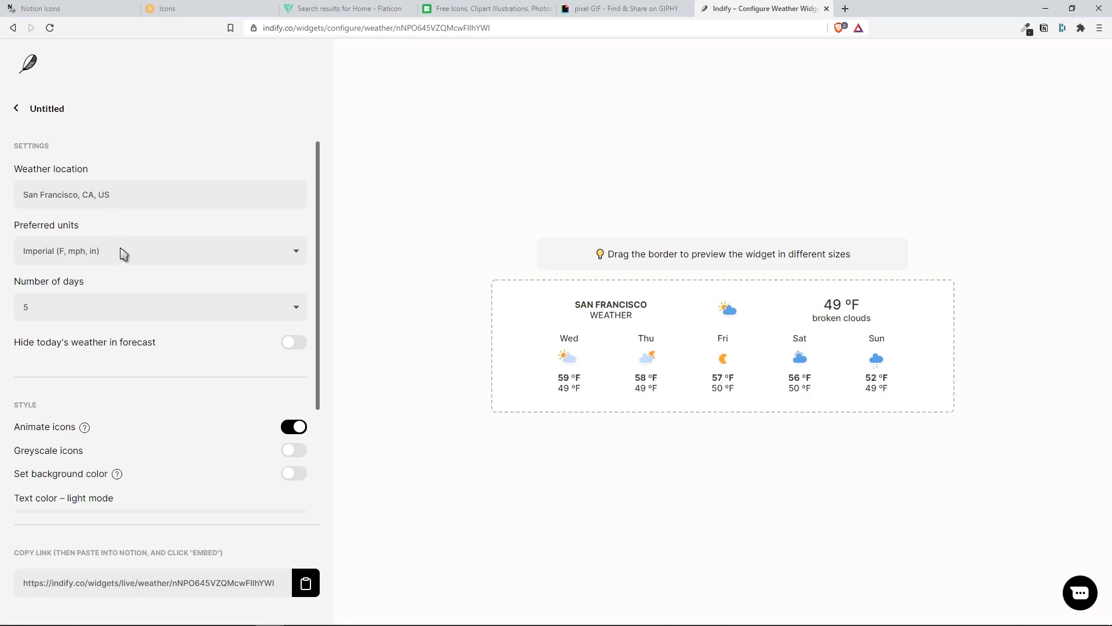
Set the weather widget to metric, three days, today hidden, with coloured icons
left_click(160, 250)
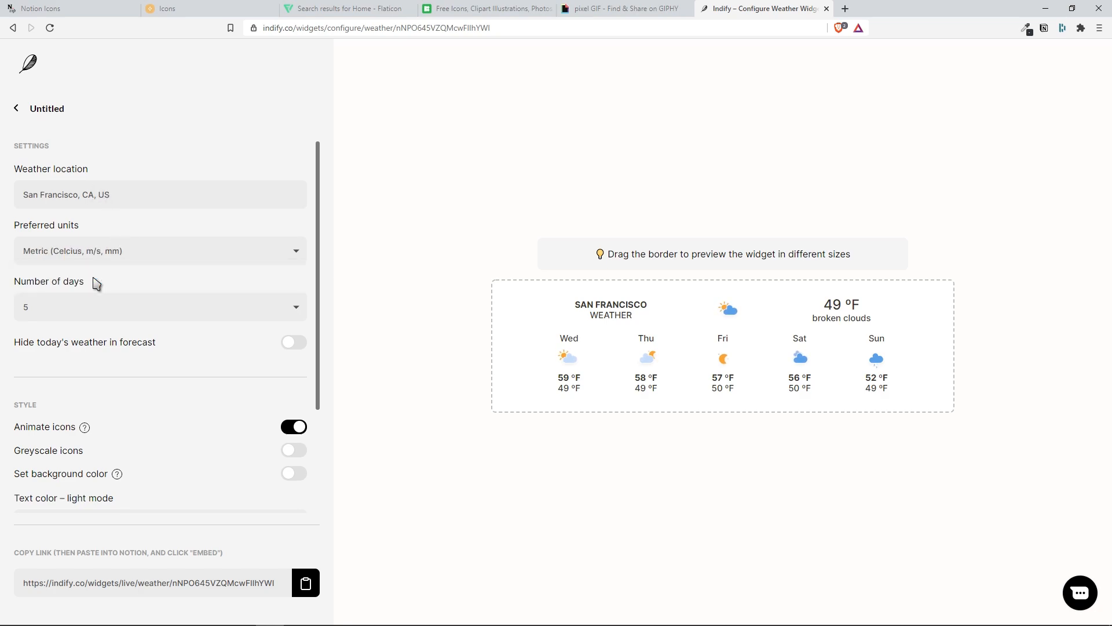
left_click(160, 306)
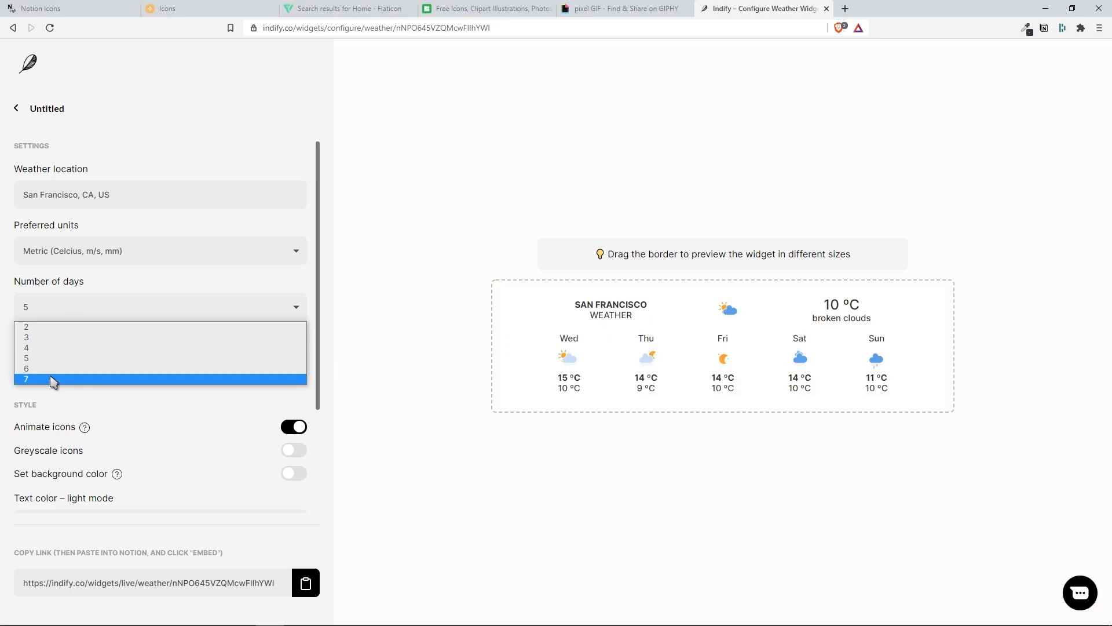
left_click(27, 379)
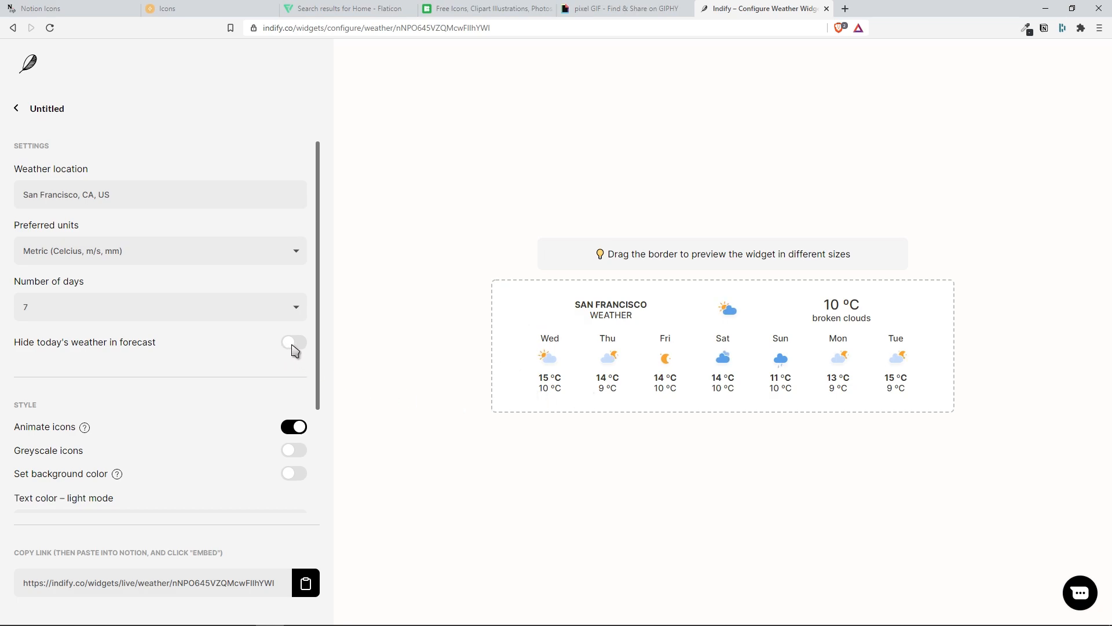
left_click(294, 342)
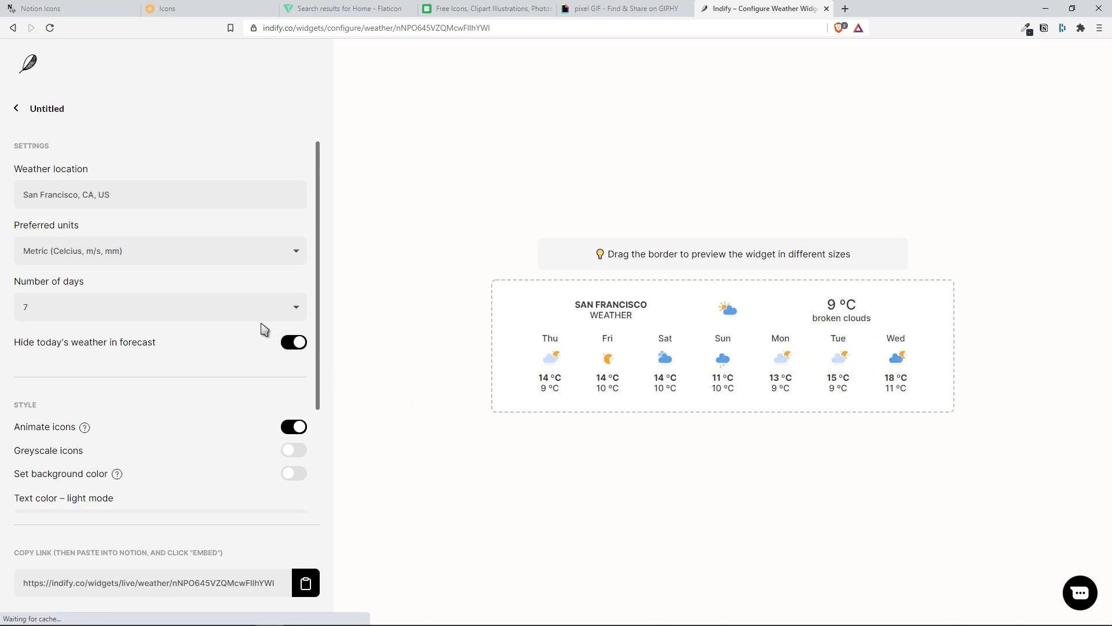
left_click(159, 306)
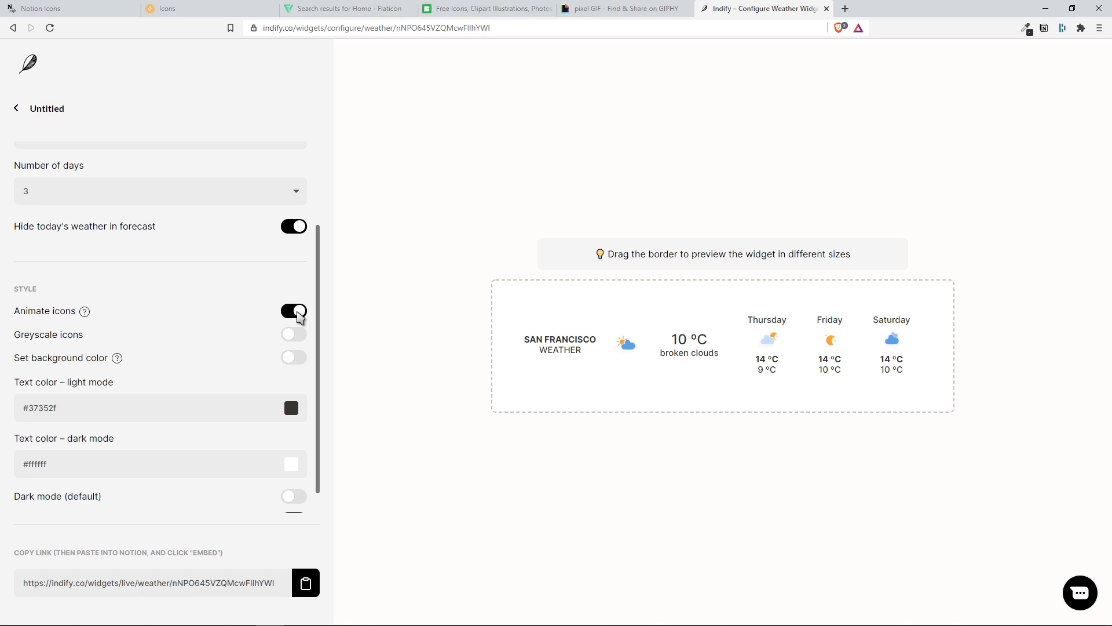
left_click(293, 335)
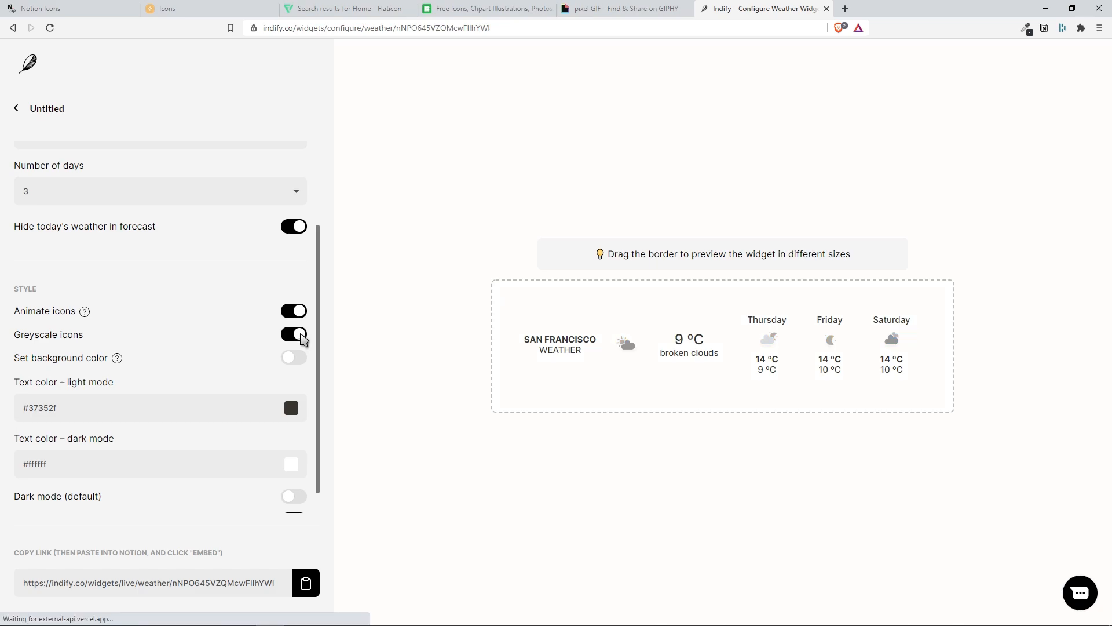
left_click(293, 335)
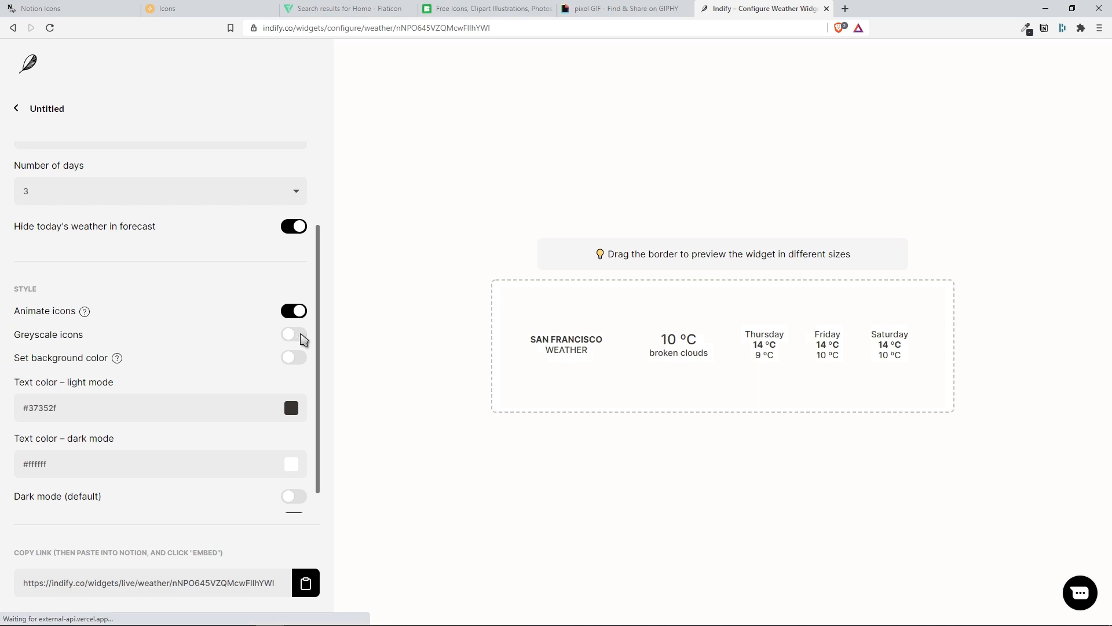
scroll("down", 3)
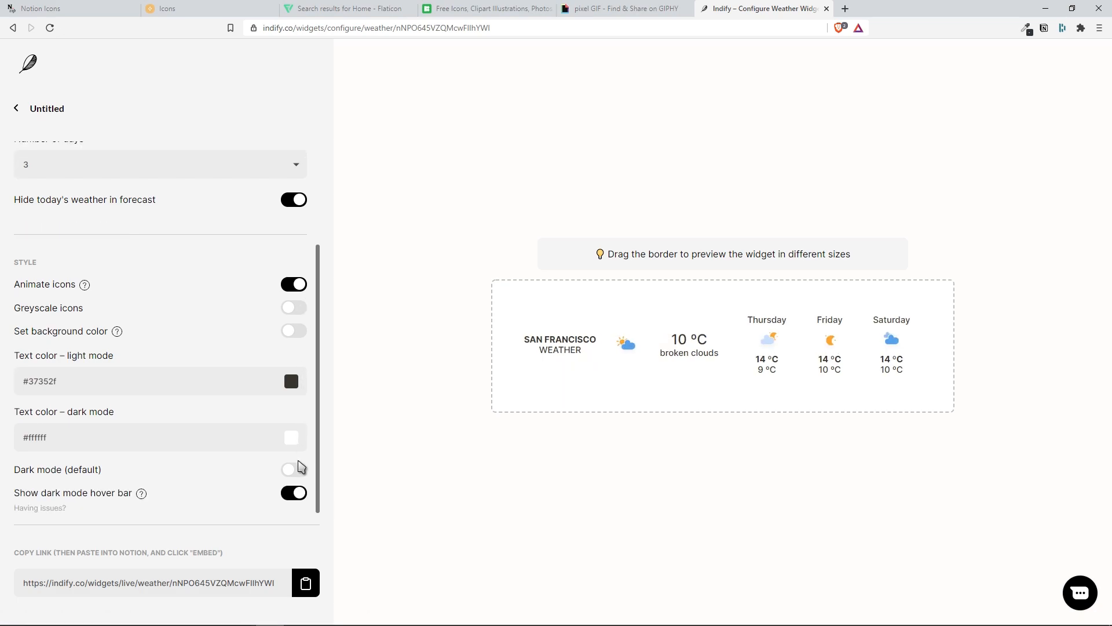
left_click(293, 470)
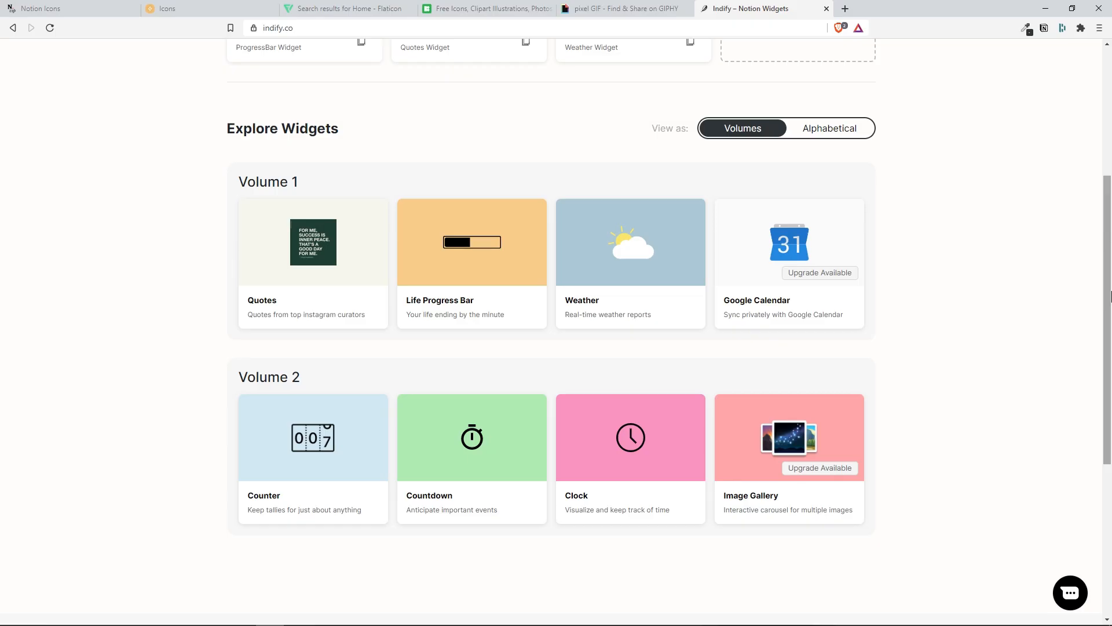
Start a Counter widget titled 'Glasses of water' and test its increase and decrease buttons
left_click(312, 437)
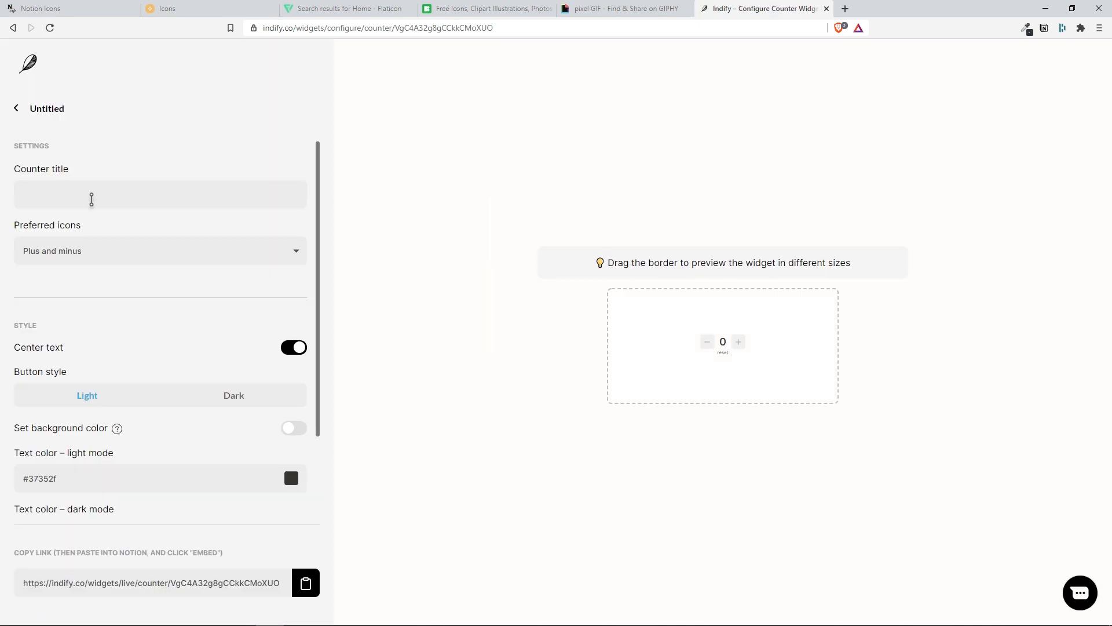
left_click(160, 194)
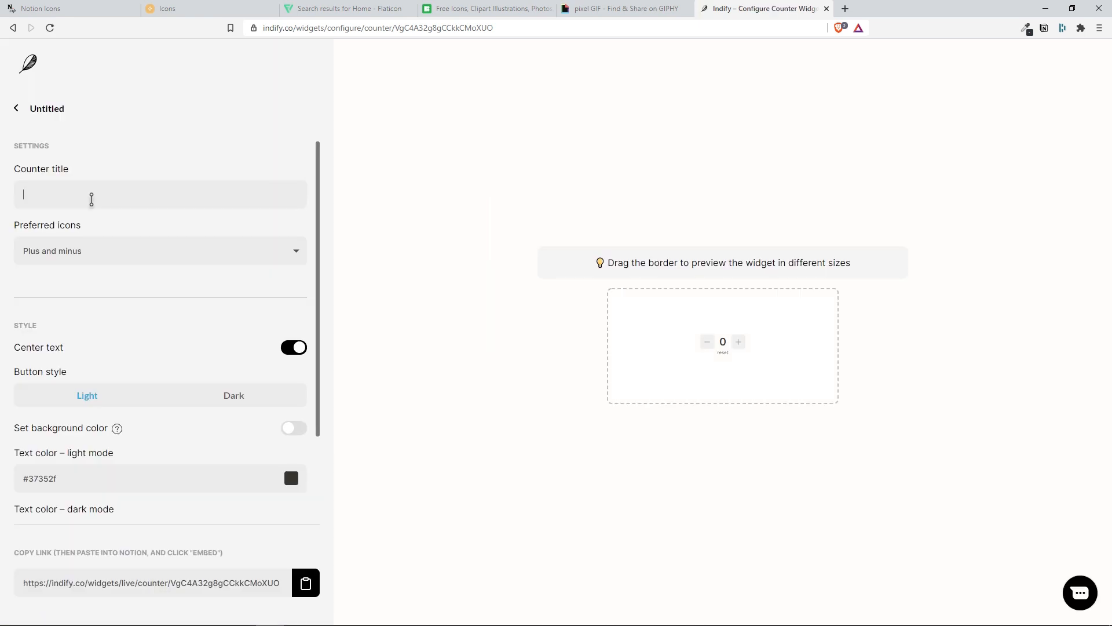
type("Glasses of")
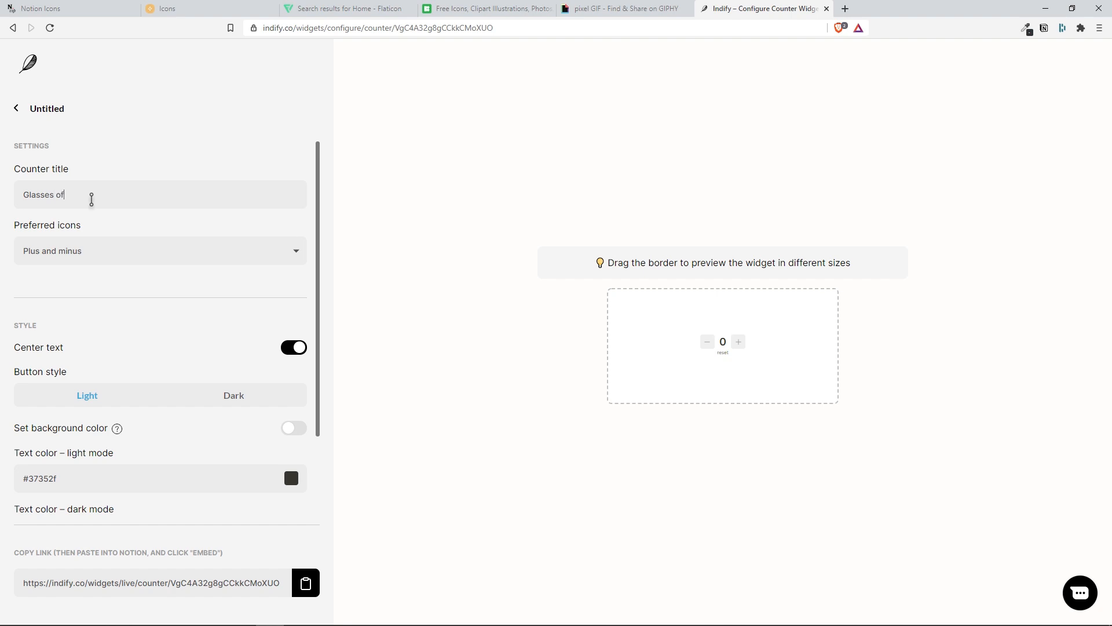
type("water")
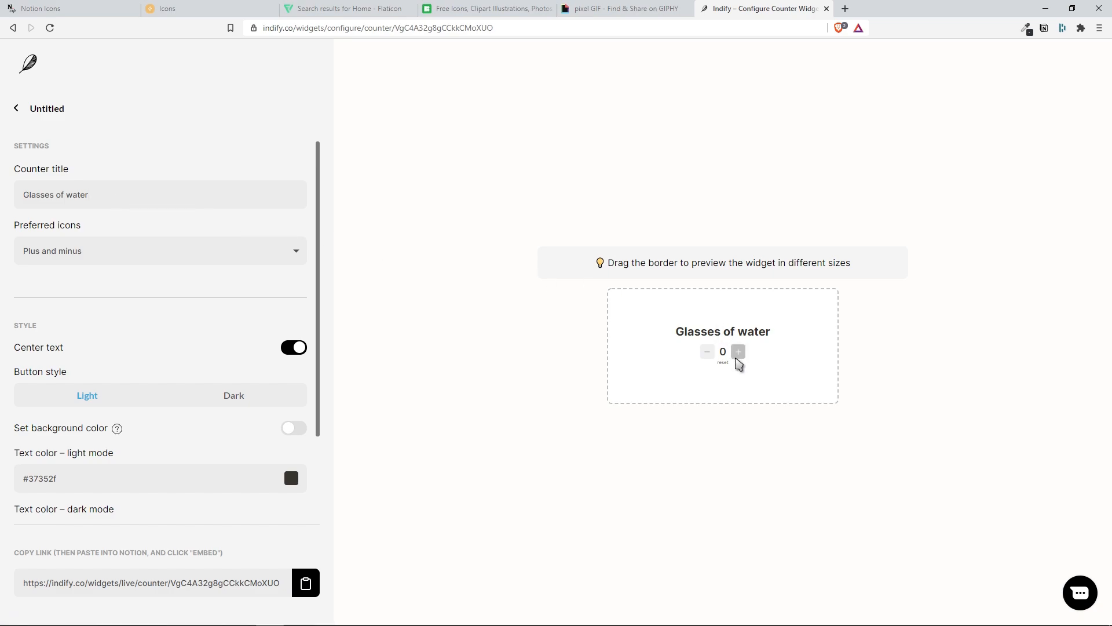
left_click(737, 351)
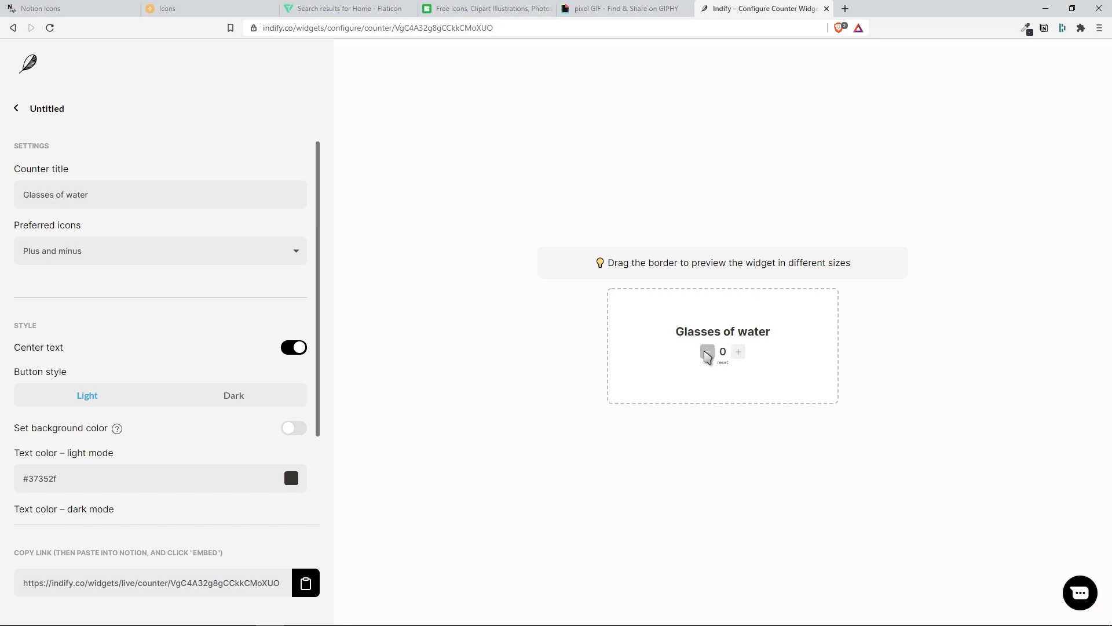
left_click(705, 353)
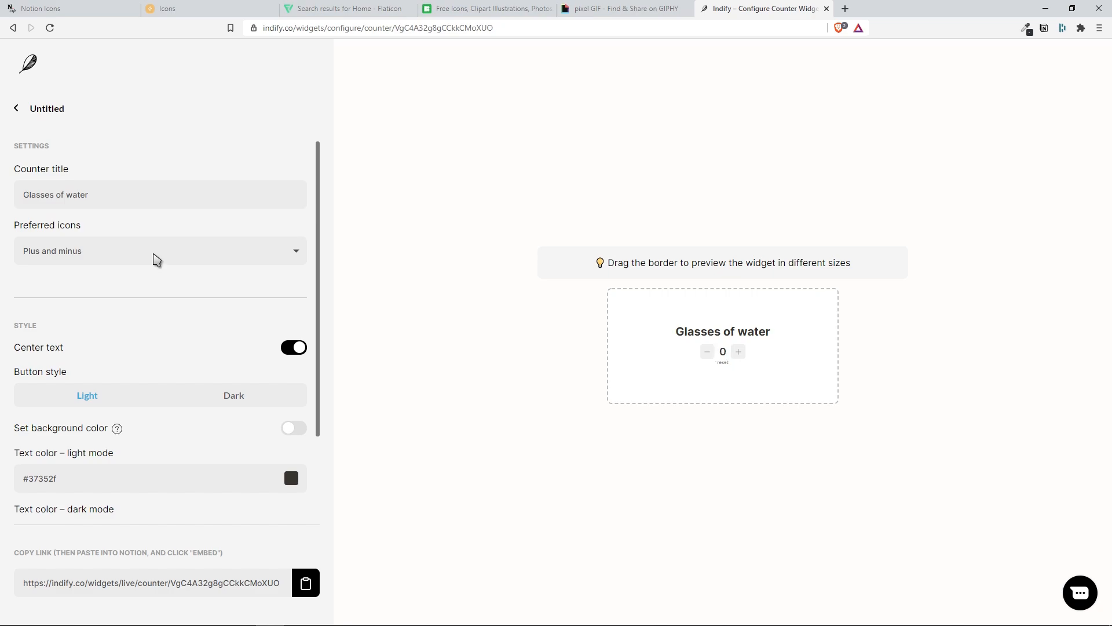
Set the counter's icons to Arrows, turn on dark mode, and copy its link
left_click(160, 250)
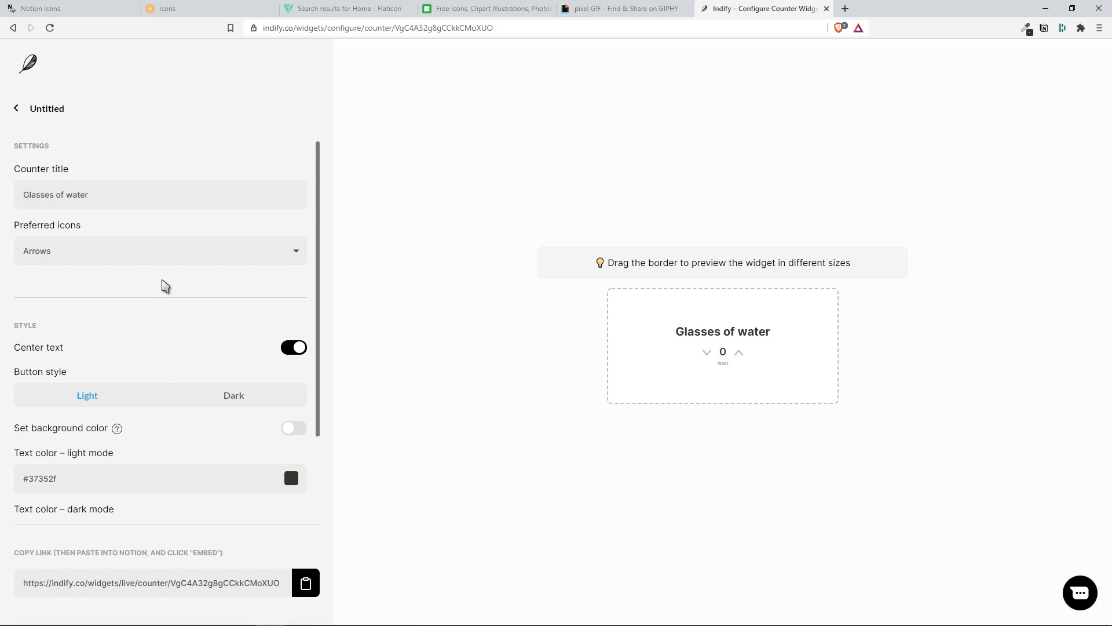
scroll("down", 3)
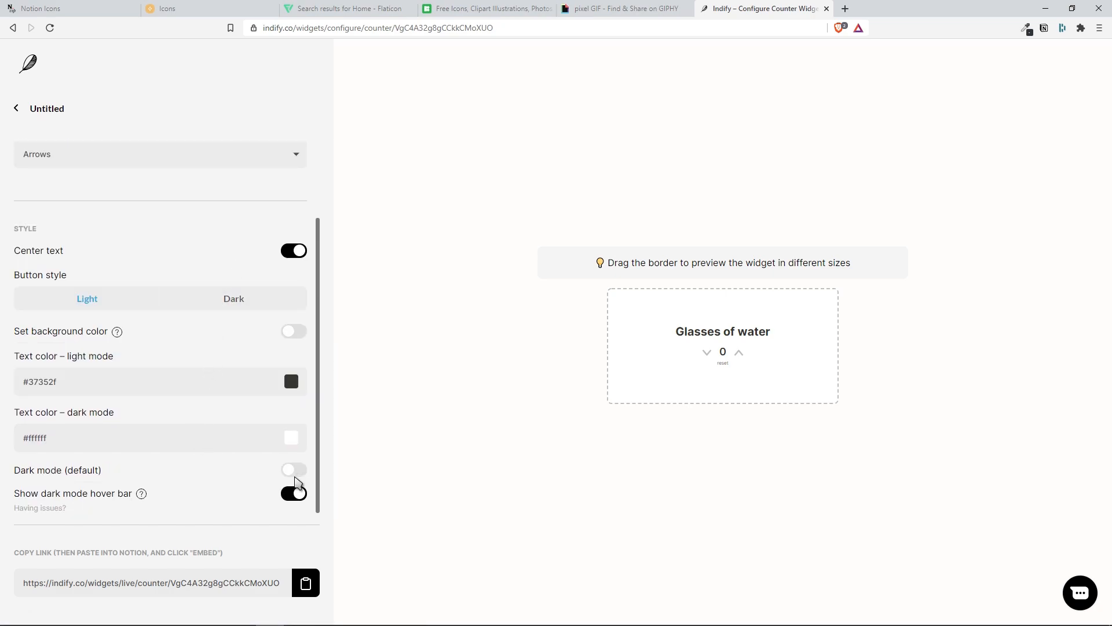
left_click(293, 470)
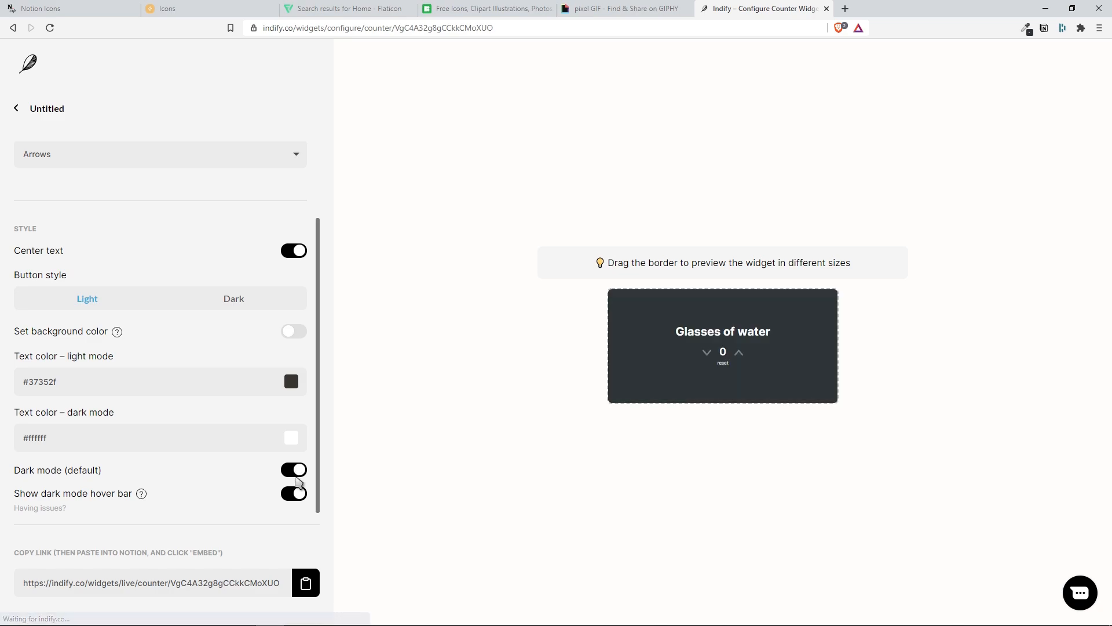
left_click(305, 583)
type("T")
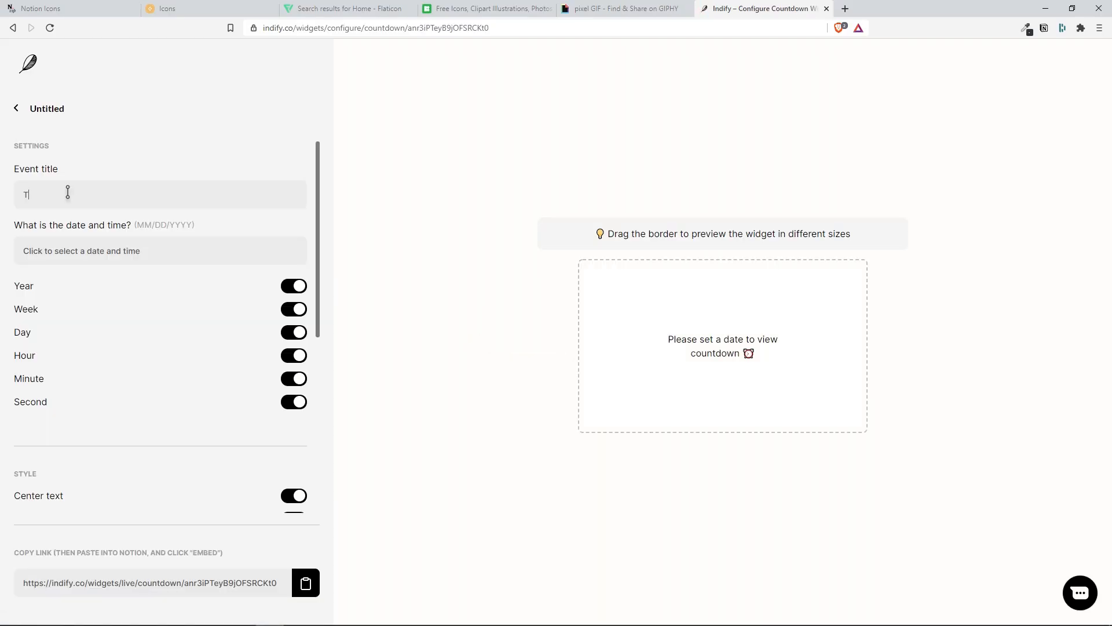
Build a dark-mode 'Travel to Bali' countdown to July 3 2021 without minutes or seconds, and copy its link
type("ravel to Bali")
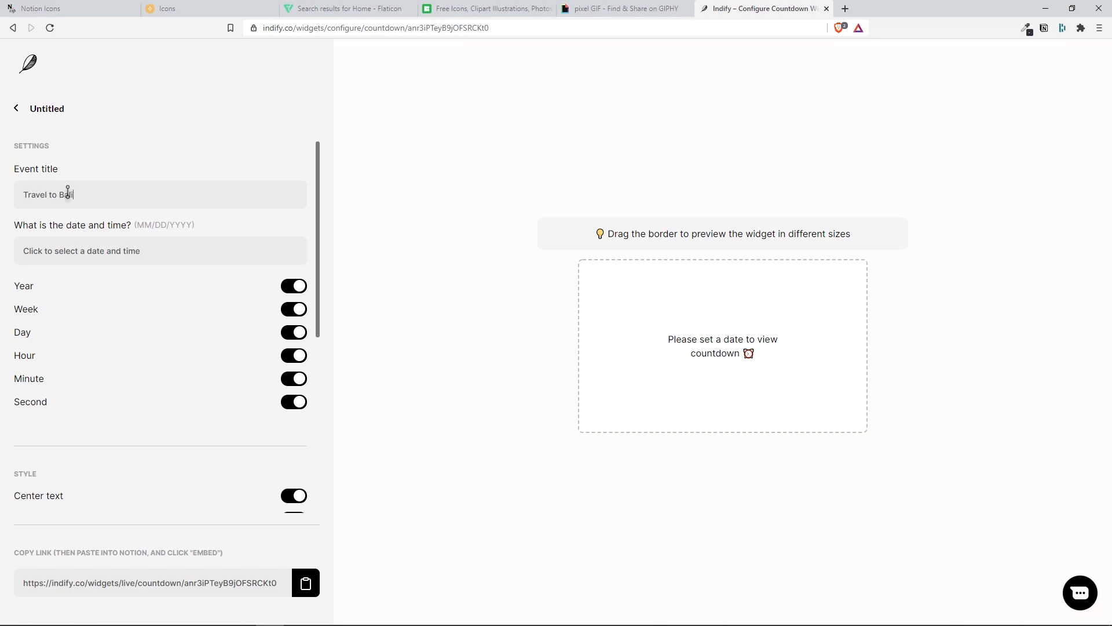
left_click(81, 251)
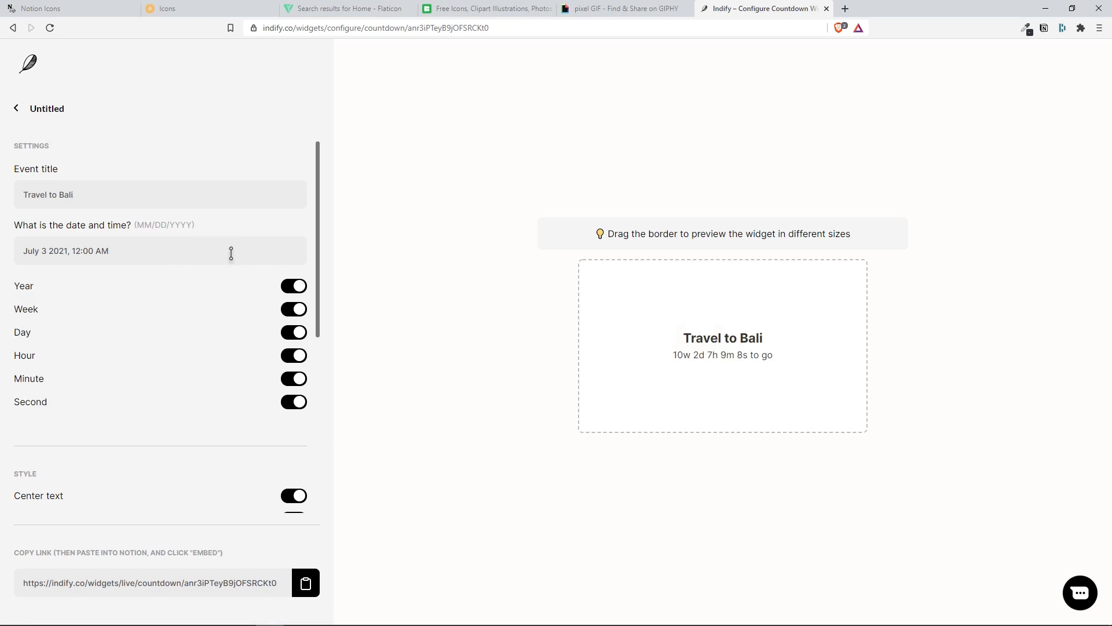
left_click(293, 401)
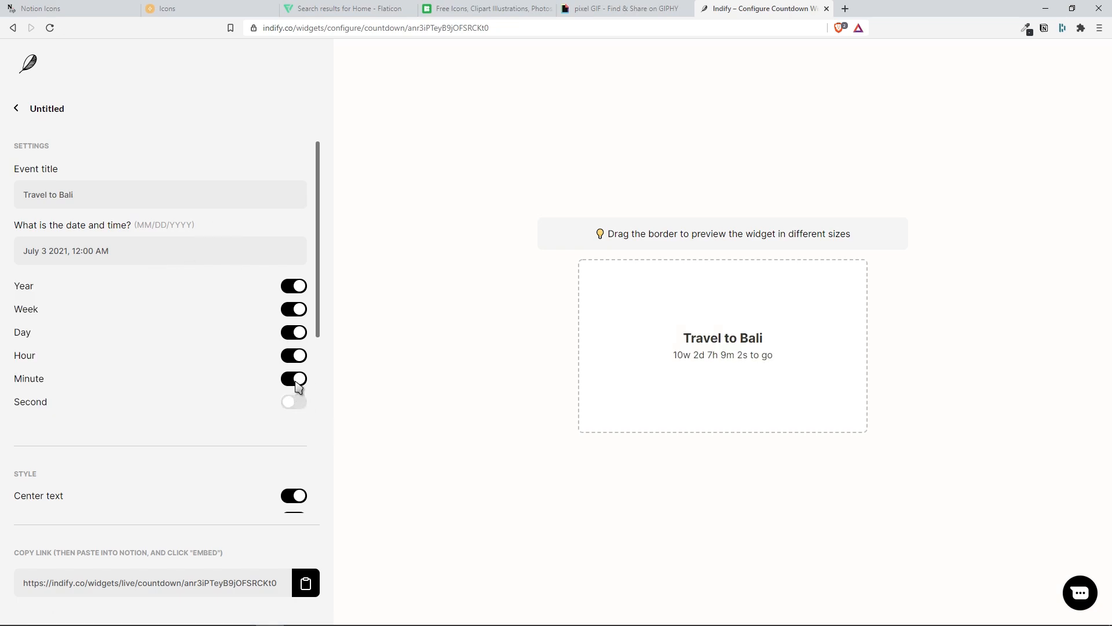
left_click(293, 378)
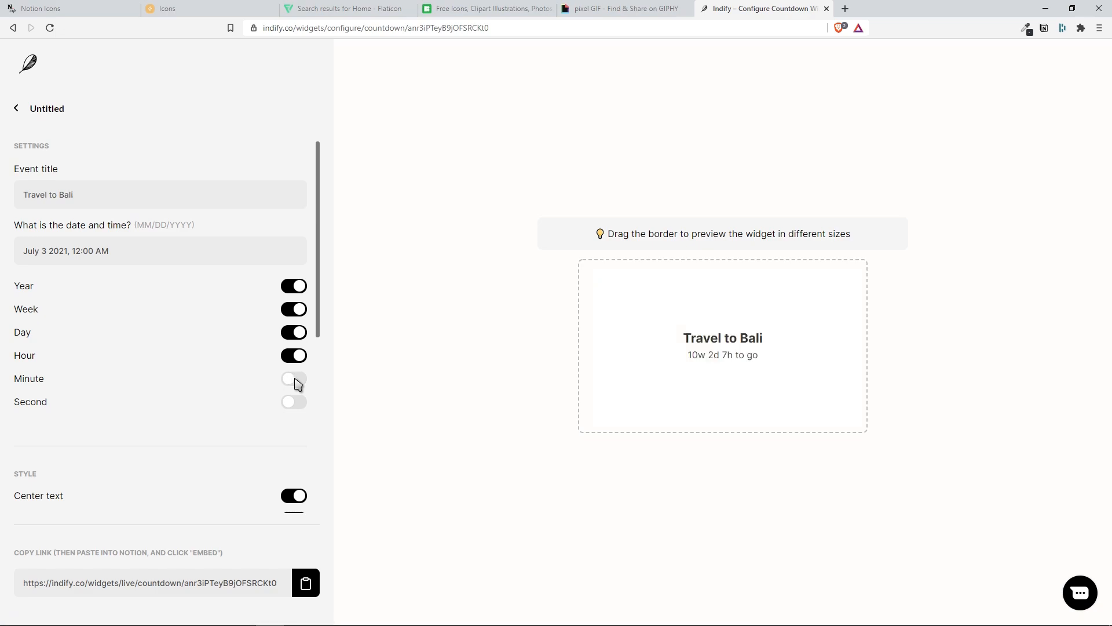
scroll("down", 3)
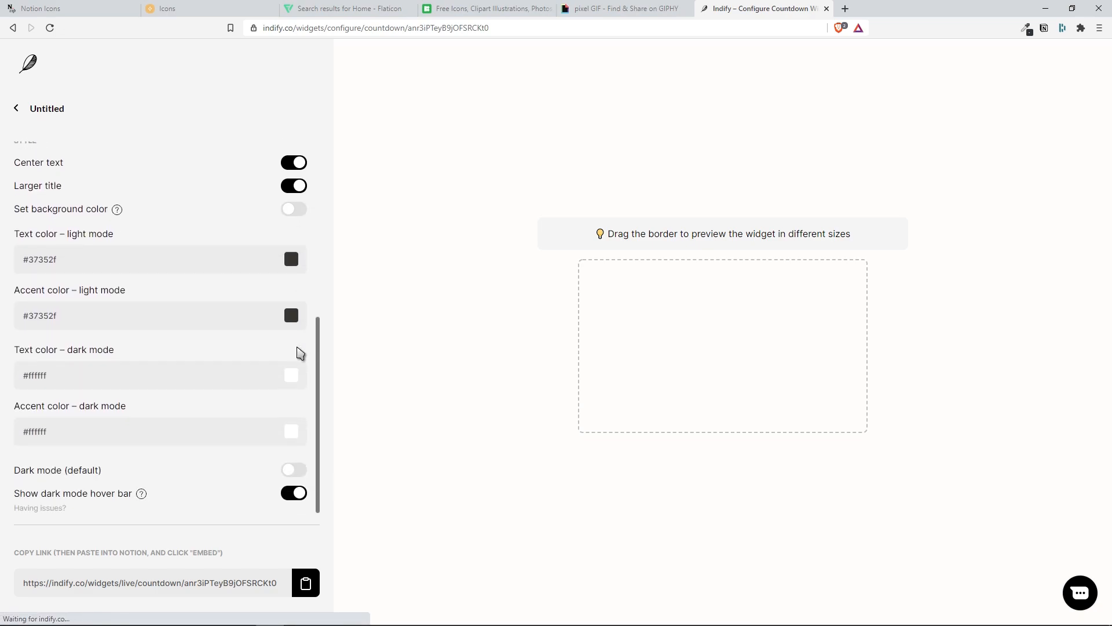
left_click(293, 470)
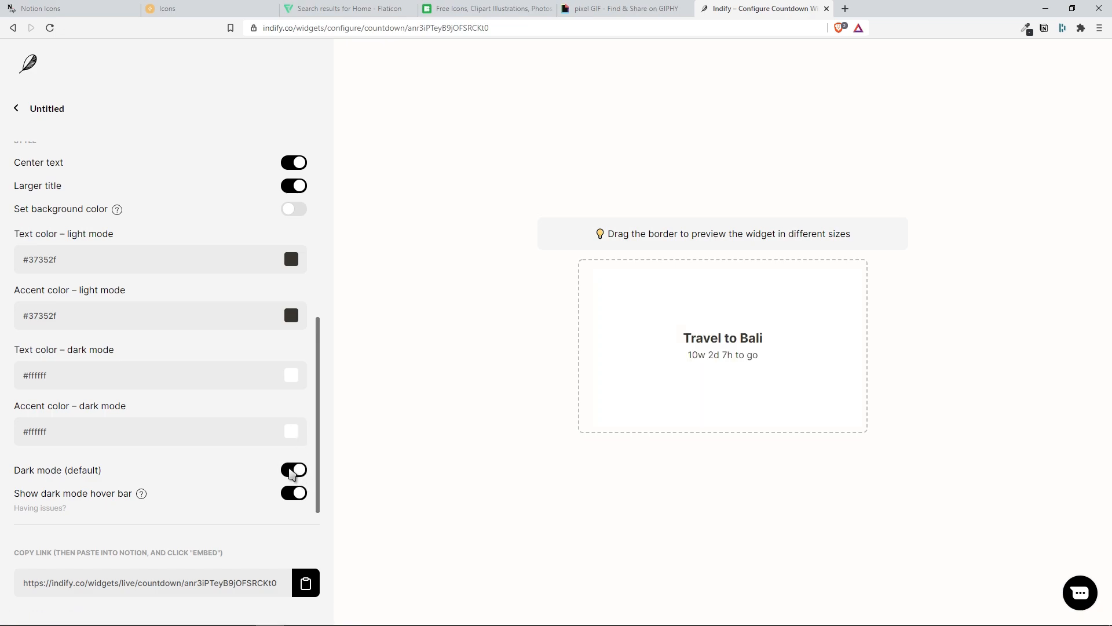
left_click(293, 470)
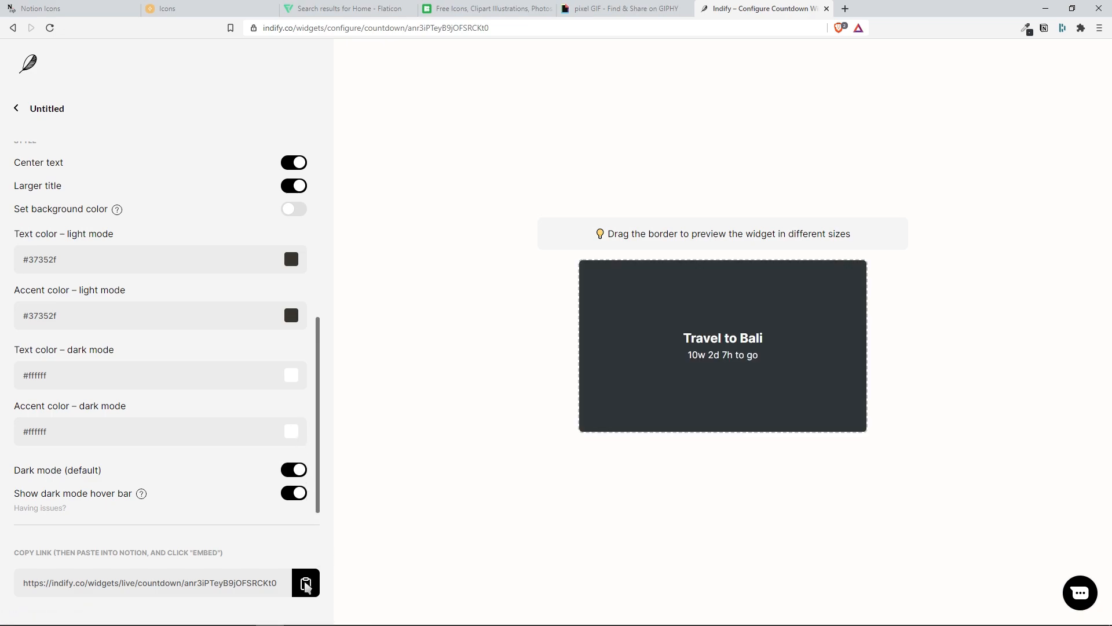
left_click(306, 582)
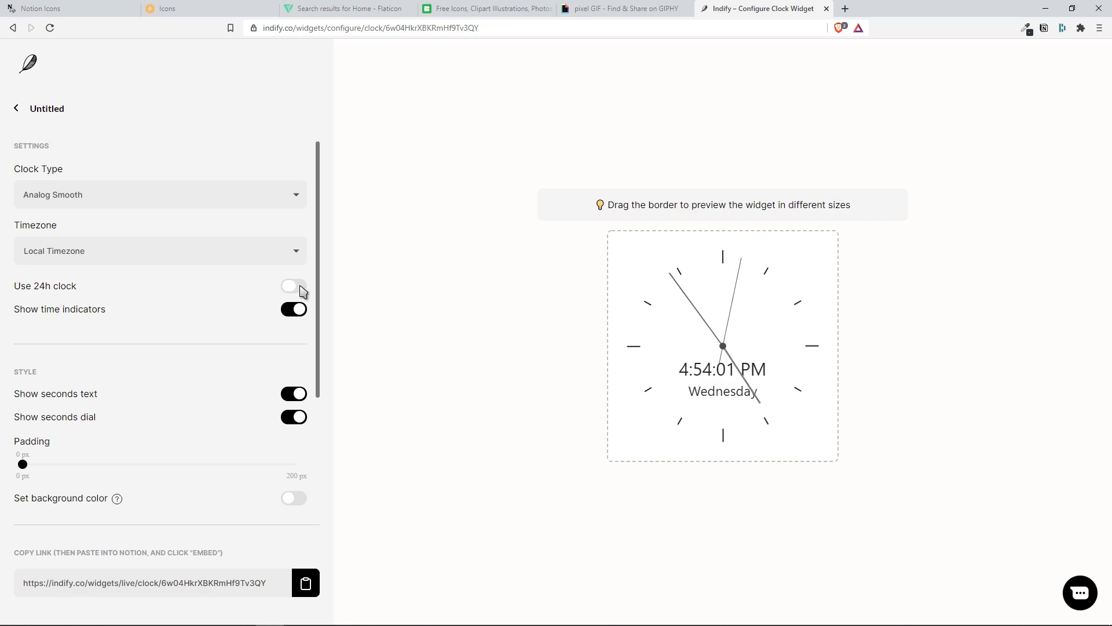
Set the Indify clock to 24-hour time, hide seconds, use small padding, and default to dark mode
left_click(293, 285)
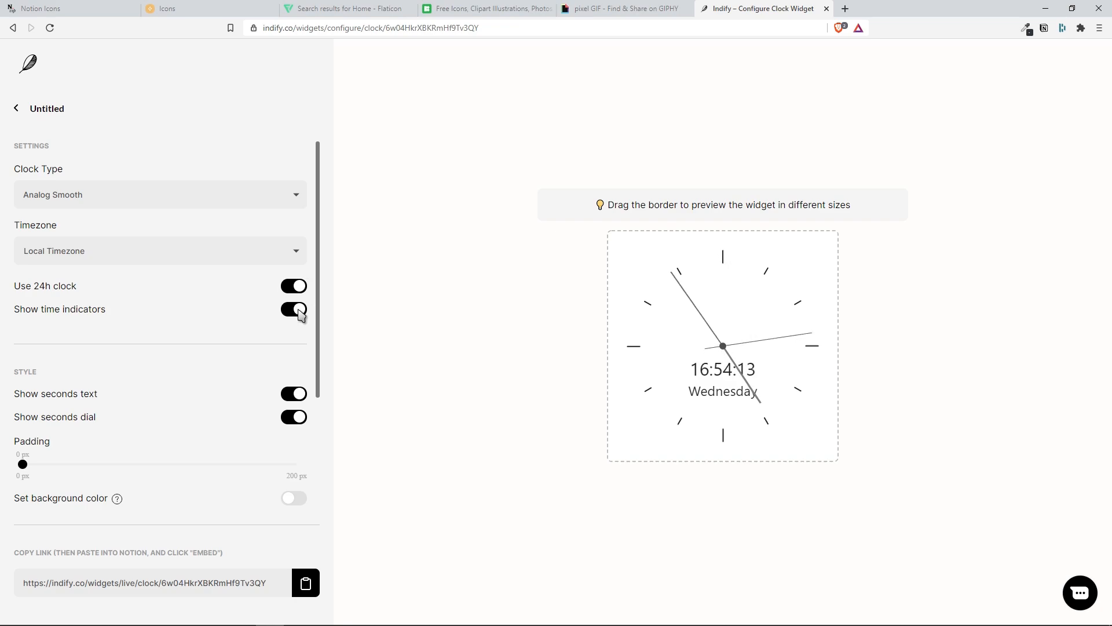
left_click(294, 308)
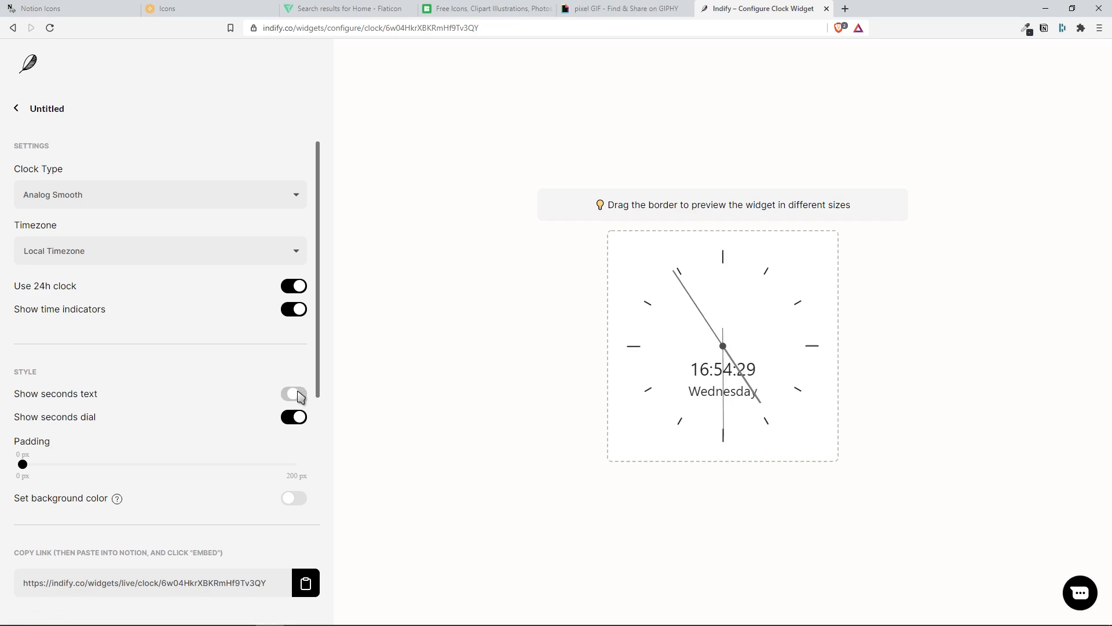
left_click(294, 393)
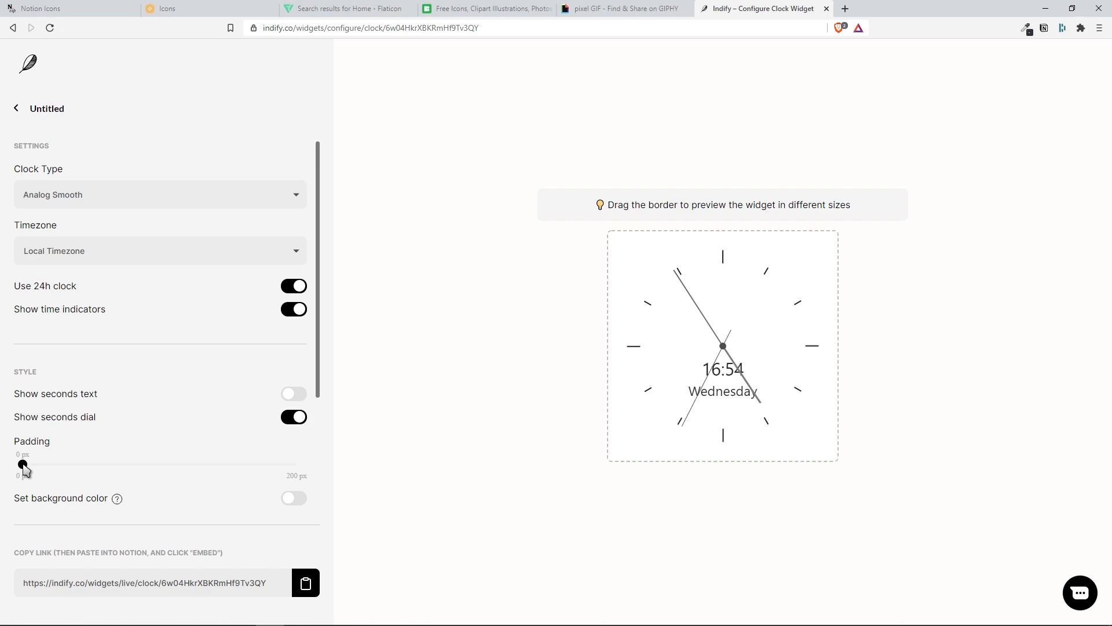
left_click_drag(23, 465, 164, 465)
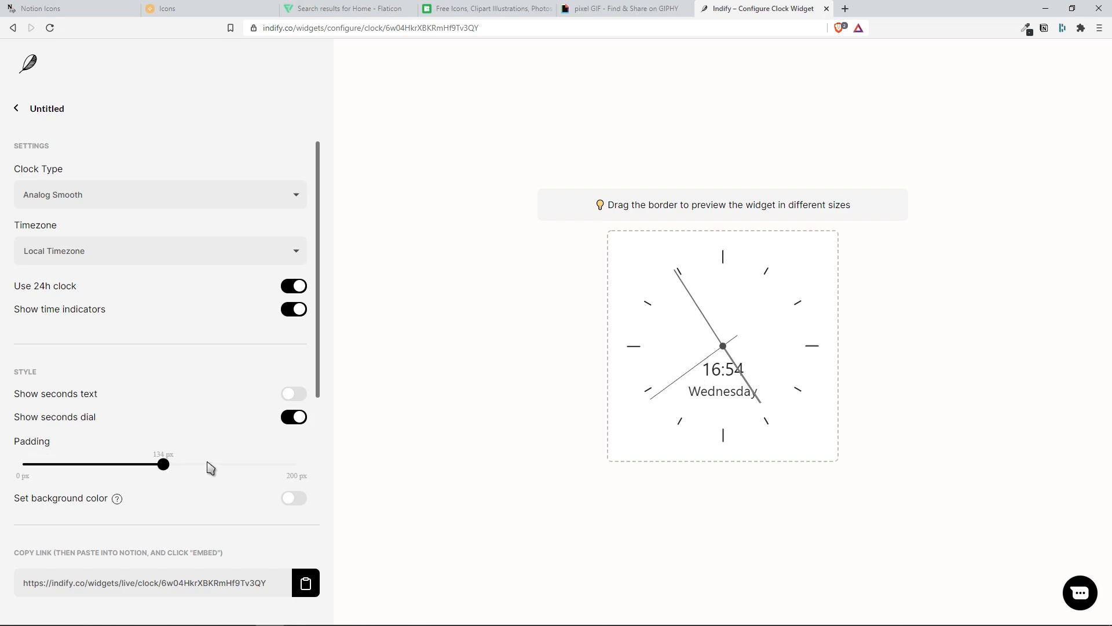
left_click_drag(164, 464, 124, 464)
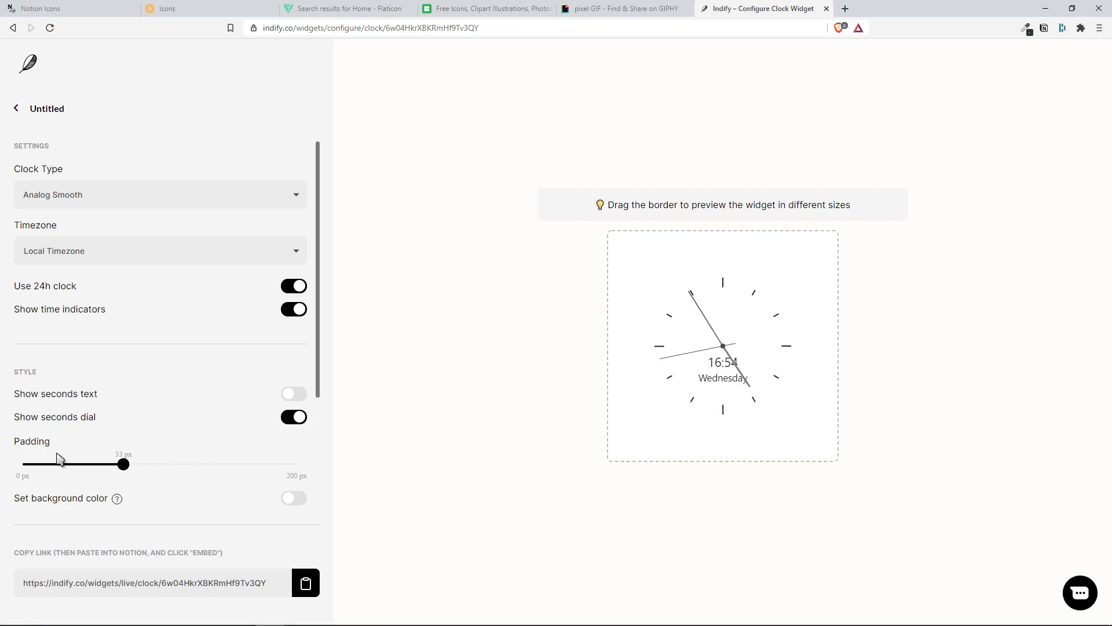
left_click_drag(123, 464, 33, 464)
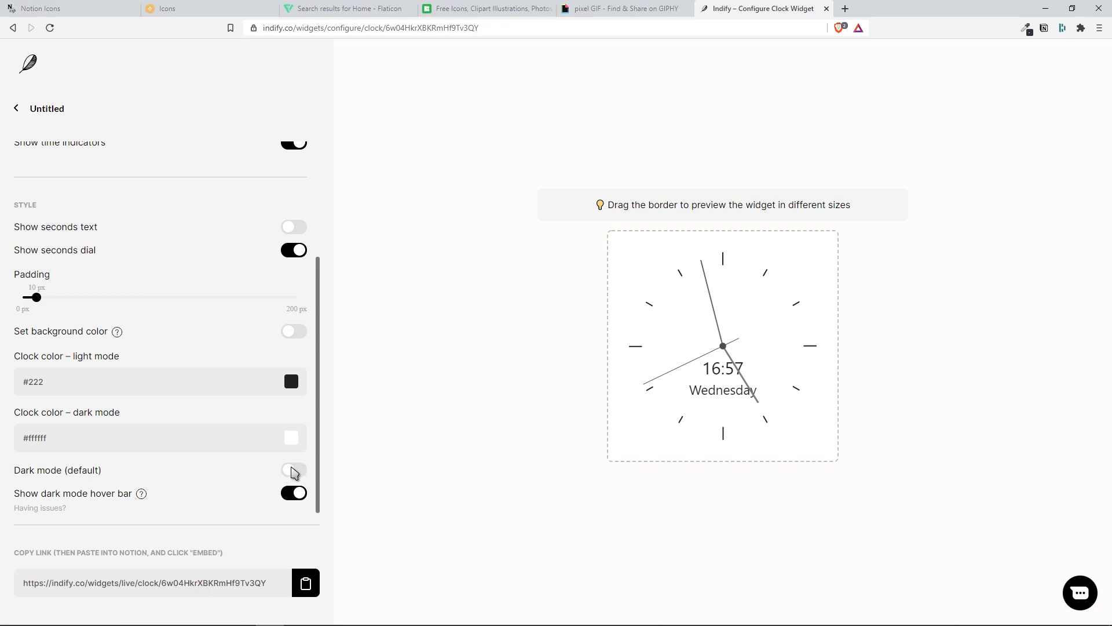
left_click(293, 469)
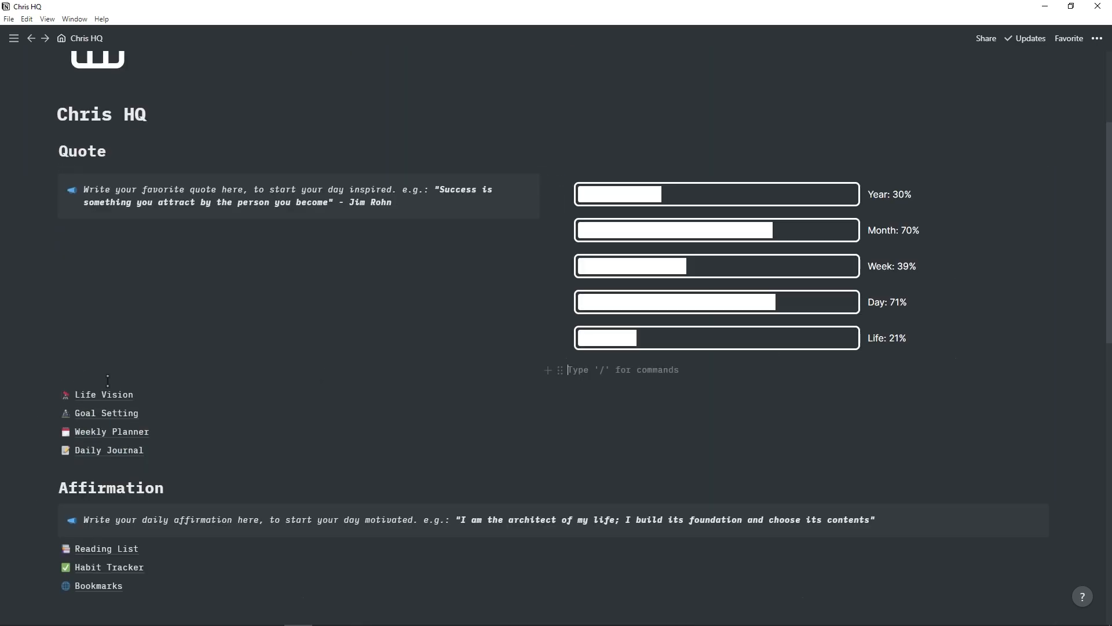
Give the quote callout a speech-bubble icon from a copied image link
scroll("down", 3)
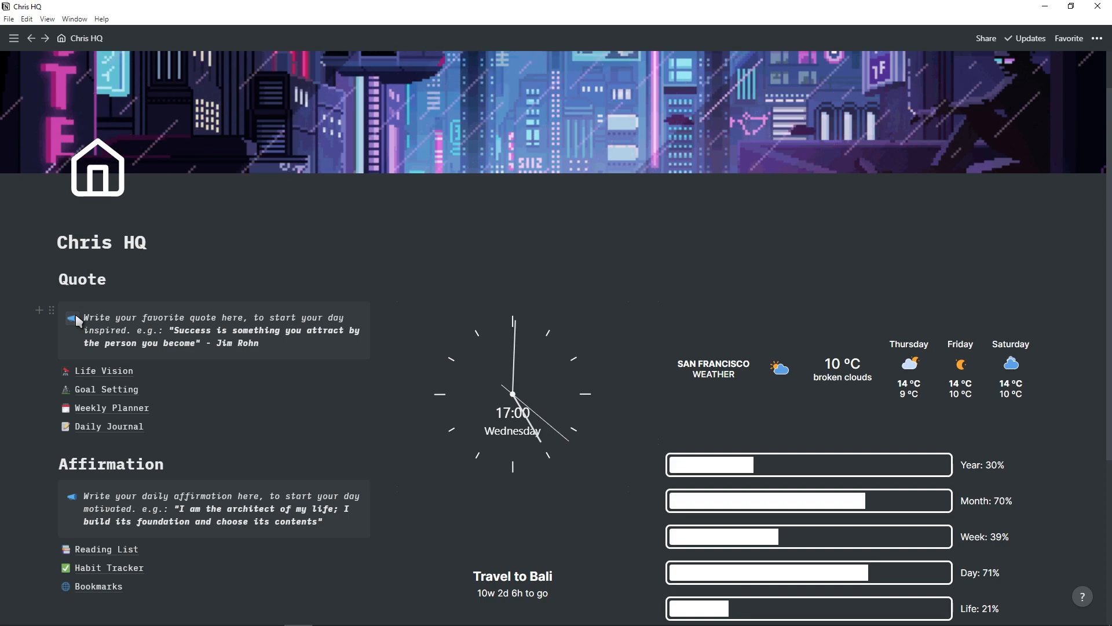
left_click(72, 319)
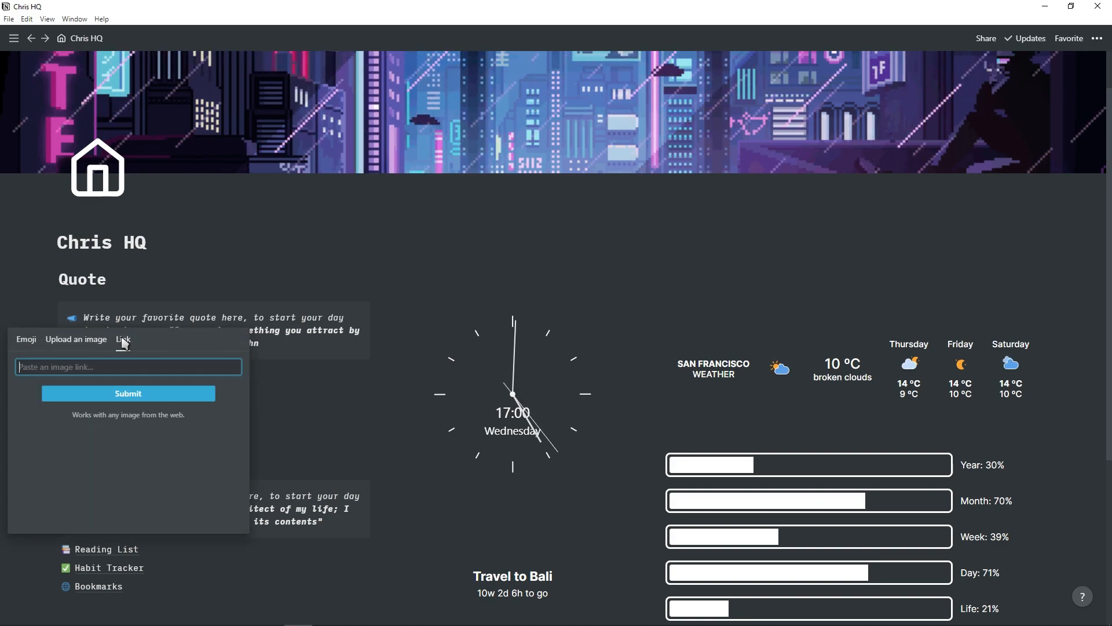
left_click(202, 9)
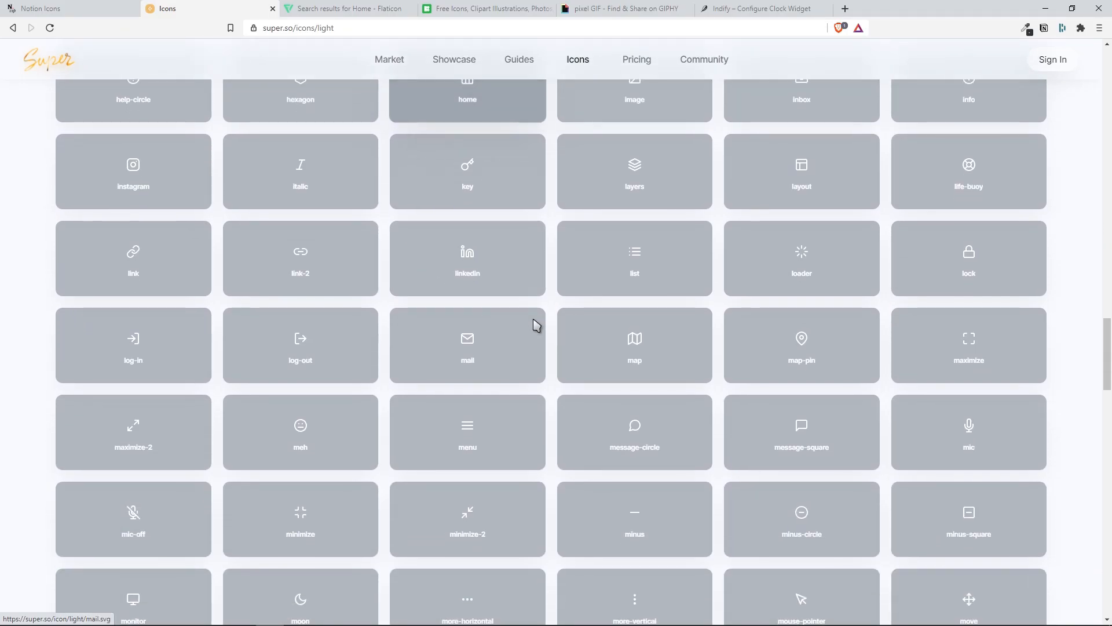
left_click(633, 433)
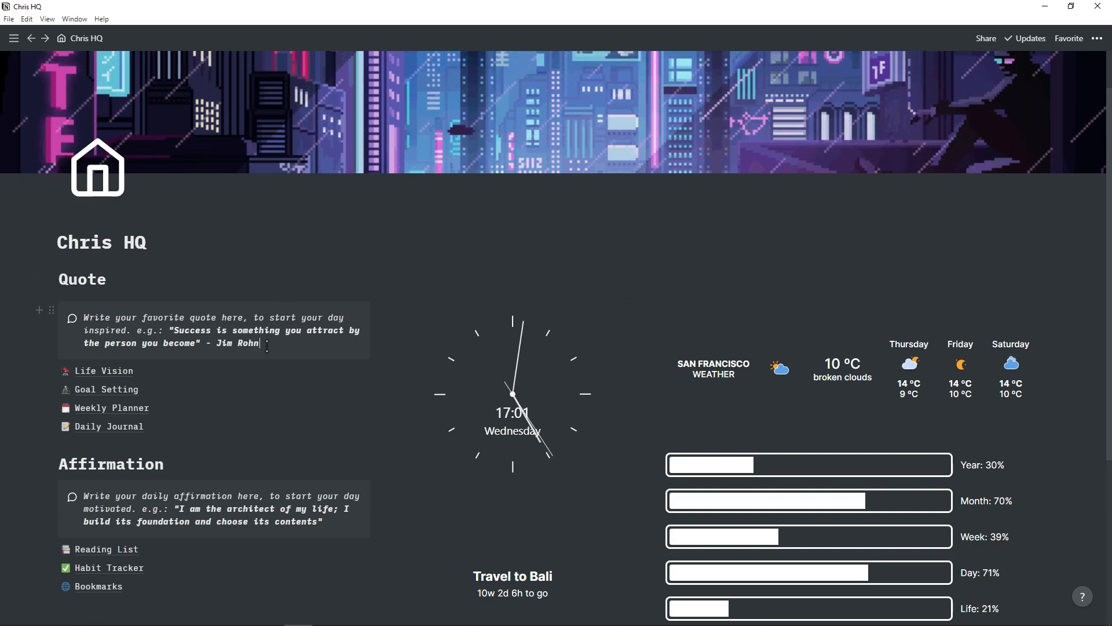
Replace the placeholder callout text with the bold quote 'If you take care of the work the work will take care of you'
triple_click(213, 330)
type("If you take c")
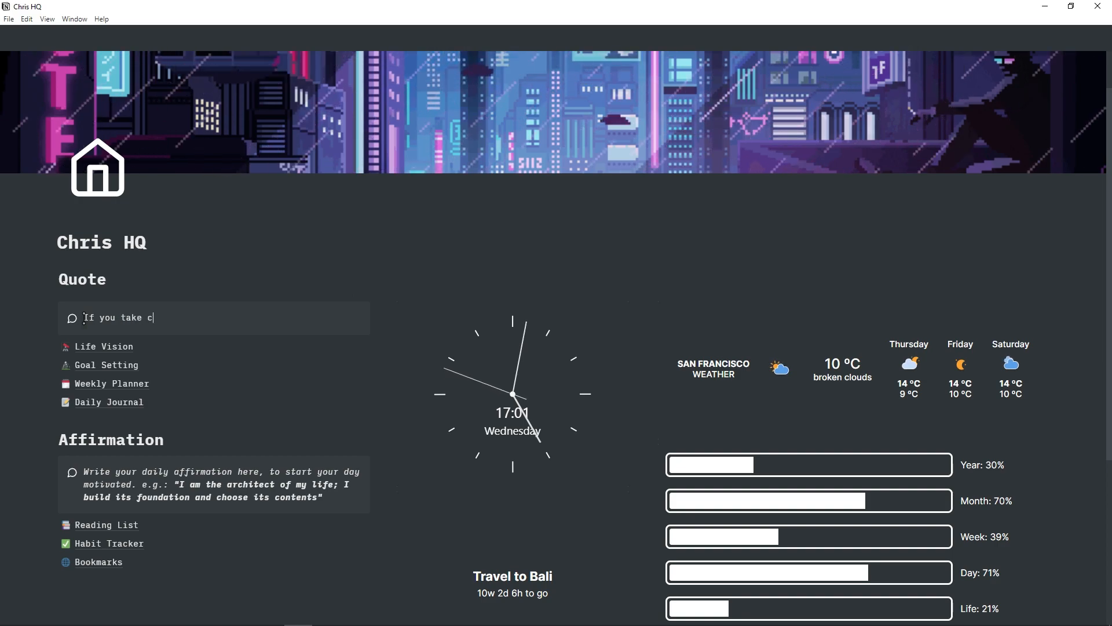
type("are of the work the work will take care of you")
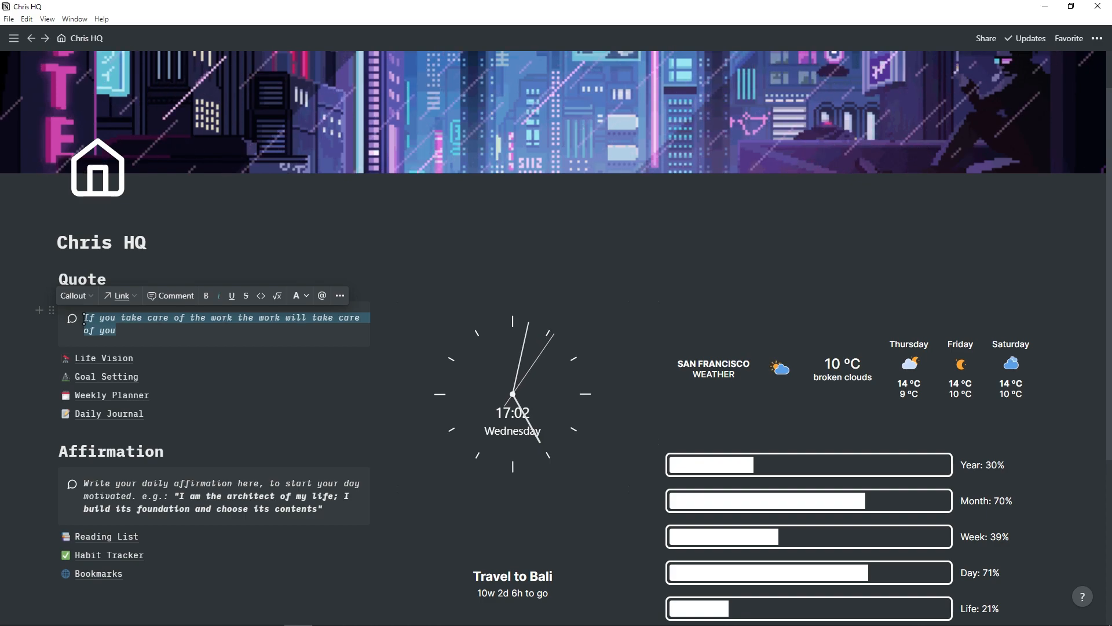
left_click(206, 294)
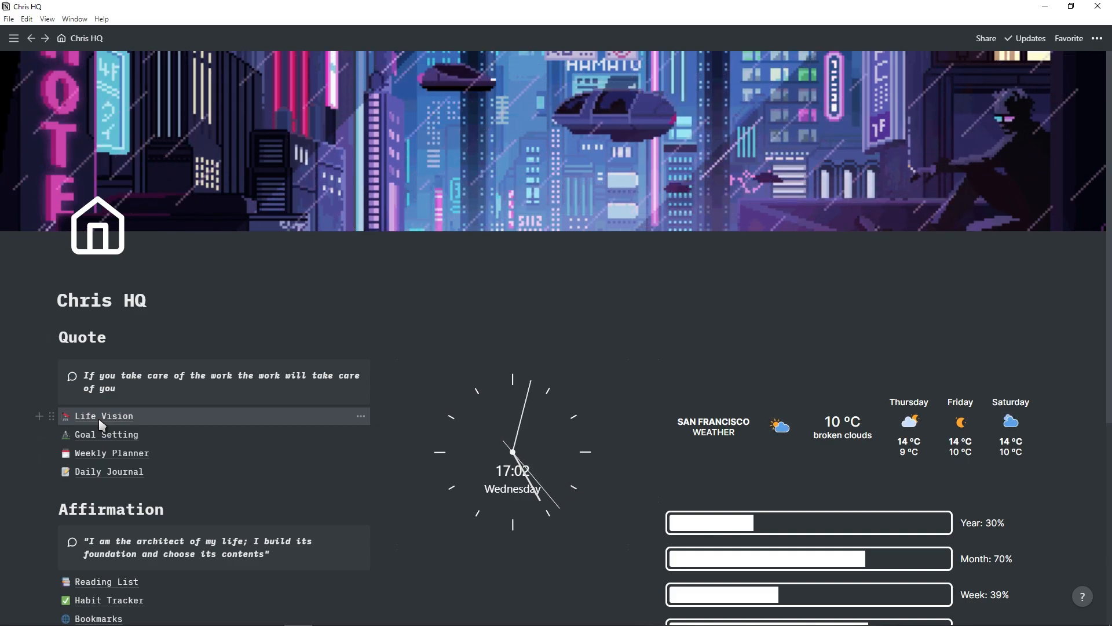
mouse_move(65, 416)
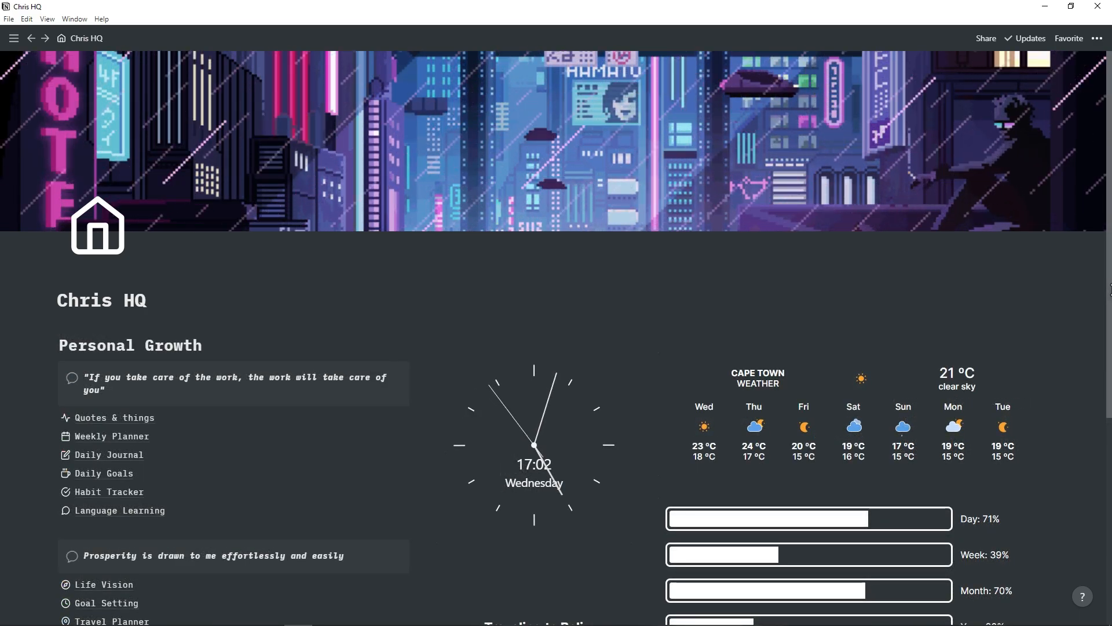
Scroll down through the dashboard to review the Personal Growth links, weather, and Ideas sections
scroll("down", 3)
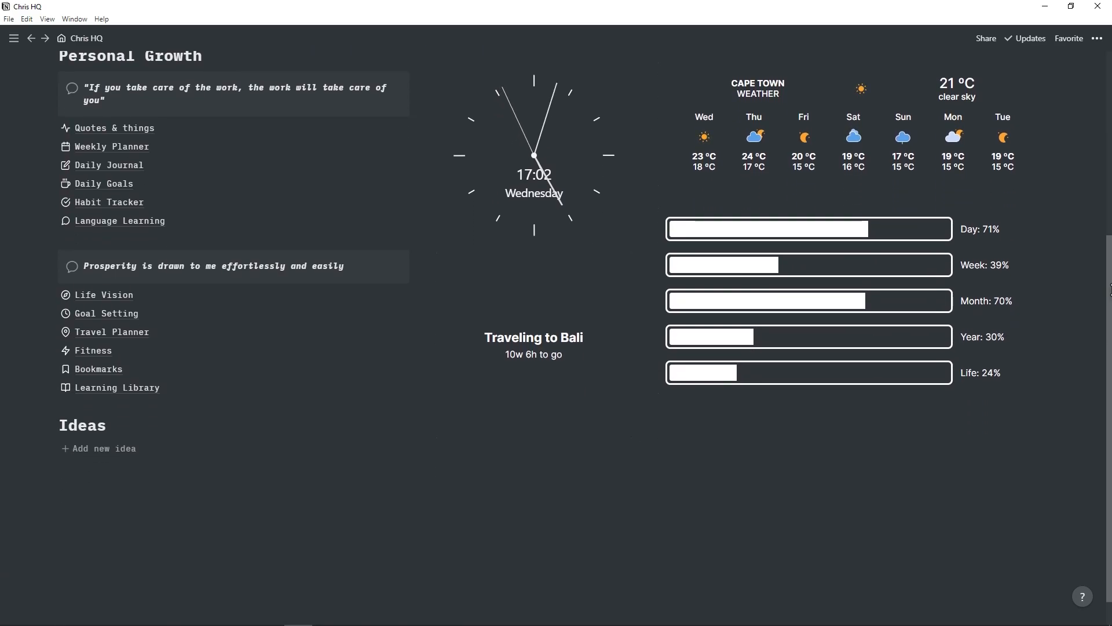
scroll("down", 3)
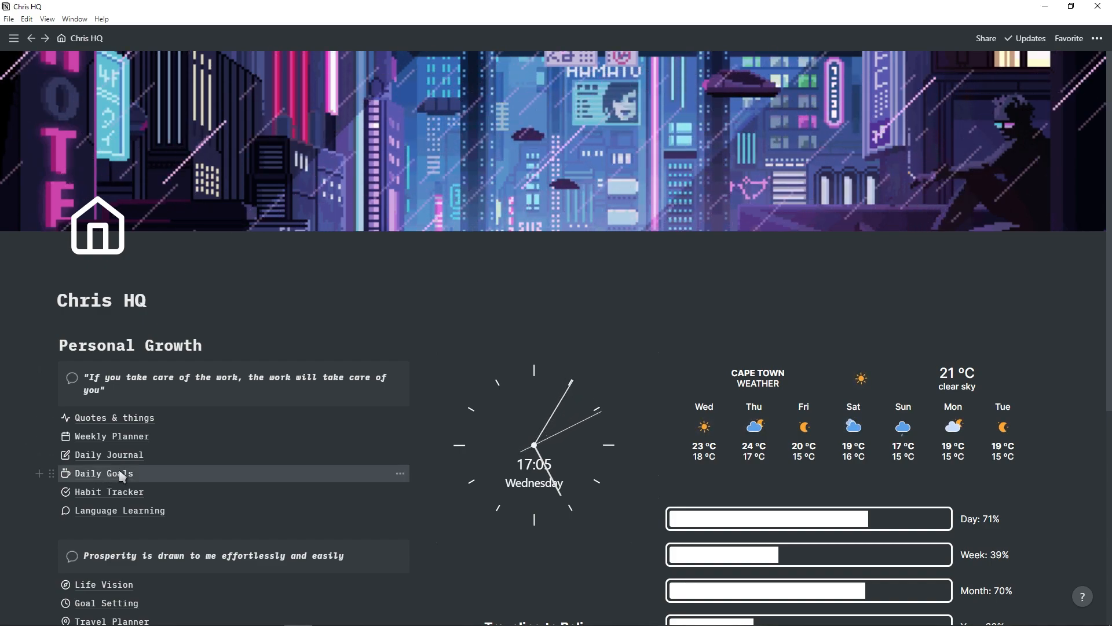
Check off 'Record video' on the Daily Goals page, then return to Chris HQ via the breadcrumb
left_click(102, 474)
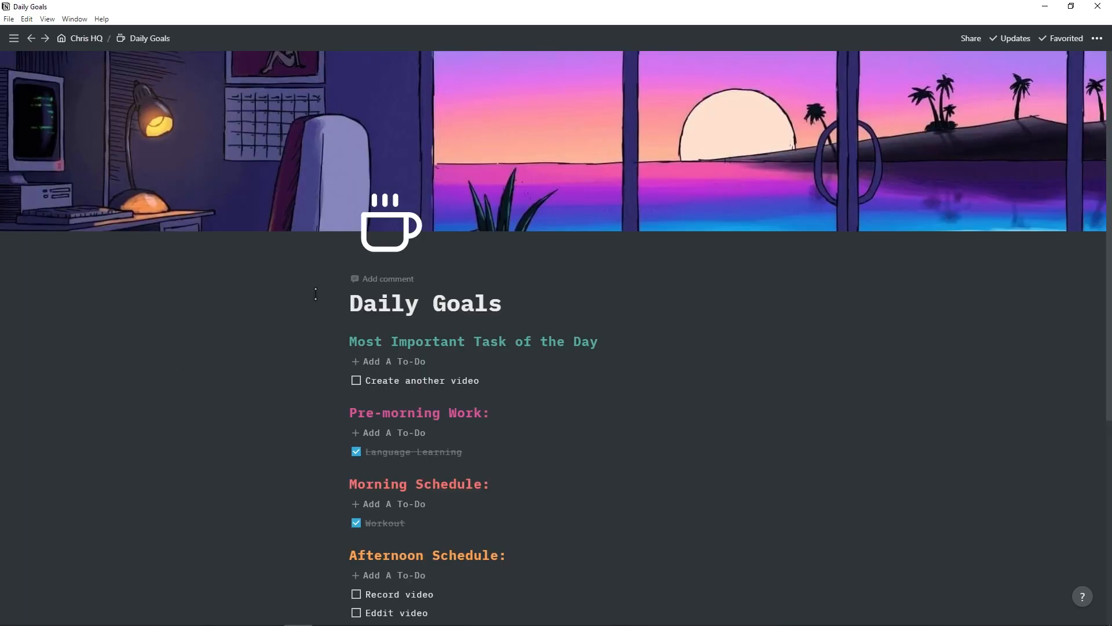
mouse_move(277, 166)
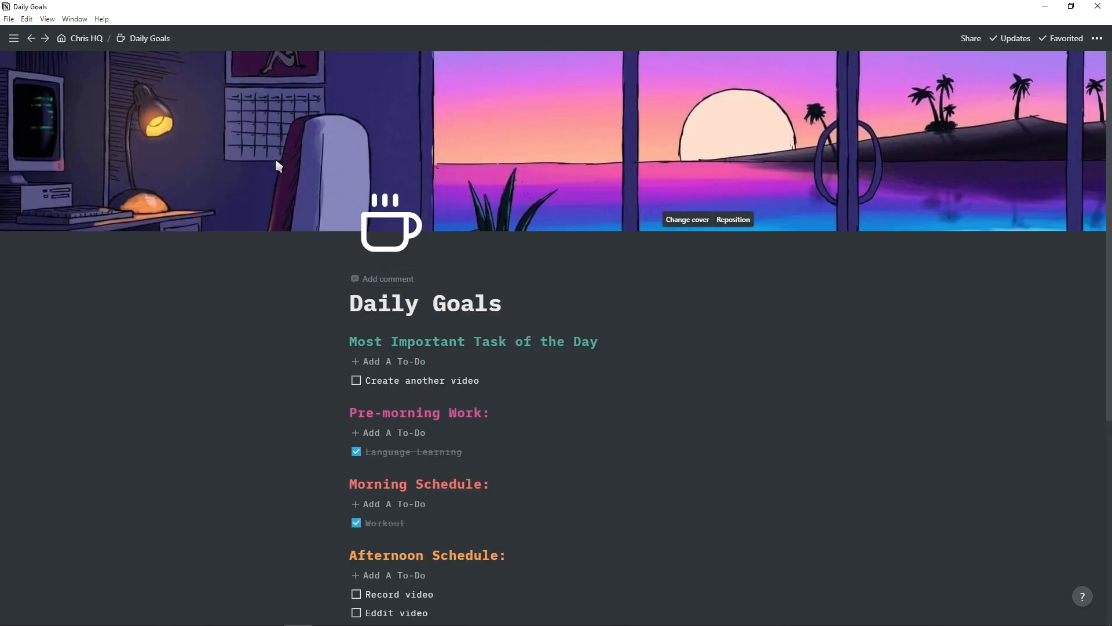
mouse_move(408, 234)
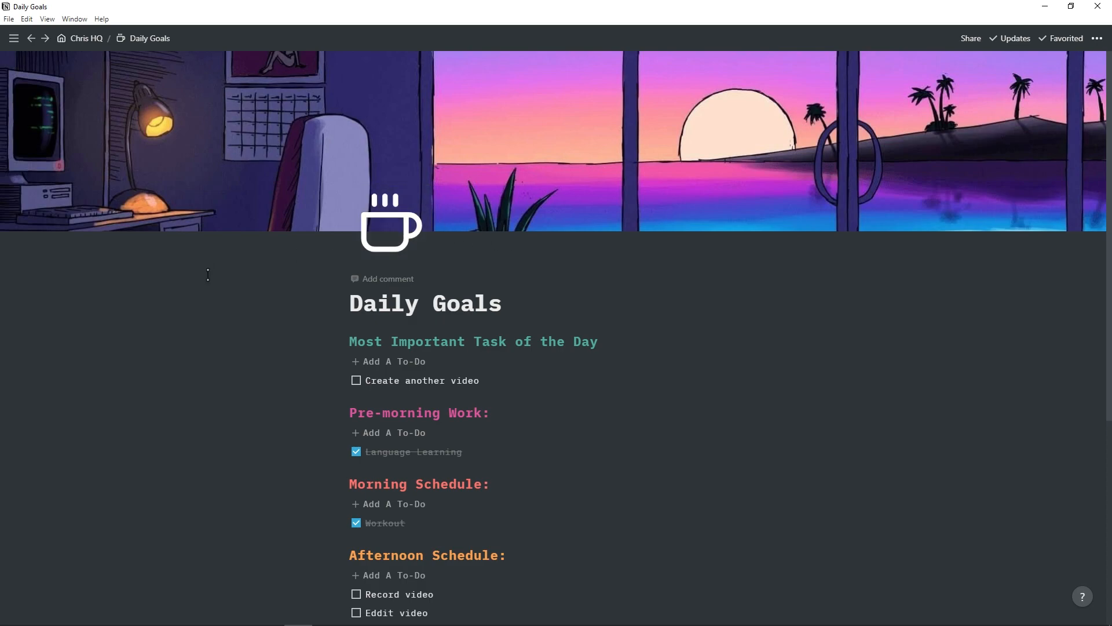
scroll("down", 3)
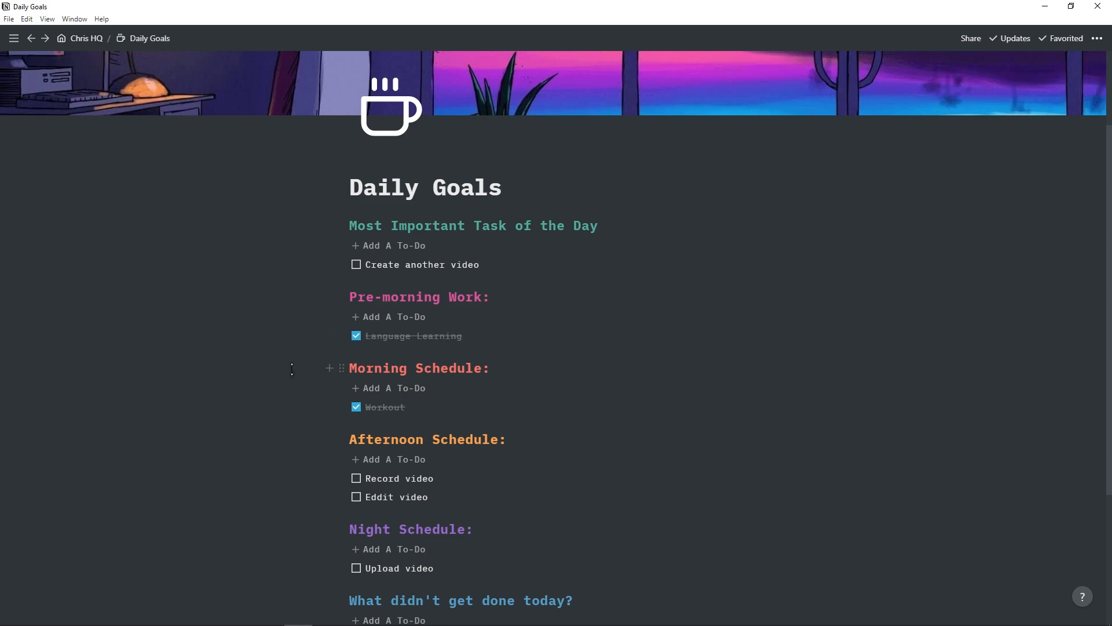
scroll("down", 3)
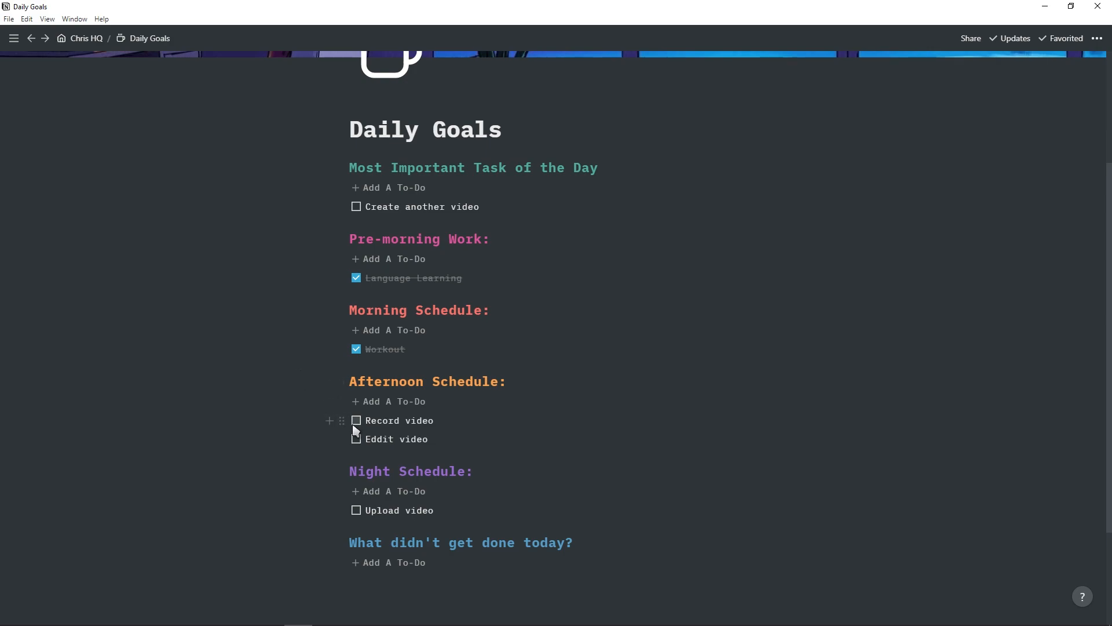
left_click(355, 420)
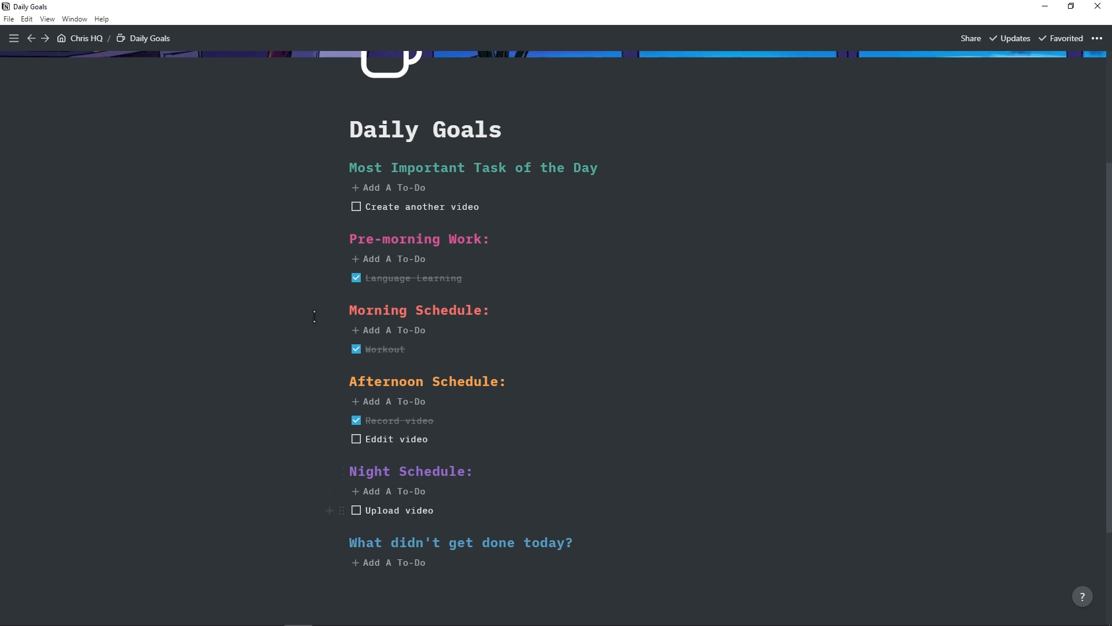
mouse_move(334, 439)
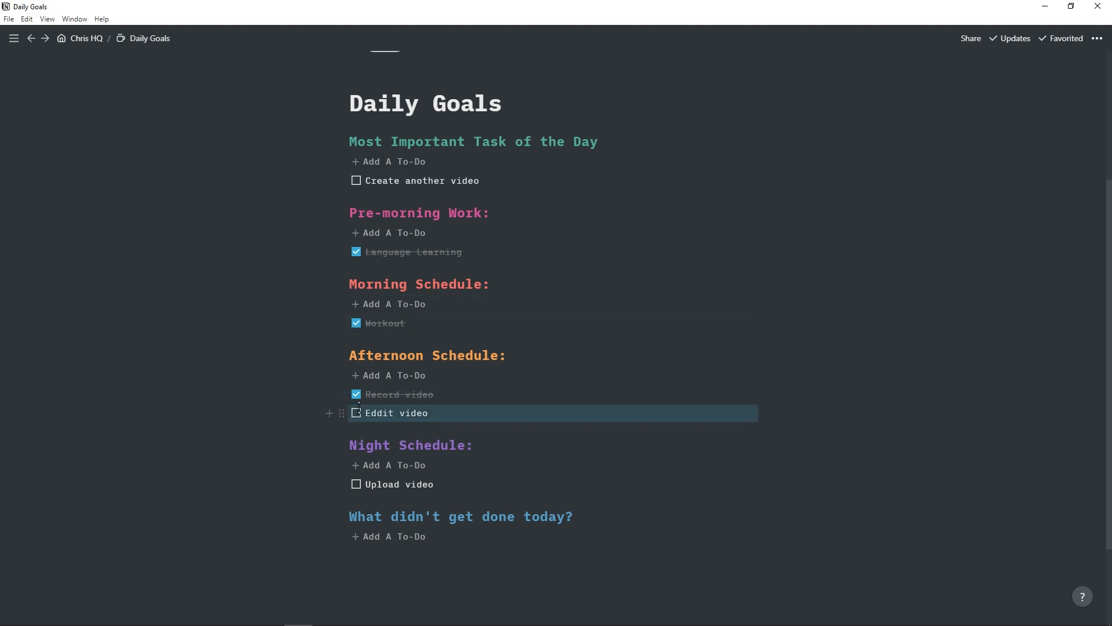
left_click(86, 38)
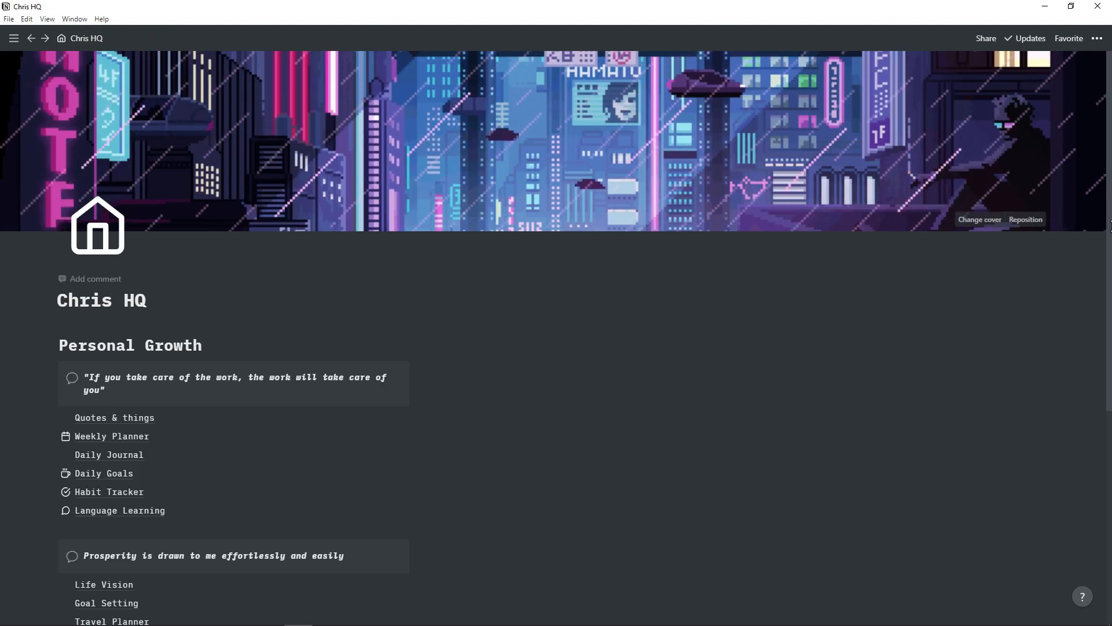